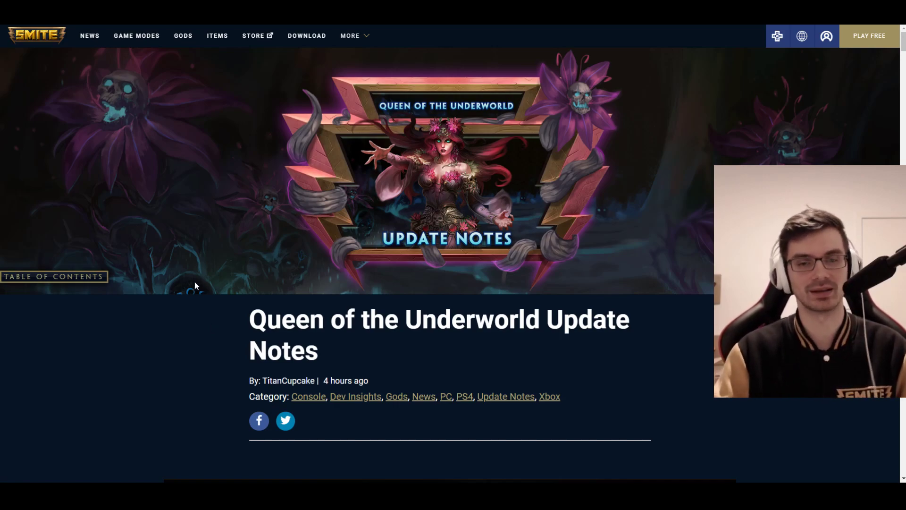
{"action": "scroll", "scroll_direction": "down", "scroll_amount": 3}
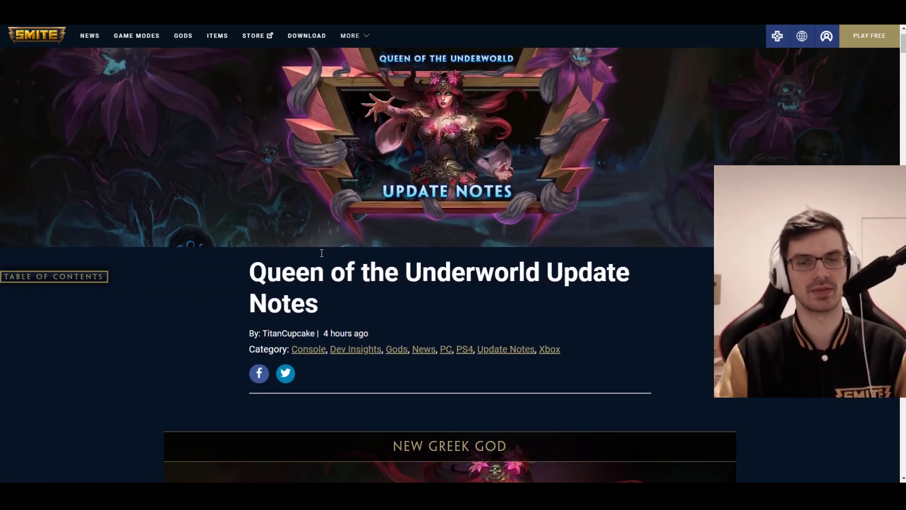
{"action": "scroll", "scroll_direction": "down", "scroll_amount": 3}
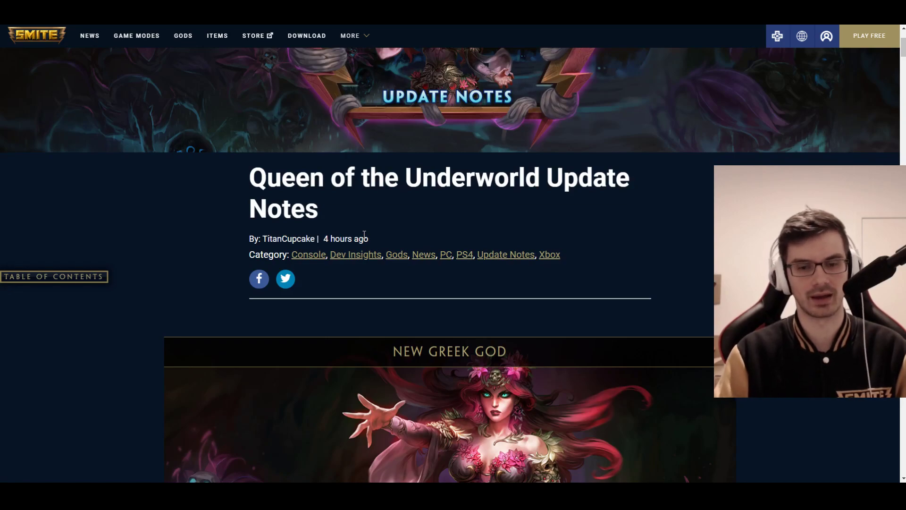
{"action": "scroll", "scroll_direction": "down", "scroll_amount": 3}
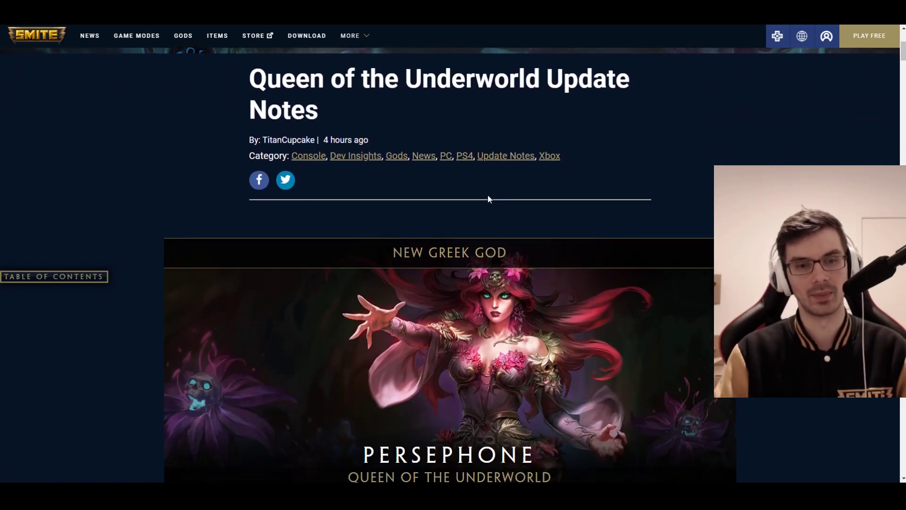
{"action": "scroll", "scroll_direction": "down", "scroll_amount": 3}
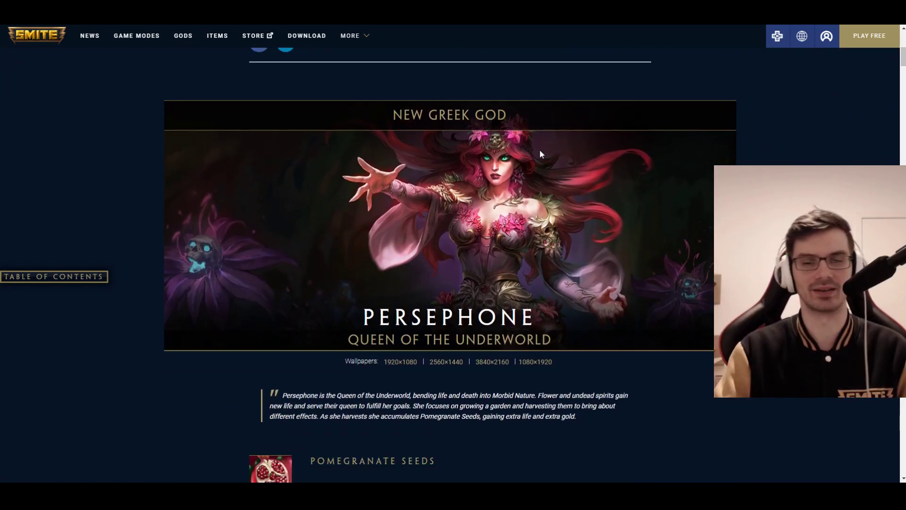
{"action": "scroll", "scroll_direction": "down", "scroll_amount": 3}
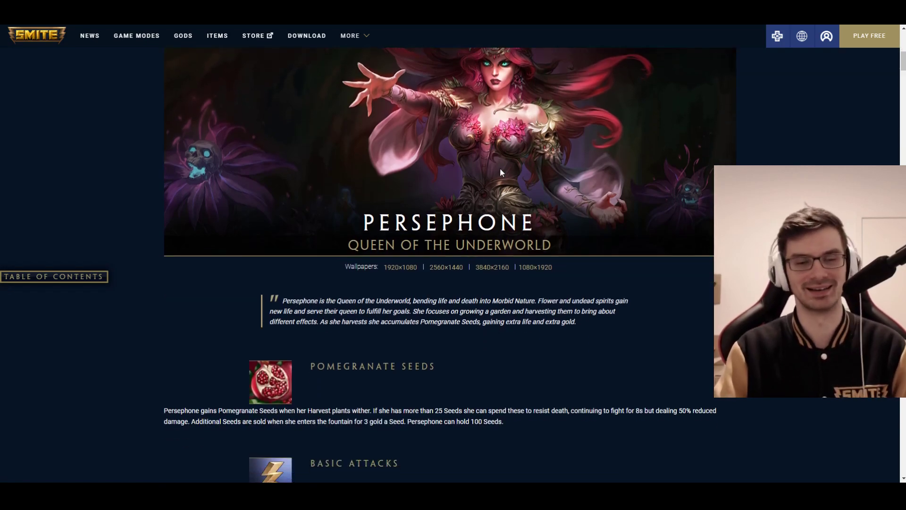
{"action": "mouse_move", "coordinate": [509, 178]}
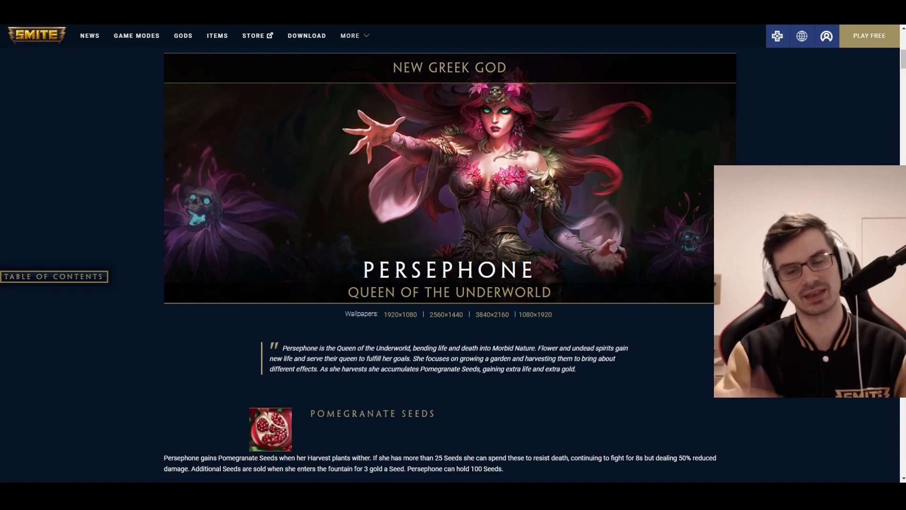
{"action": "scroll", "scroll_direction": "down", "scroll_amount": 3}
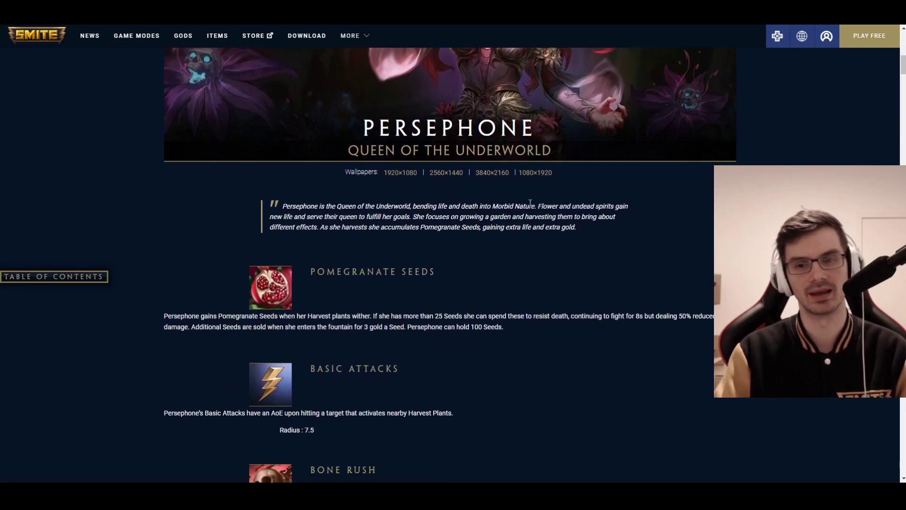
{"action": "scroll", "scroll_direction": "down", "scroll_amount": 3}
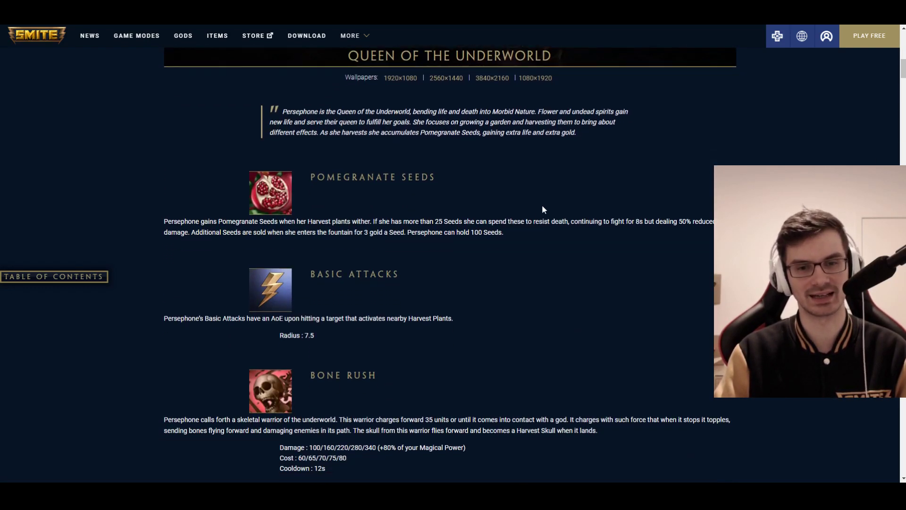
{"action": "scroll", "scroll_direction": "down", "scroll_amount": 3}
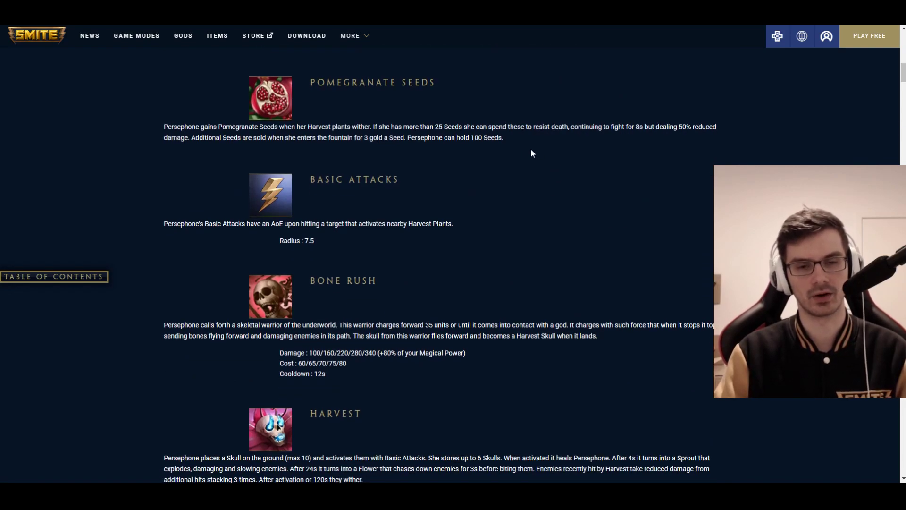
{"action": "mouse_move", "coordinate": [540, 155]}
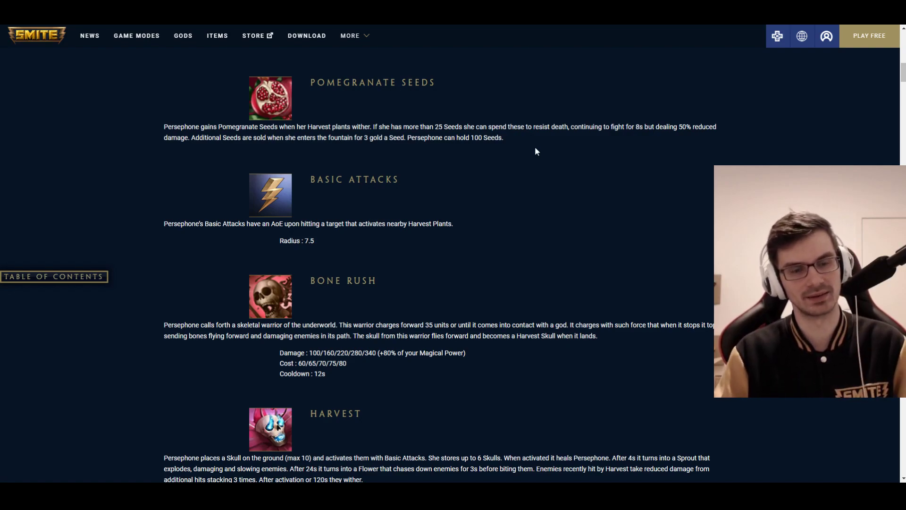
{"action": "mouse_move", "coordinate": [544, 176]}
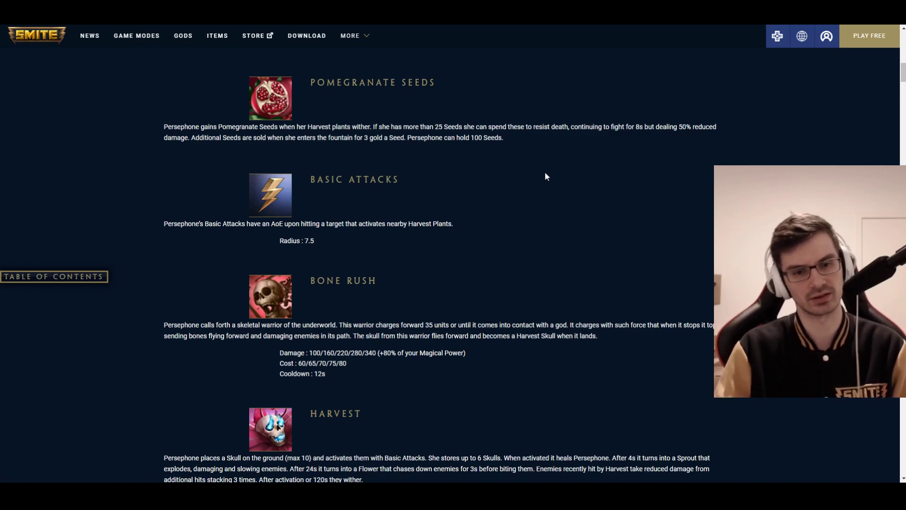
{"action": "scroll", "scroll_direction": "down", "scroll_amount": 3}
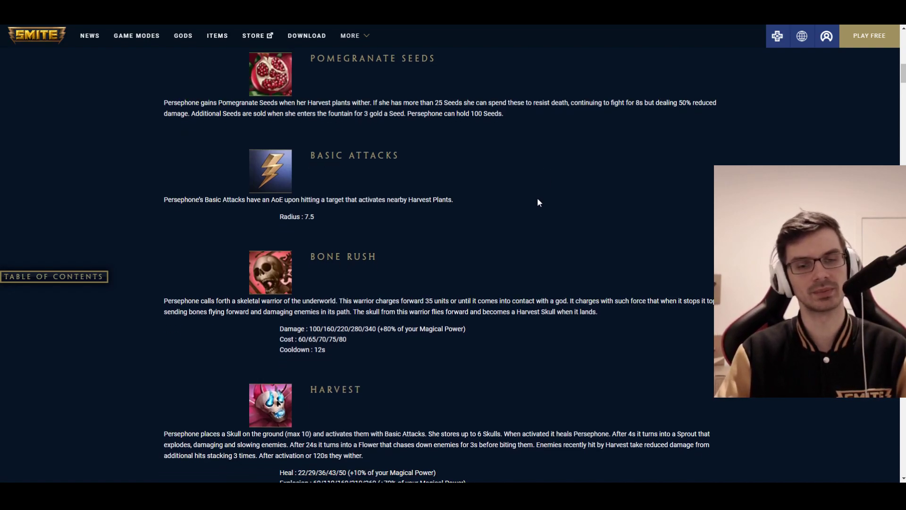
{"action": "scroll", "scroll_direction": "down", "scroll_amount": 3}
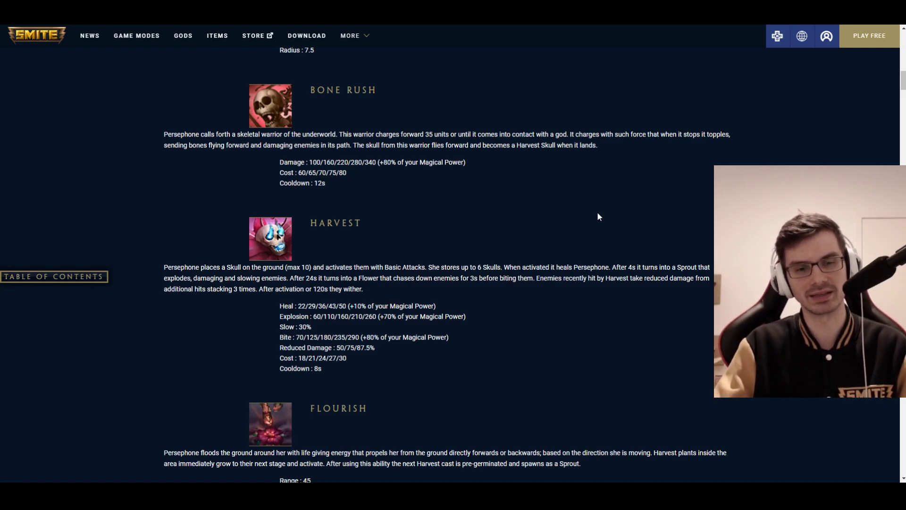
{"action": "scroll", "scroll_direction": "down", "scroll_amount": 3}
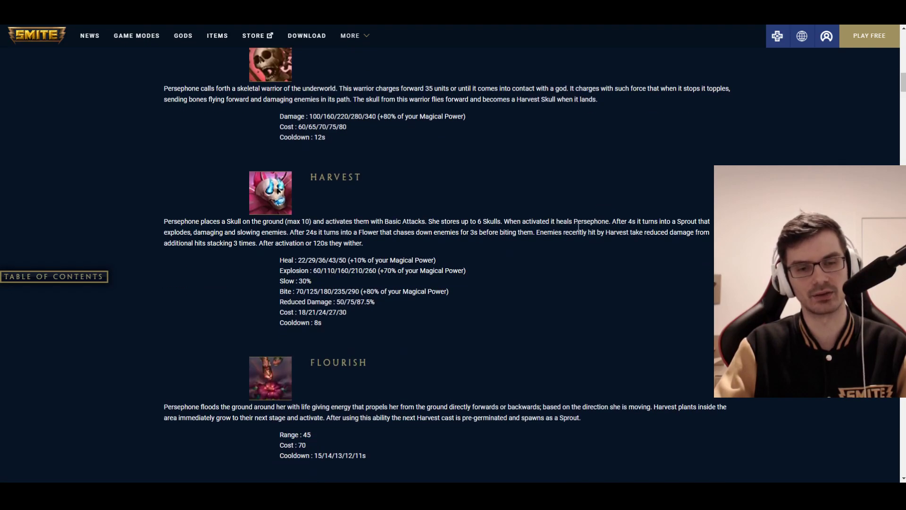
{"action": "scroll", "scroll_direction": "down", "scroll_amount": 3}
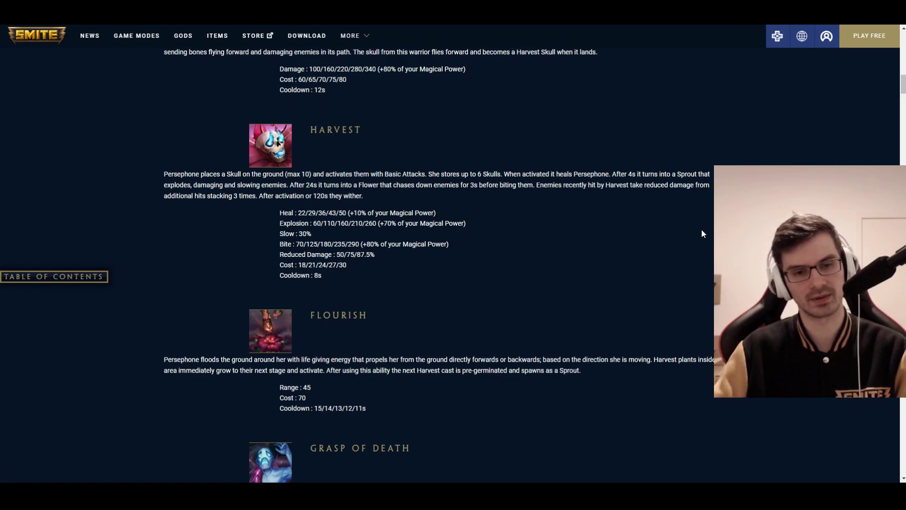
{"action": "mouse_move", "coordinate": [680, 232]}
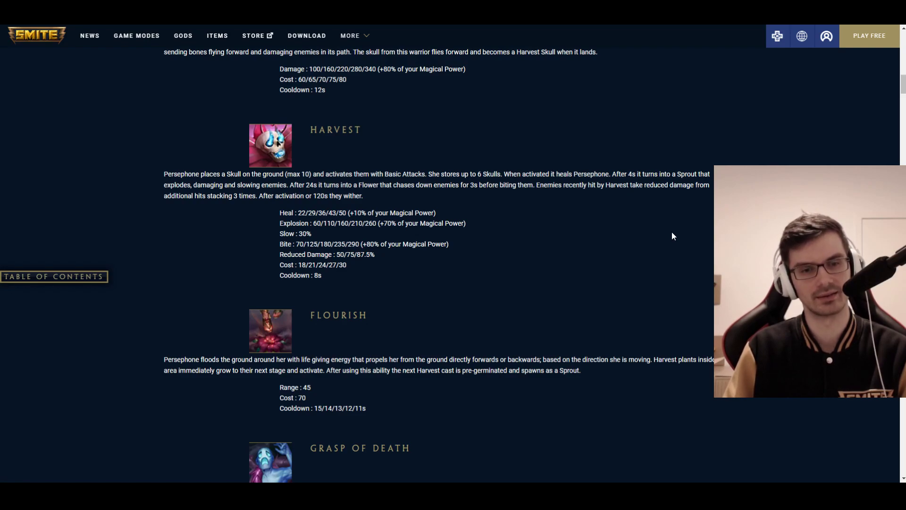
{"action": "scroll", "scroll_direction": "down", "scroll_amount": 3}
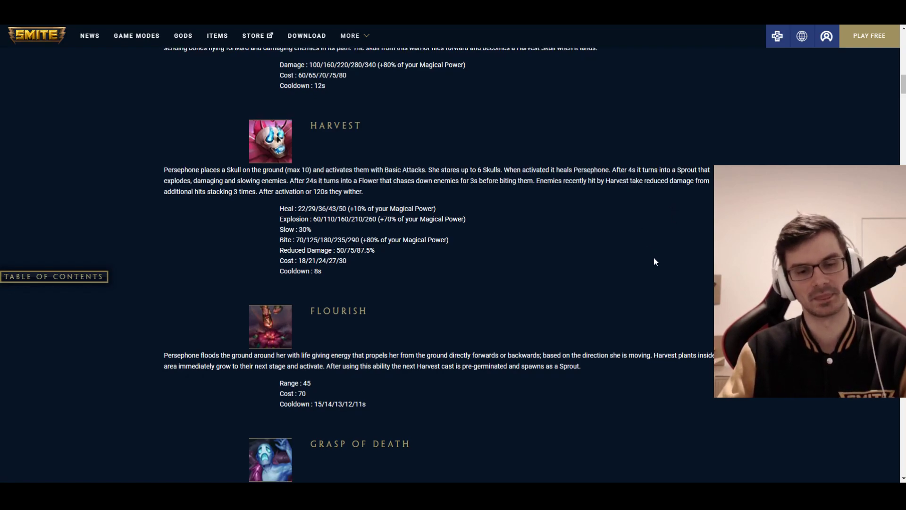
{"action": "scroll", "scroll_direction": "down", "scroll_amount": 3}
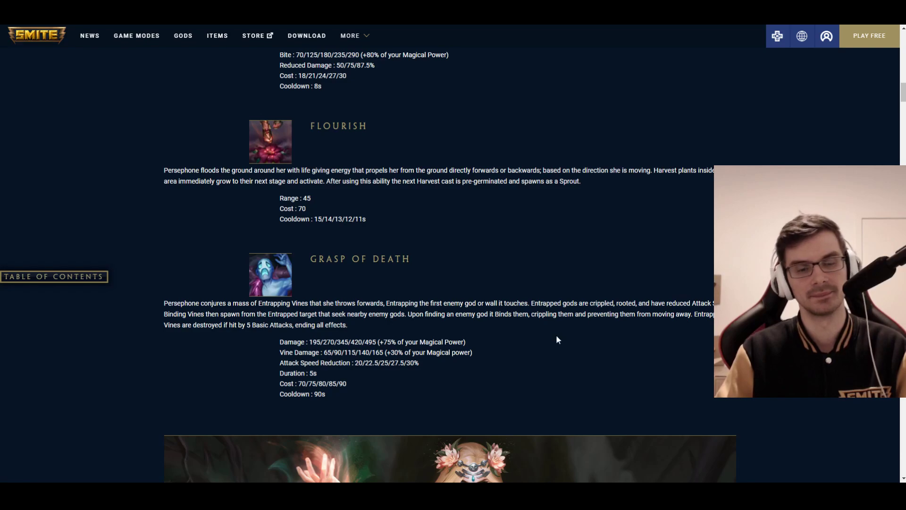
{"action": "scroll", "scroll_direction": "down", "scroll_amount": 3}
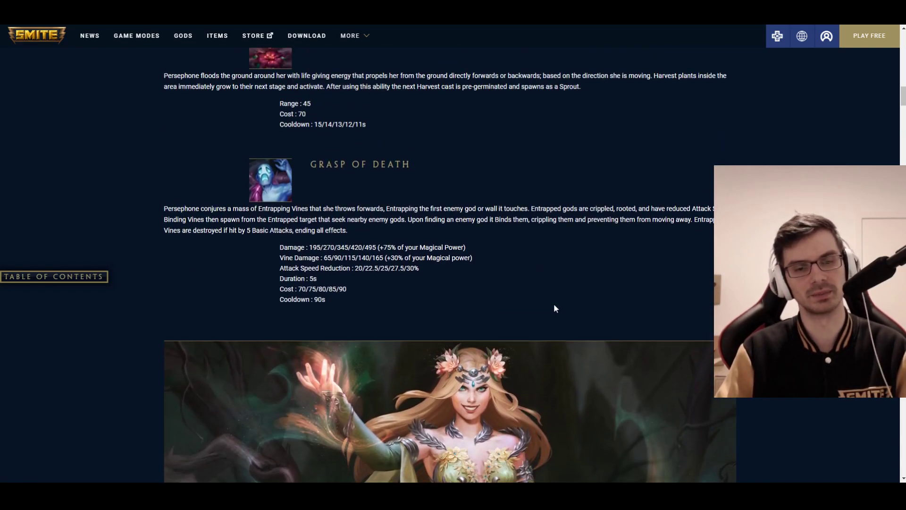
{"action": "mouse_move", "coordinate": [549, 294]}
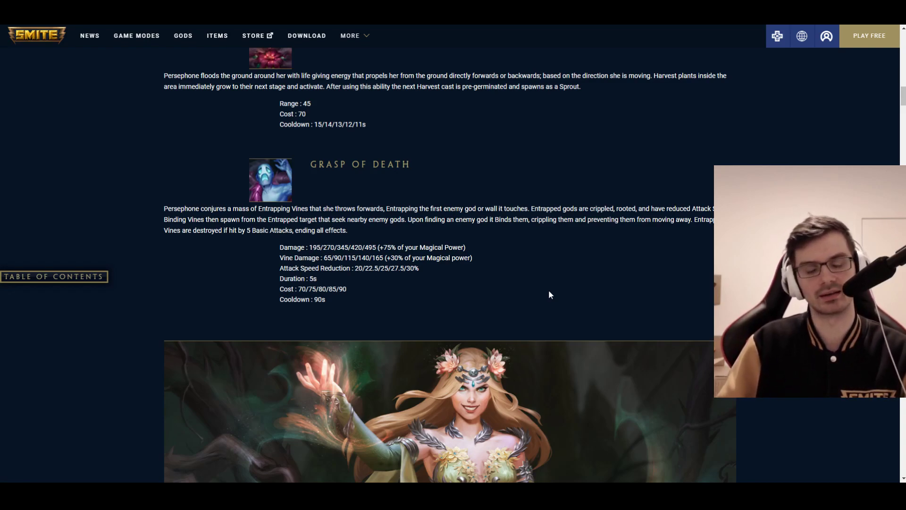
{"action": "mouse_move", "coordinate": [533, 272]}
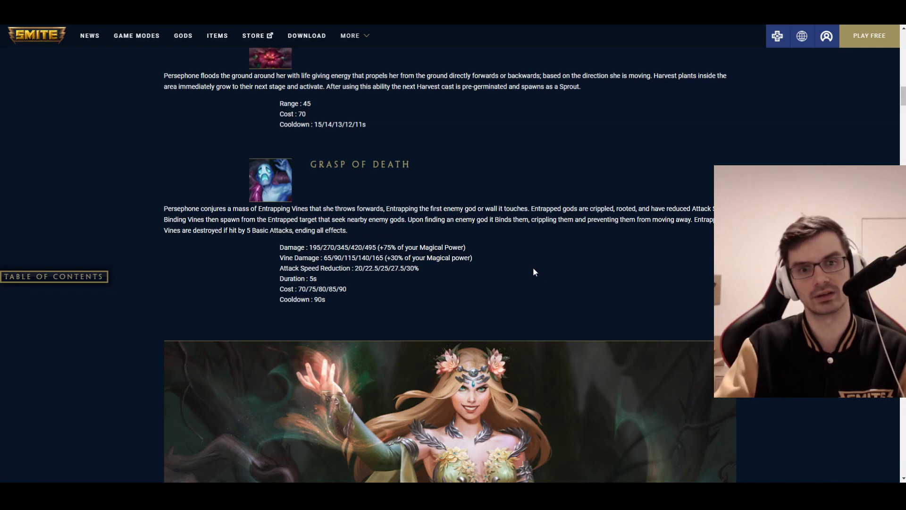
{"action": "mouse_move", "coordinate": [576, 206]}
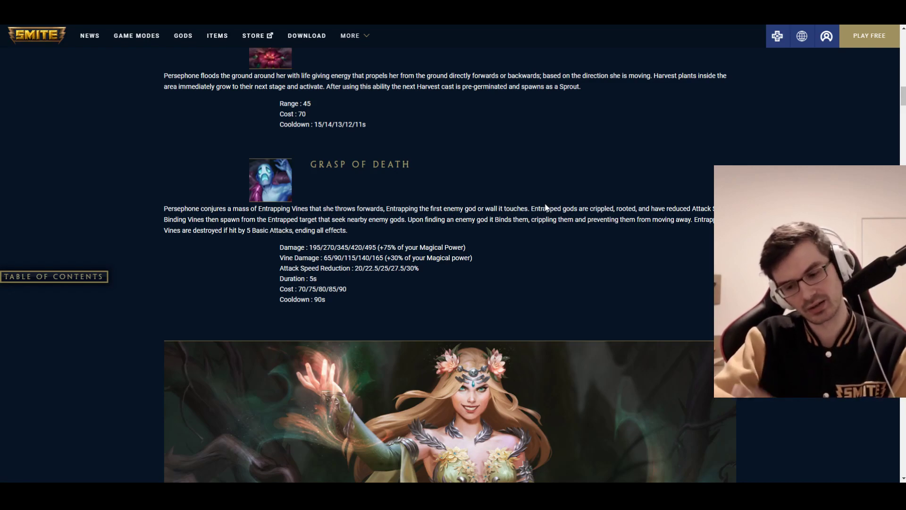
{"action": "mouse_move", "coordinate": [548, 206]}
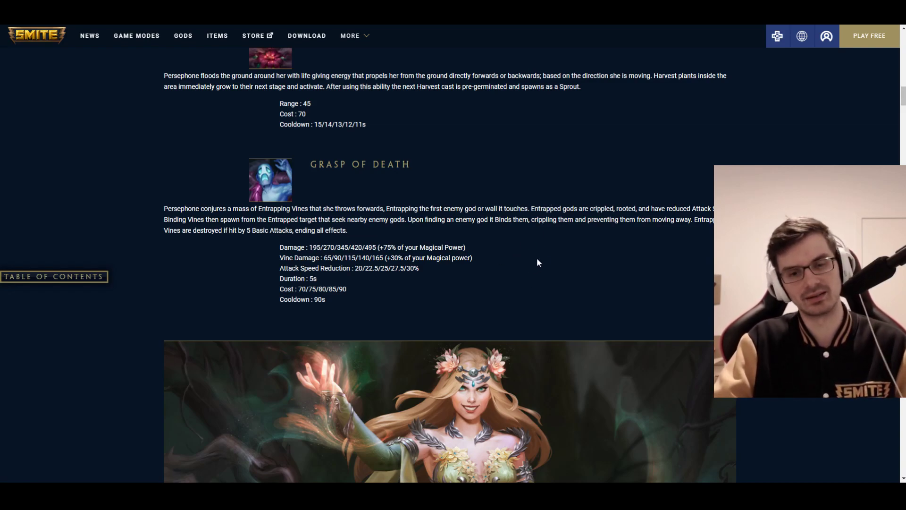
{"action": "mouse_move", "coordinate": [589, 264]}
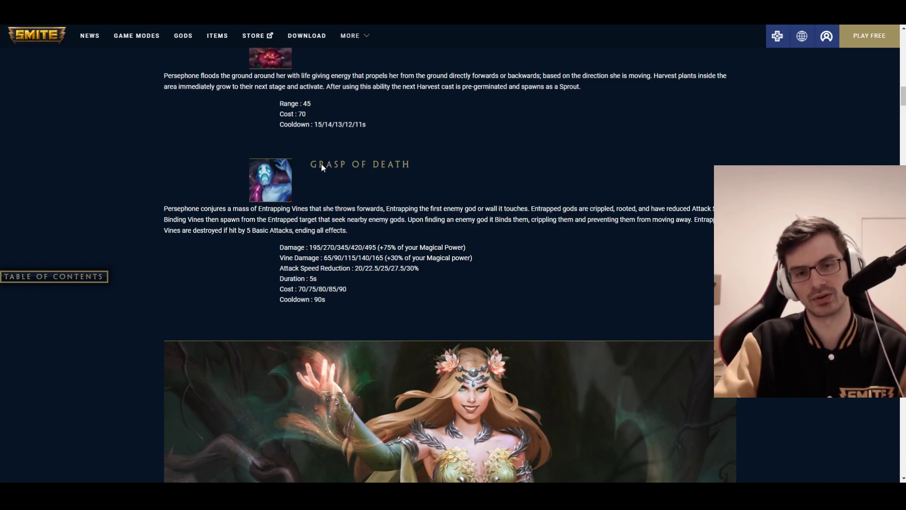
{"action": "mouse_move", "coordinate": [435, 219]}
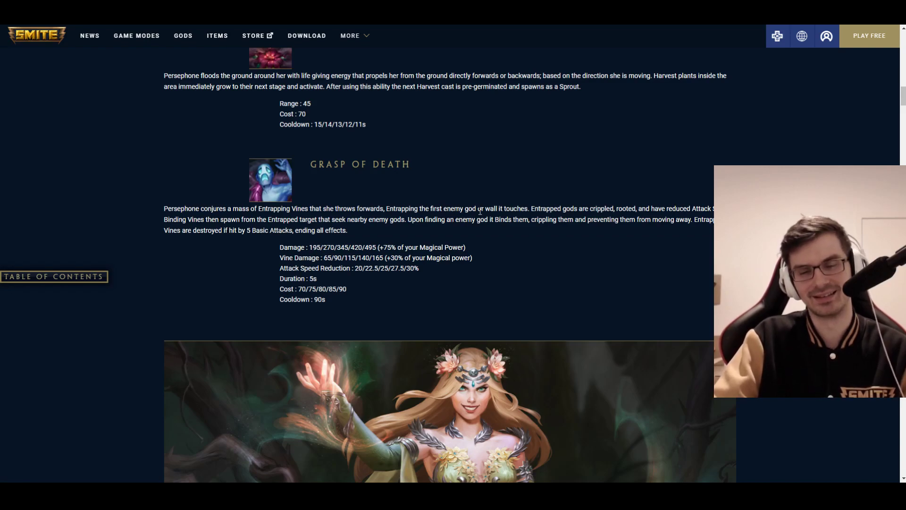
{"action": "scroll", "scroll_direction": "down", "scroll_amount": 3}
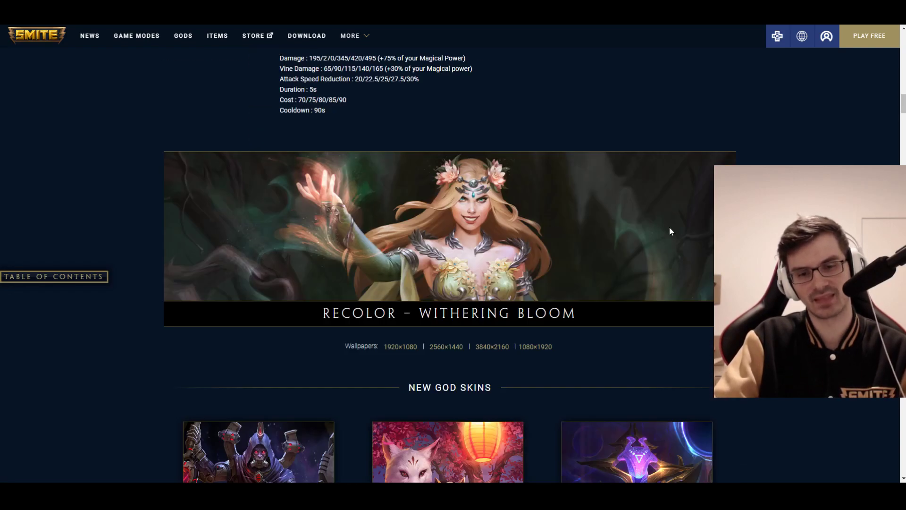
{"action": "scroll", "scroll_direction": "down", "scroll_amount": 3}
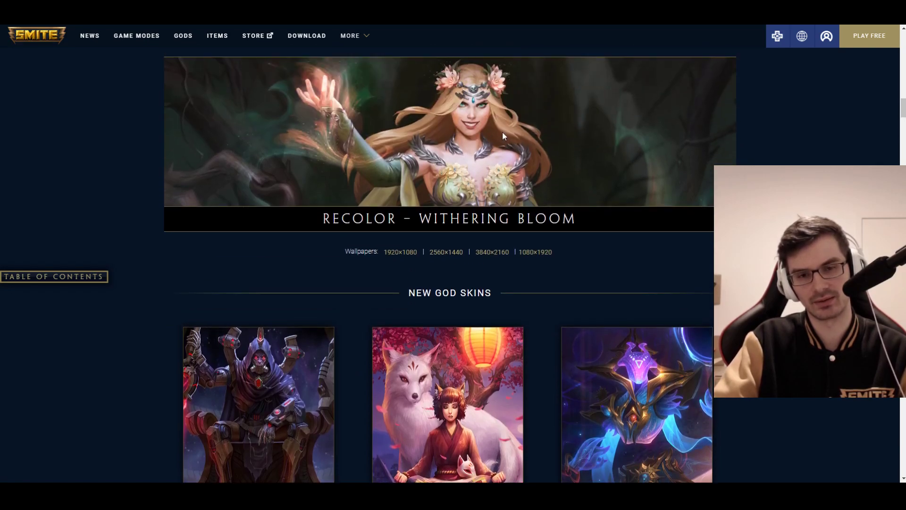
{"action": "scroll", "scroll_direction": "down", "scroll_amount": 3}
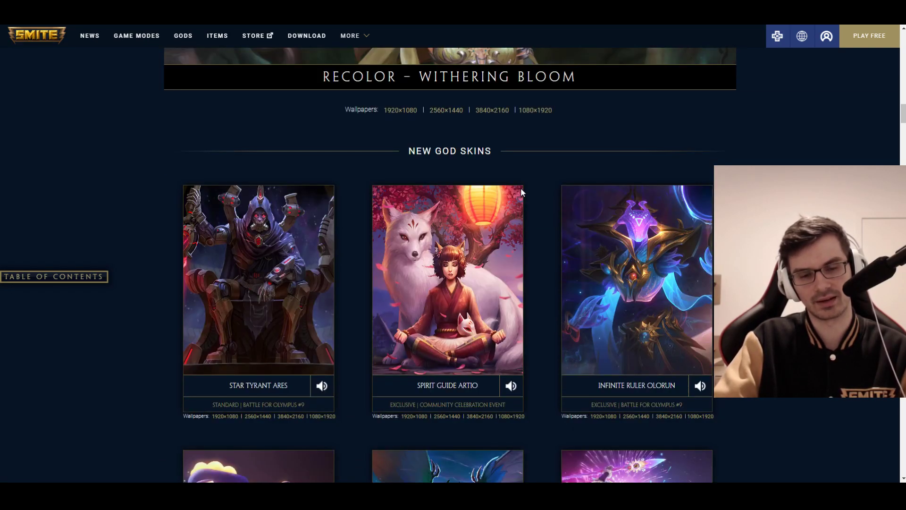
{"action": "scroll", "scroll_direction": "down", "scroll_amount": 3}
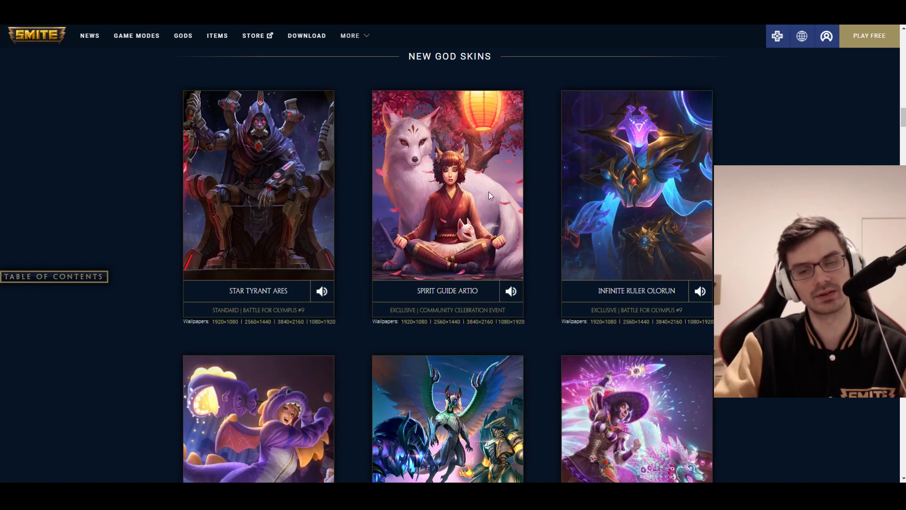
{"action": "scroll", "scroll_direction": "down", "scroll_amount": 3}
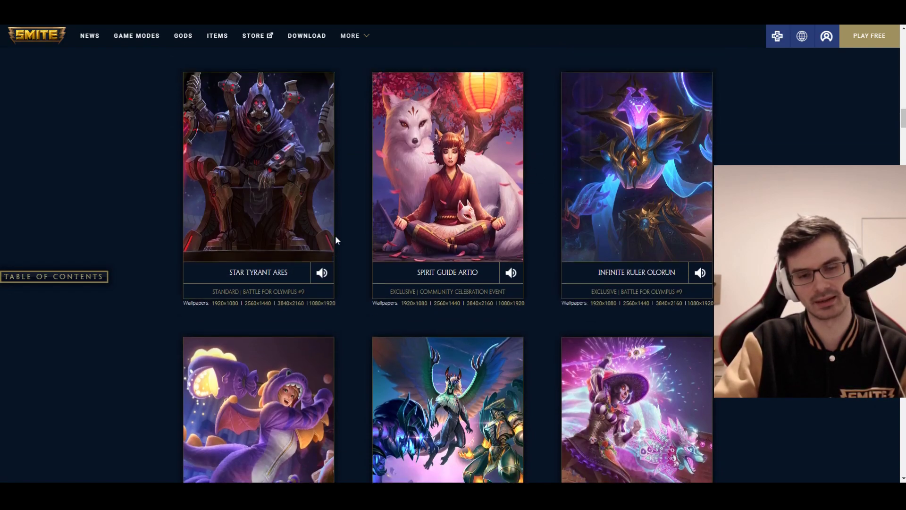
{"action": "scroll", "scroll_direction": "down", "scroll_amount": 3}
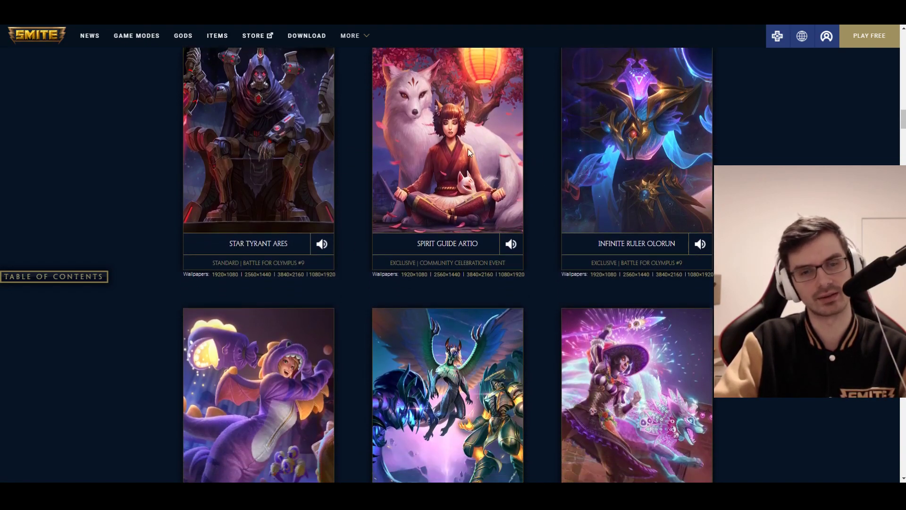
{"action": "scroll", "scroll_direction": "up", "scroll_amount": 3}
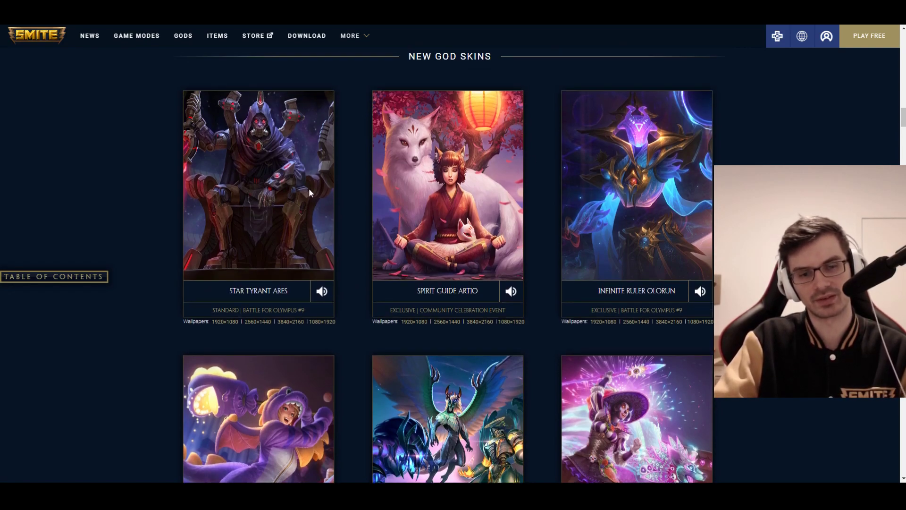
{"action": "mouse_move", "coordinate": [489, 172]}
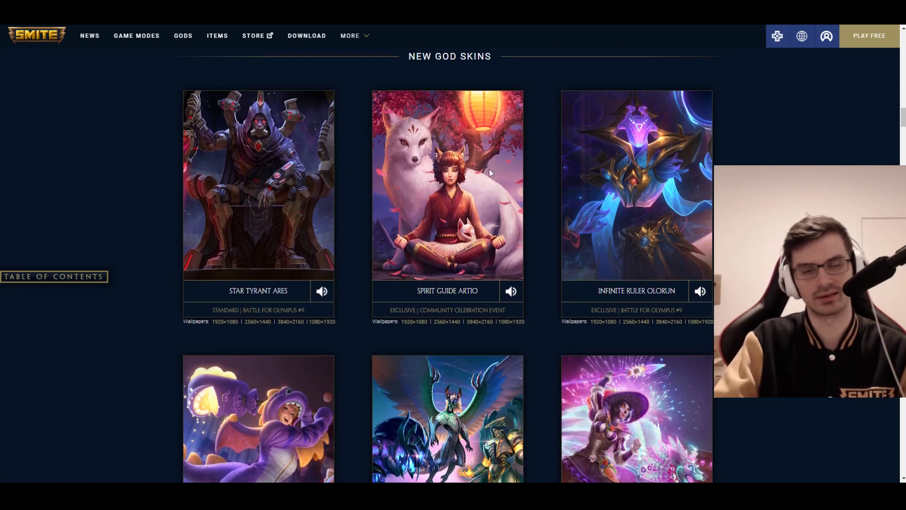
{"action": "mouse_move", "coordinate": [481, 235]}
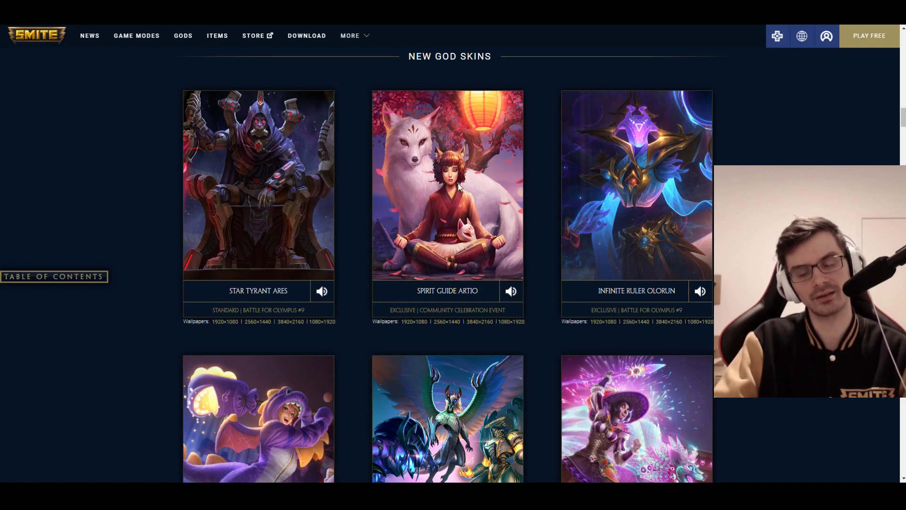
{"action": "mouse_move", "coordinate": [497, 201]}
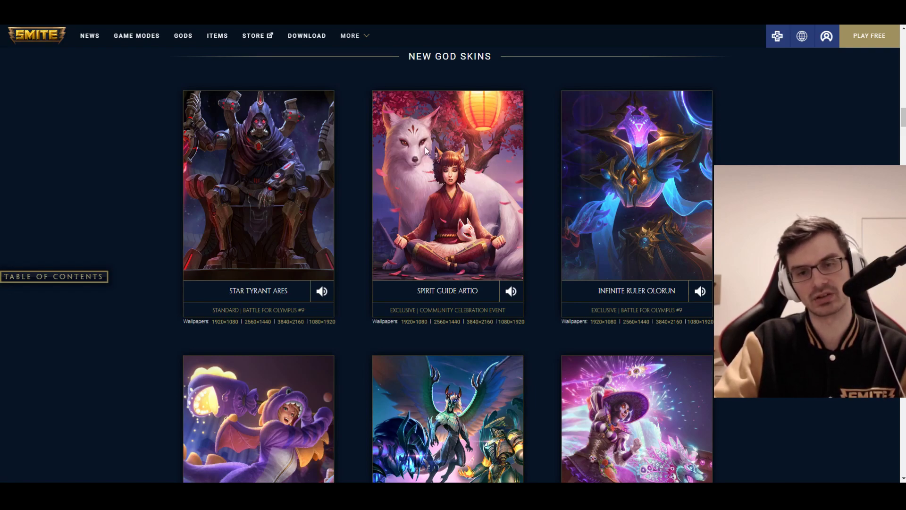
{"action": "mouse_move", "coordinate": [412, 161]}
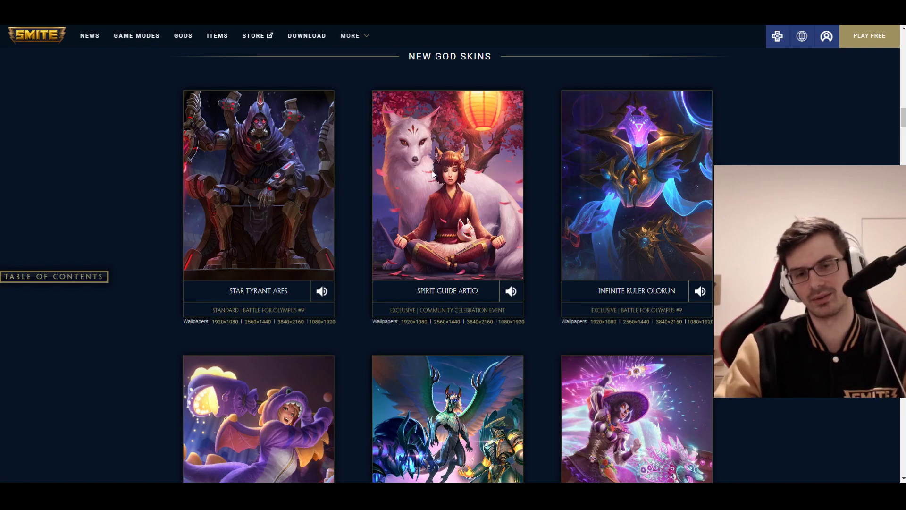
{"action": "mouse_move", "coordinate": [456, 171]}
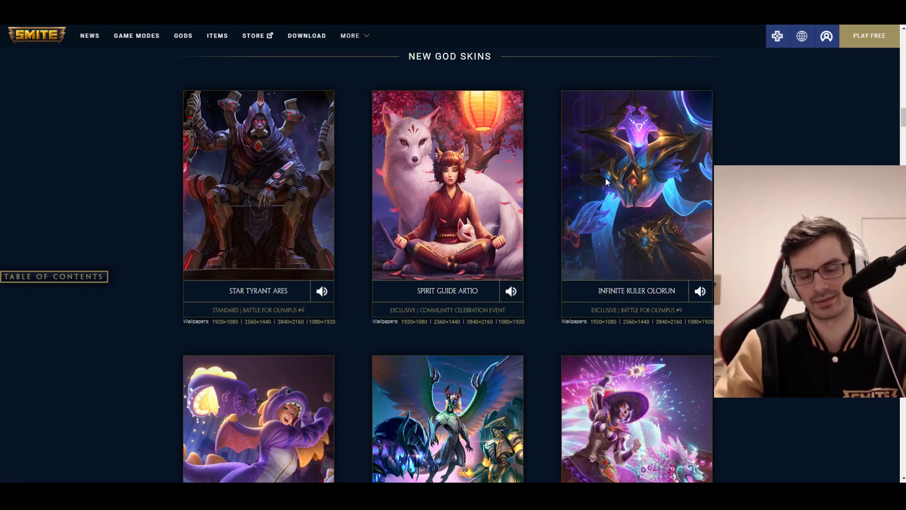
{"action": "mouse_move", "coordinate": [698, 183]}
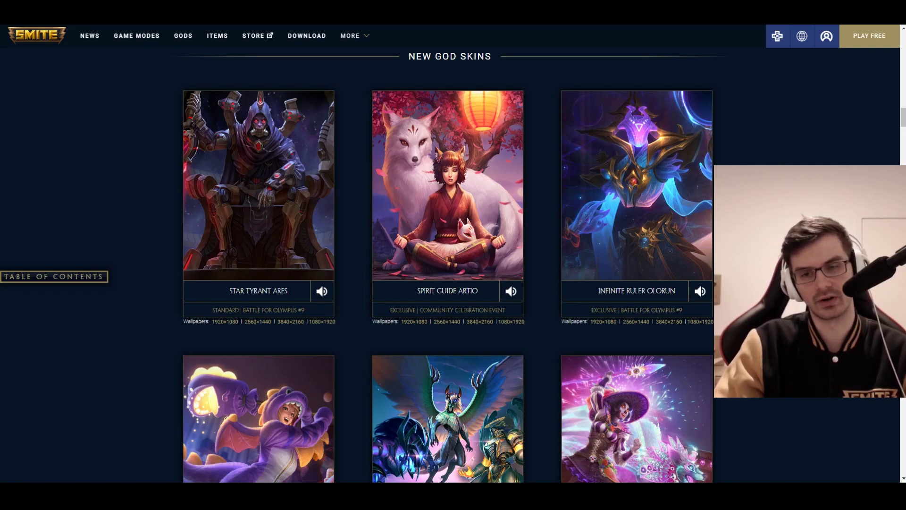
{"action": "mouse_move", "coordinate": [624, 160]}
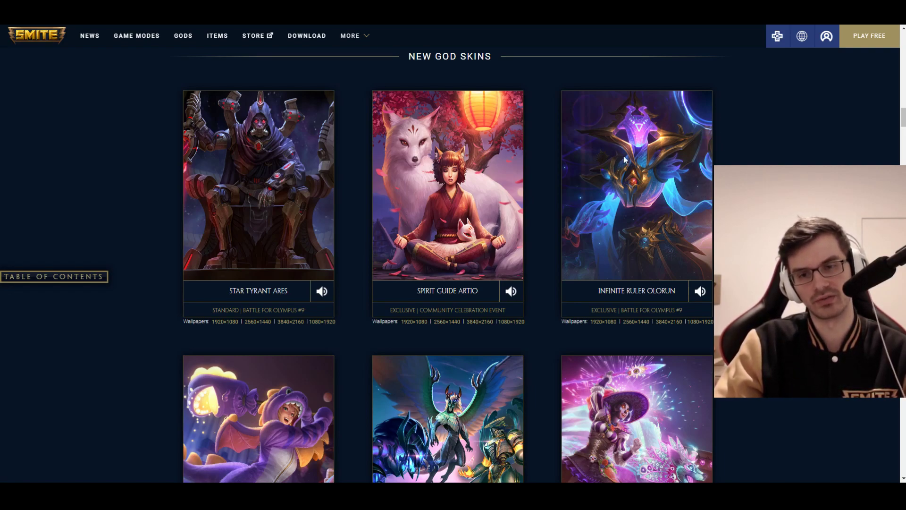
{"action": "scroll", "scroll_direction": "down", "scroll_amount": 3}
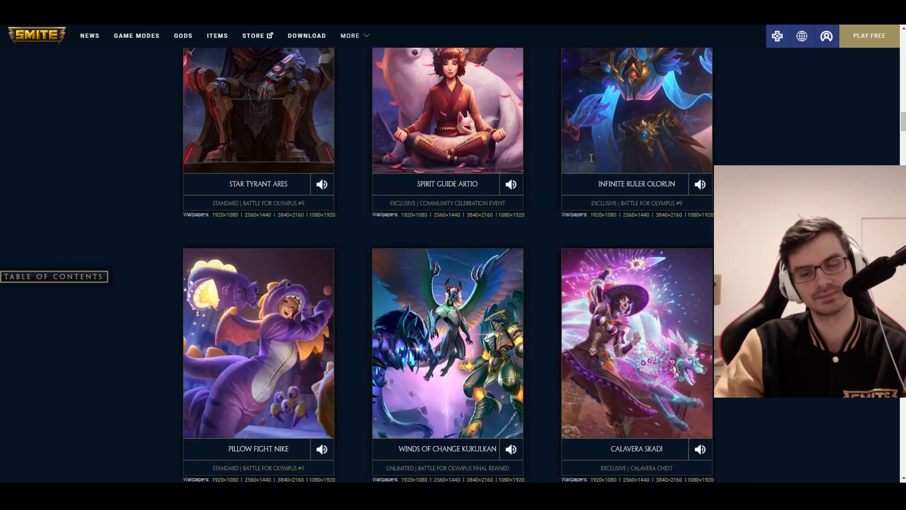
{"action": "scroll", "scroll_direction": "down", "scroll_amount": 3}
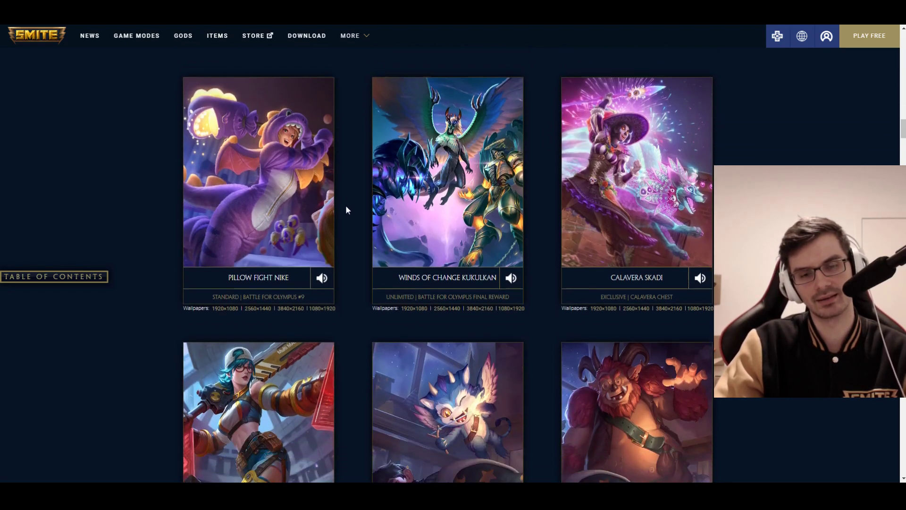
{"action": "scroll", "scroll_direction": "down", "scroll_amount": 3}
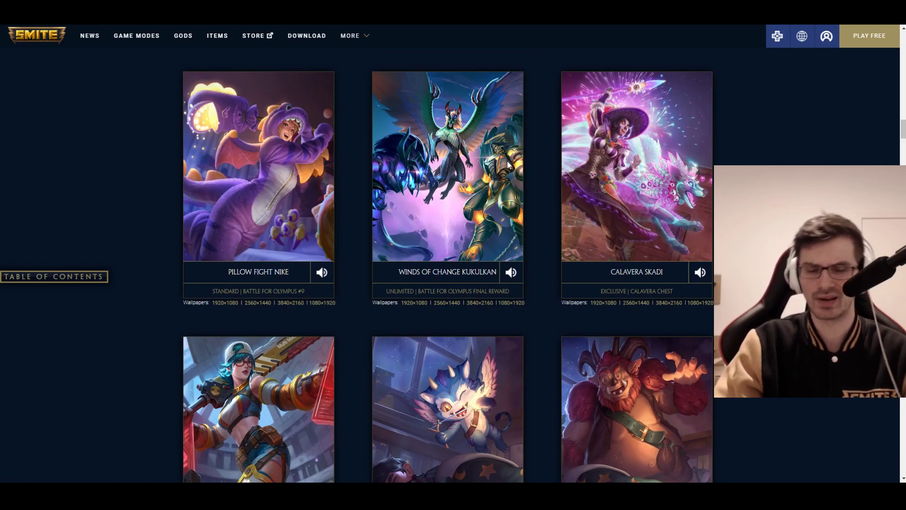
{"action": "mouse_move", "coordinate": [527, 147]}
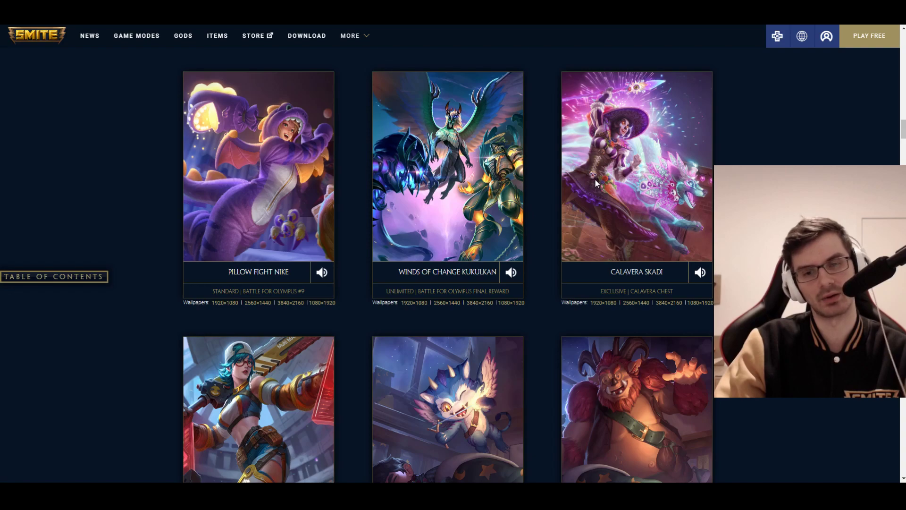
{"action": "mouse_move", "coordinate": [567, 181]}
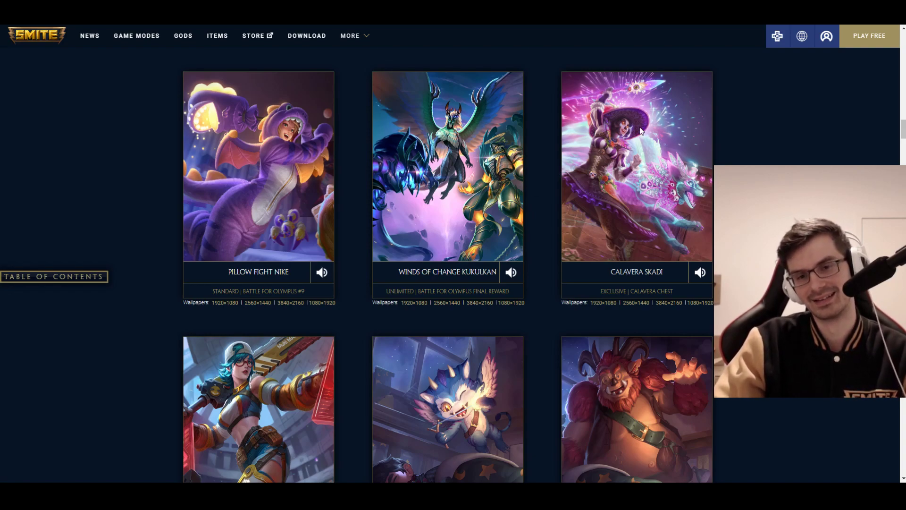
{"action": "mouse_move", "coordinate": [630, 152]}
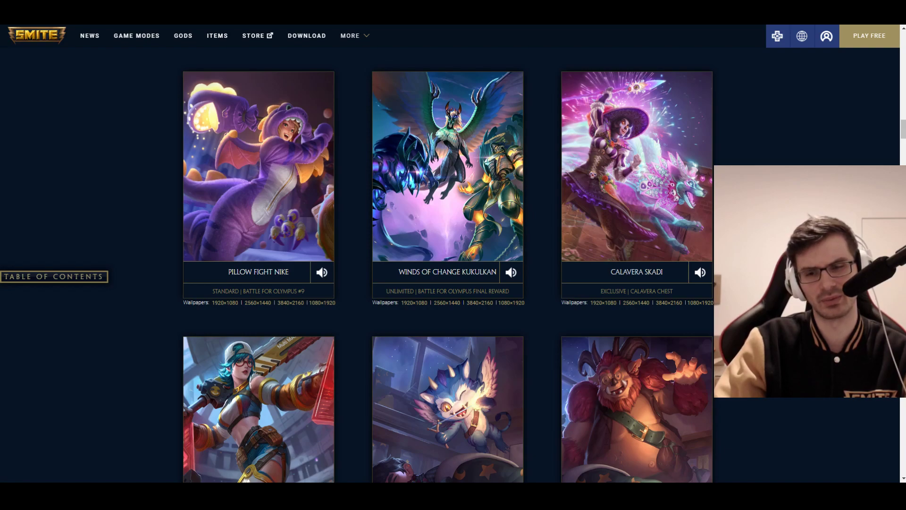
{"action": "scroll", "scroll_direction": "down", "scroll_amount": 3}
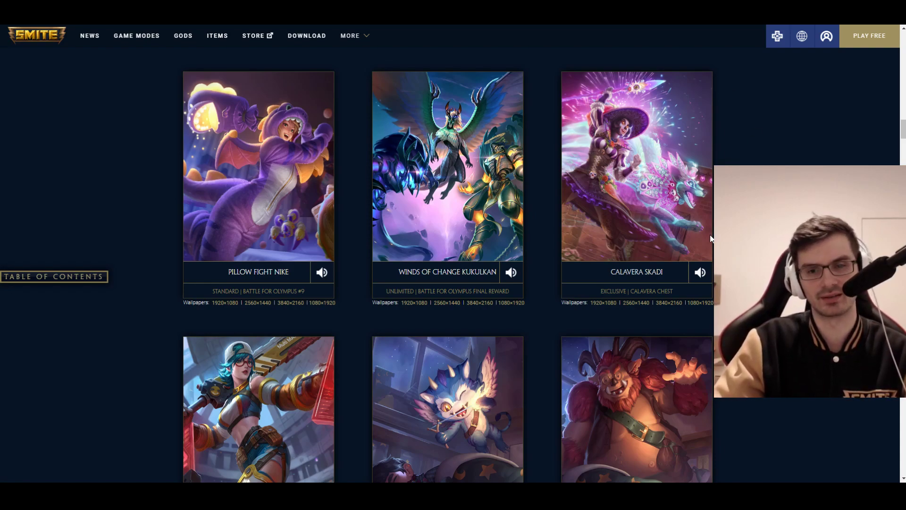
{"action": "scroll", "scroll_direction": "down", "scroll_amount": 3}
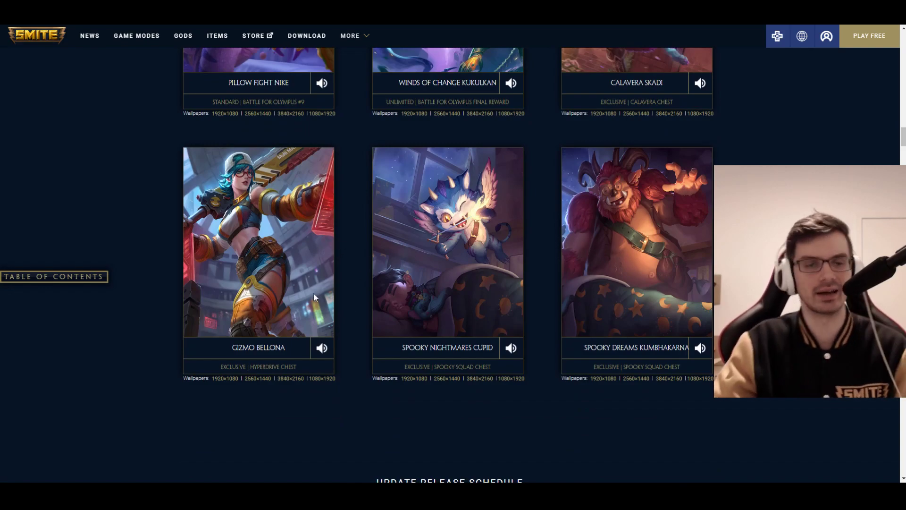
{"action": "mouse_move", "coordinate": [468, 294]}
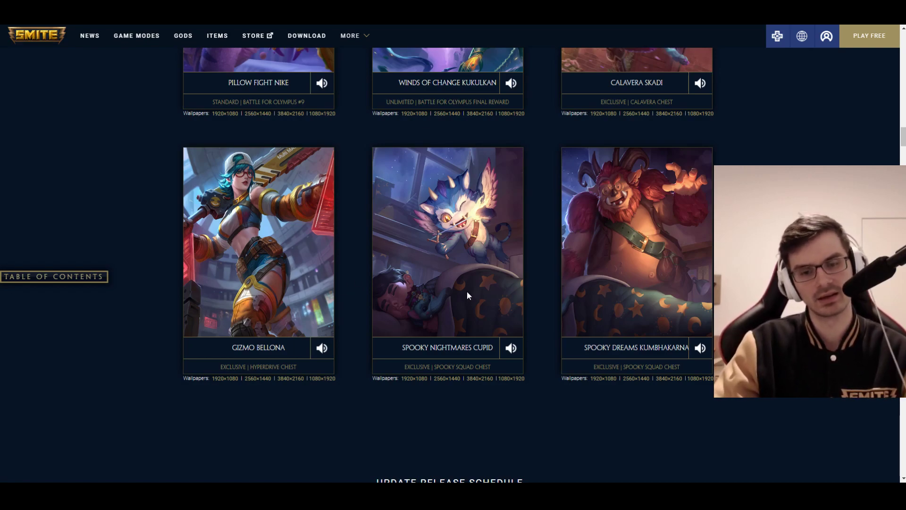
{"action": "mouse_move", "coordinate": [628, 335]}
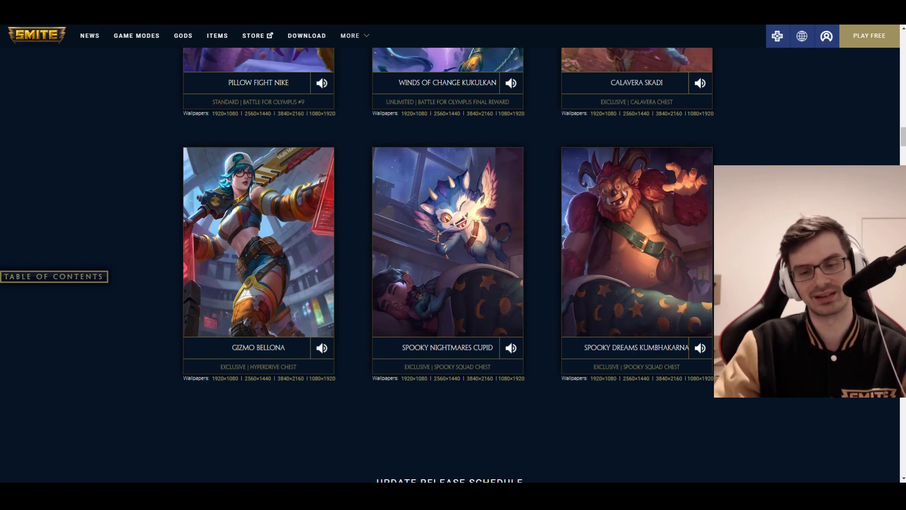
{"action": "scroll", "scroll_direction": "down", "scroll_amount": 3}
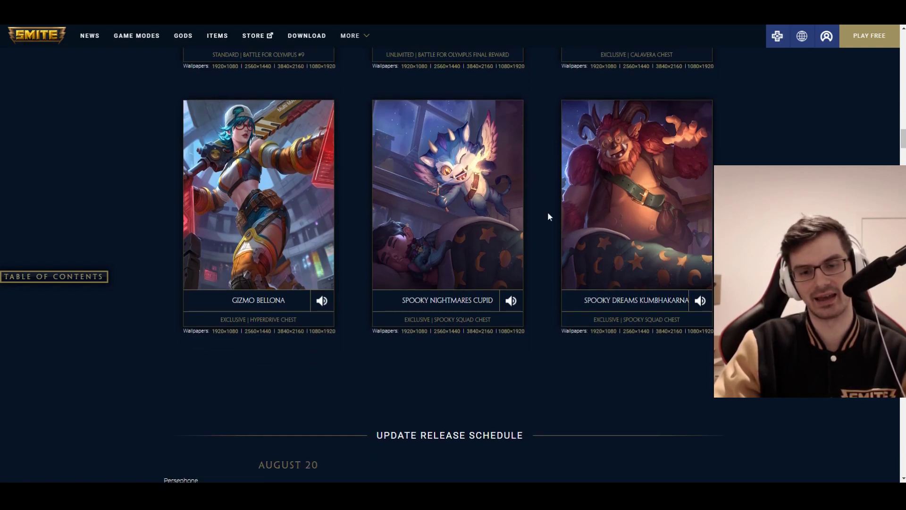
{"action": "mouse_move", "coordinate": [771, 162]}
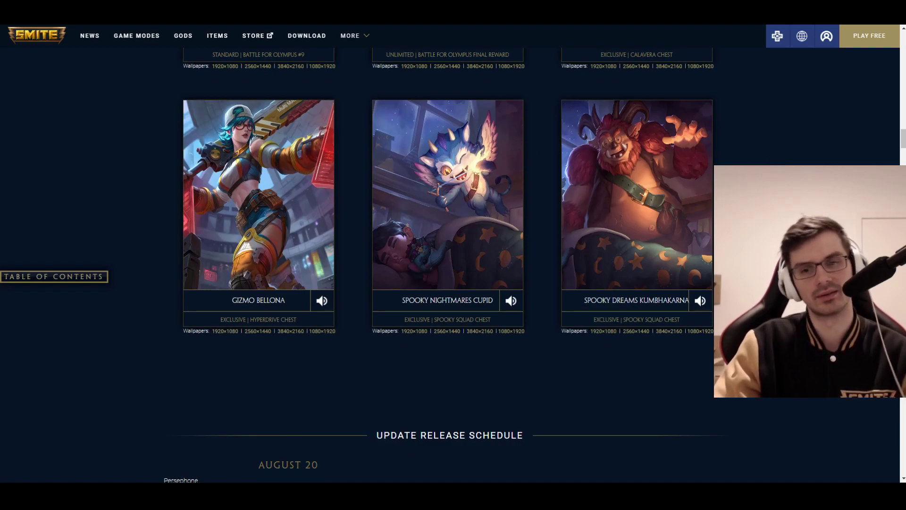
{"action": "scroll", "scroll_direction": "down", "scroll_amount": 3}
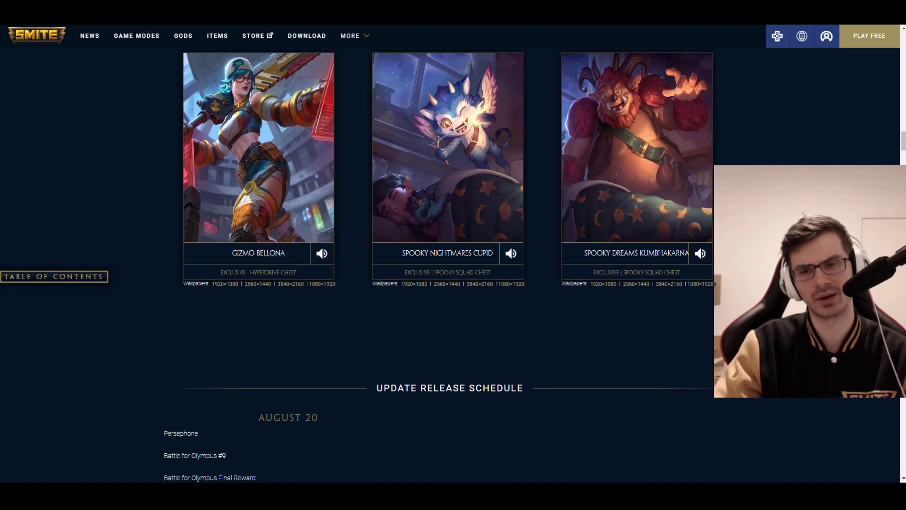
{"action": "scroll", "scroll_direction": "down", "scroll_amount": 3}
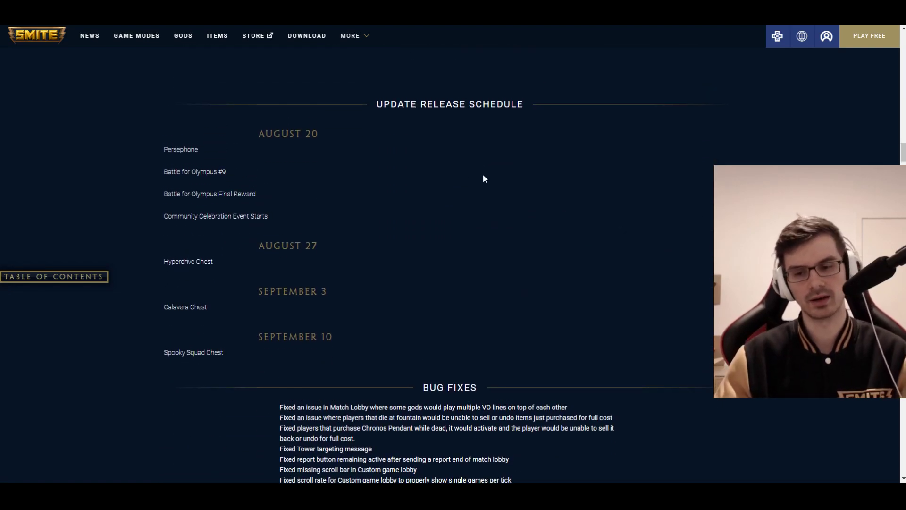
{"action": "mouse_move", "coordinate": [398, 141]}
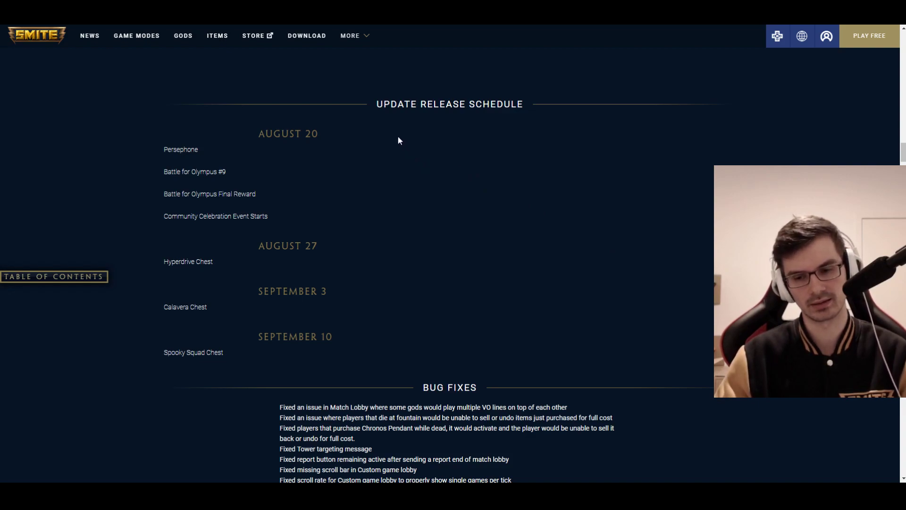
{"action": "mouse_move", "coordinate": [429, 168]}
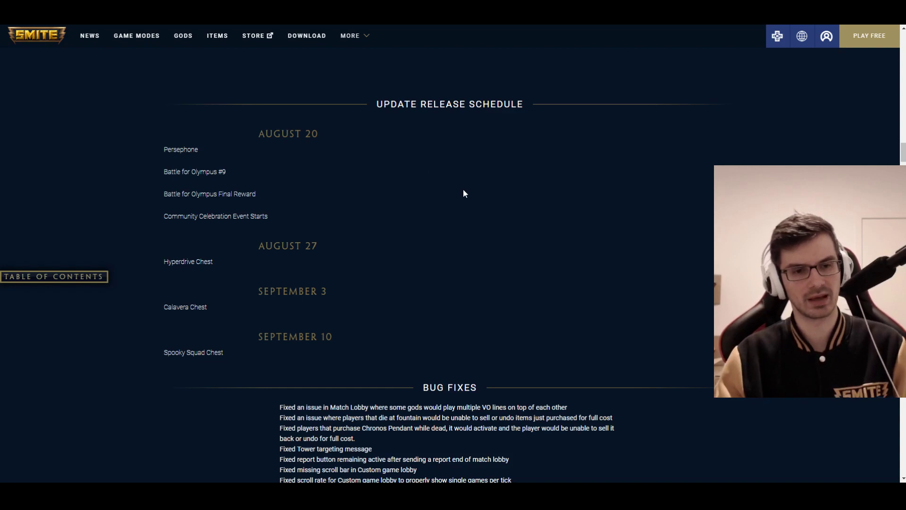
{"action": "mouse_move", "coordinate": [455, 196]}
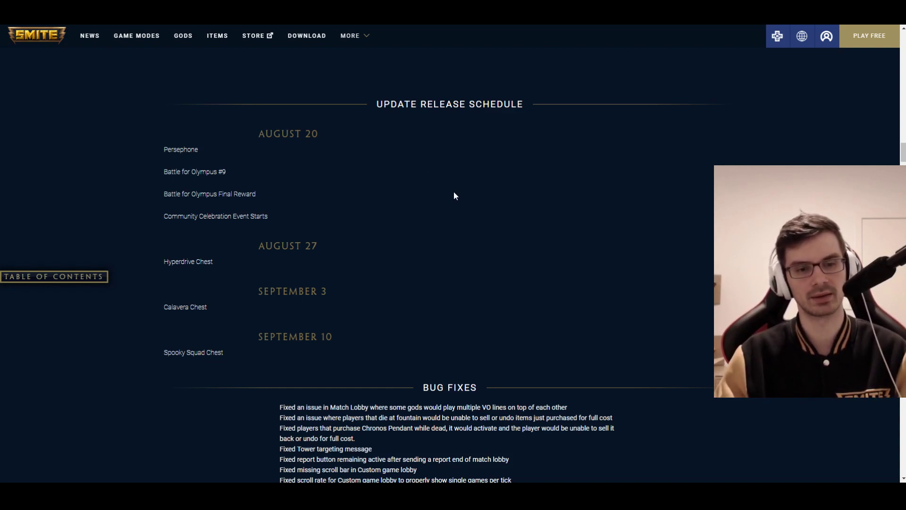
{"action": "mouse_move", "coordinate": [450, 206]}
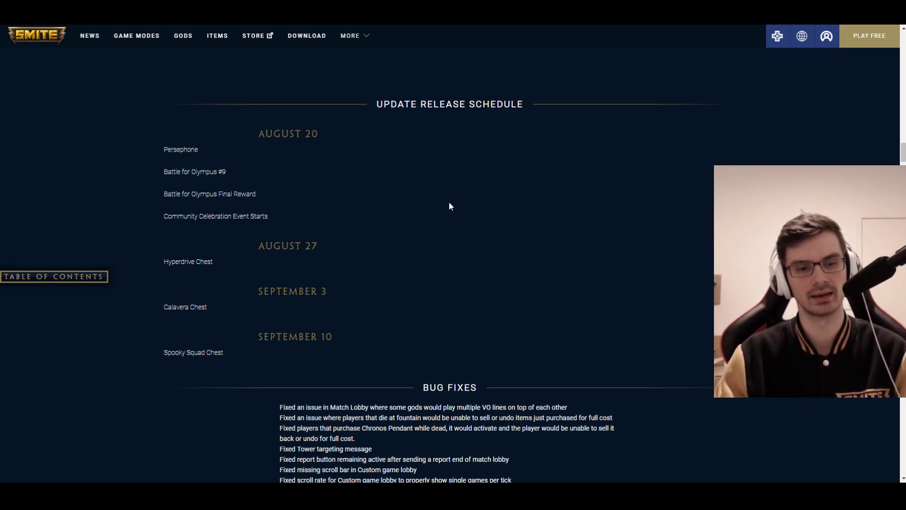
{"action": "mouse_move", "coordinate": [453, 201]}
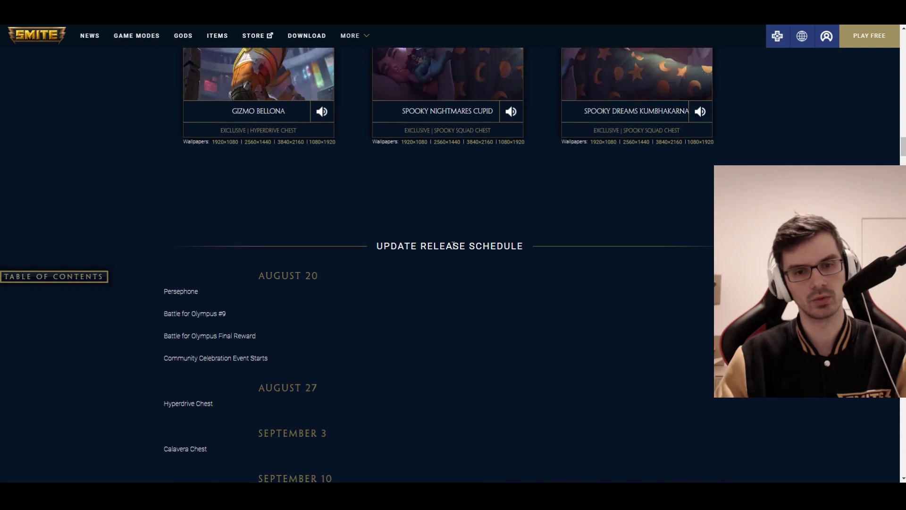
{"action": "scroll", "scroll_direction": "down", "scroll_amount": 3}
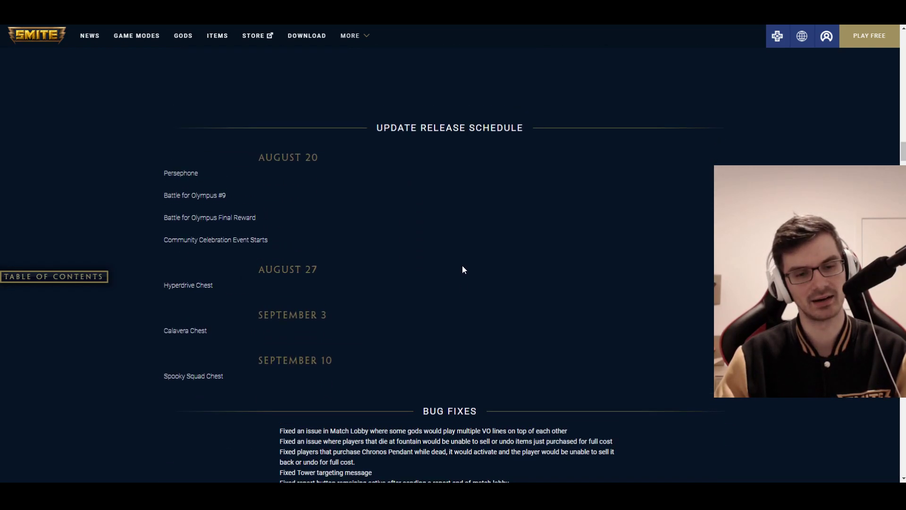
{"action": "scroll", "scroll_direction": "down", "scroll_amount": 3}
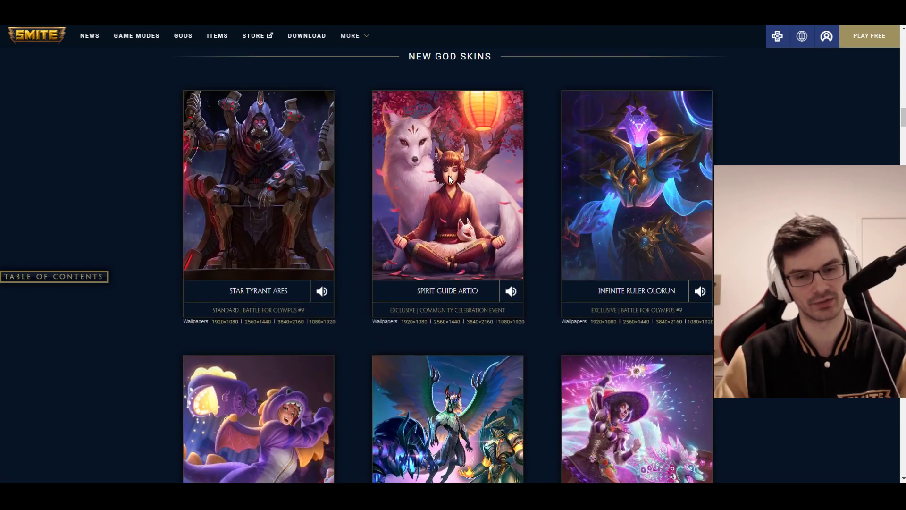
{"action": "scroll", "scroll_direction": "down", "scroll_amount": 3}
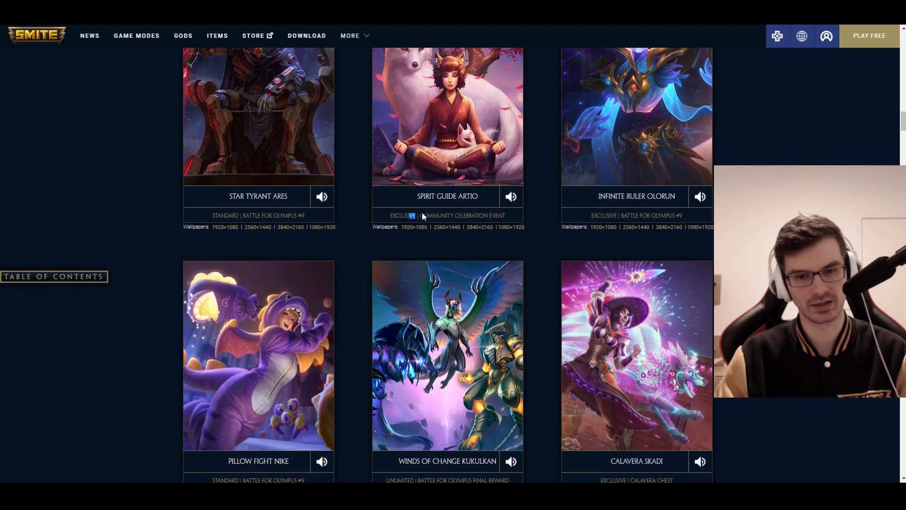
{"action": "scroll", "scroll_direction": "down", "scroll_amount": 3}
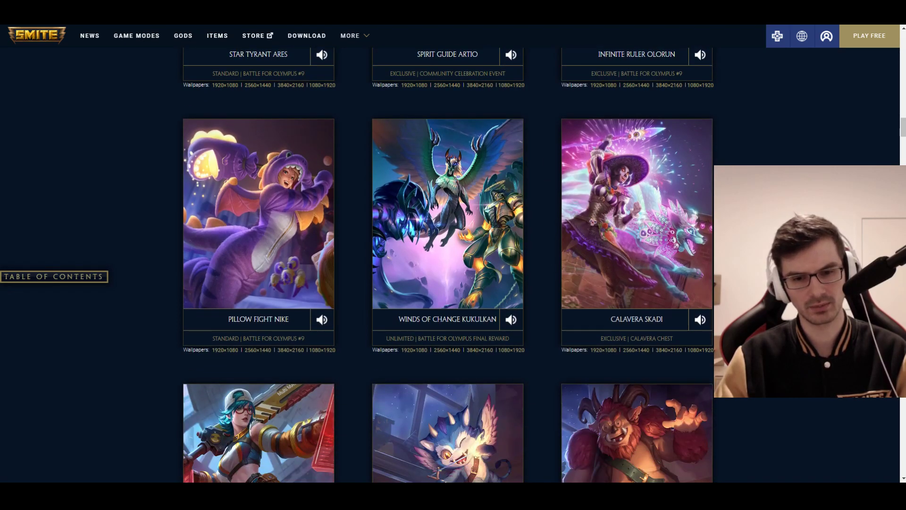
{"action": "scroll", "scroll_direction": "down", "scroll_amount": 3}
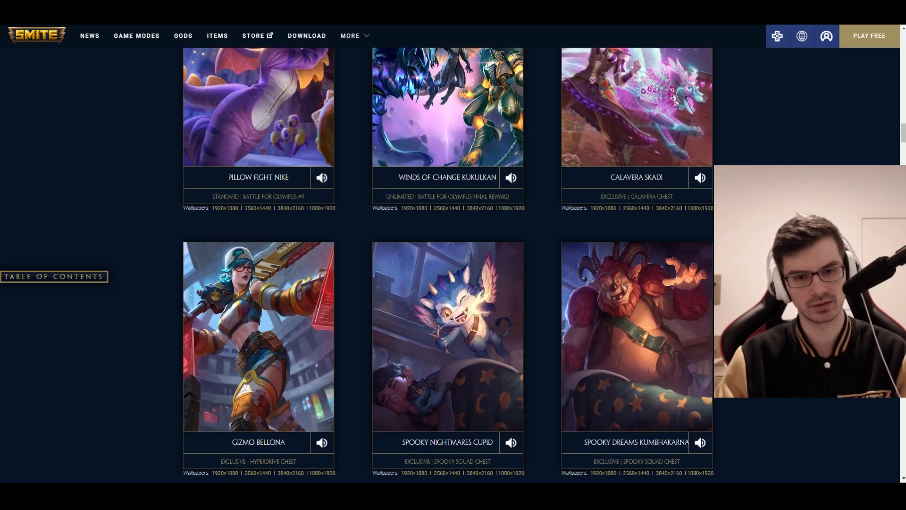
{"action": "scroll", "scroll_direction": "down", "scroll_amount": 3}
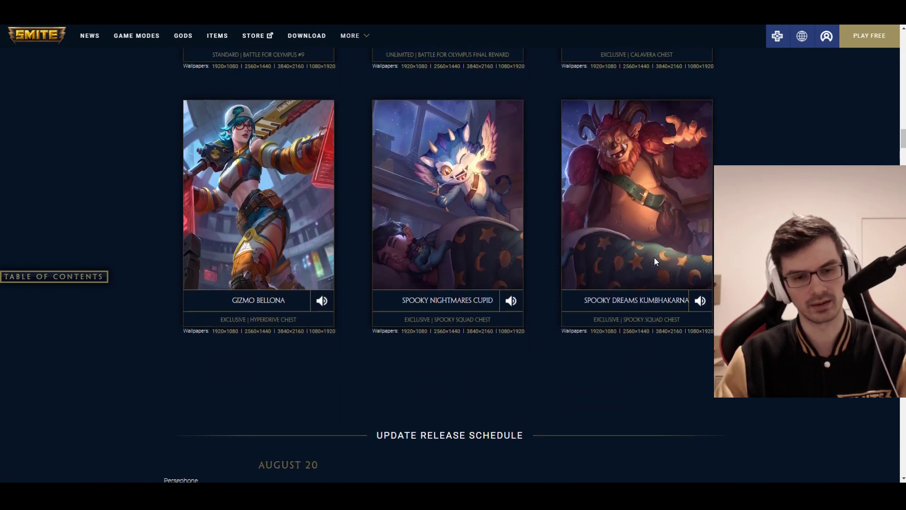
{"action": "scroll", "scroll_direction": "down", "scroll_amount": 3}
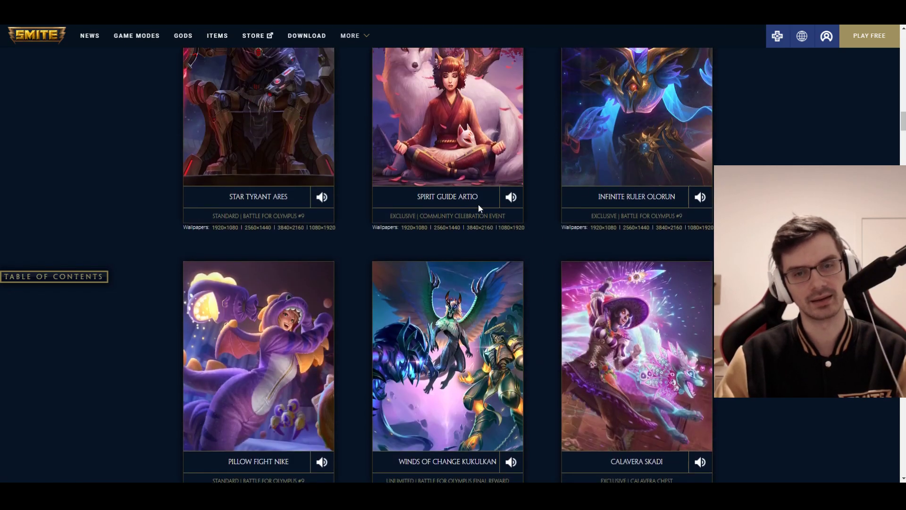
{"action": "scroll", "scroll_direction": "up", "scroll_amount": 3}
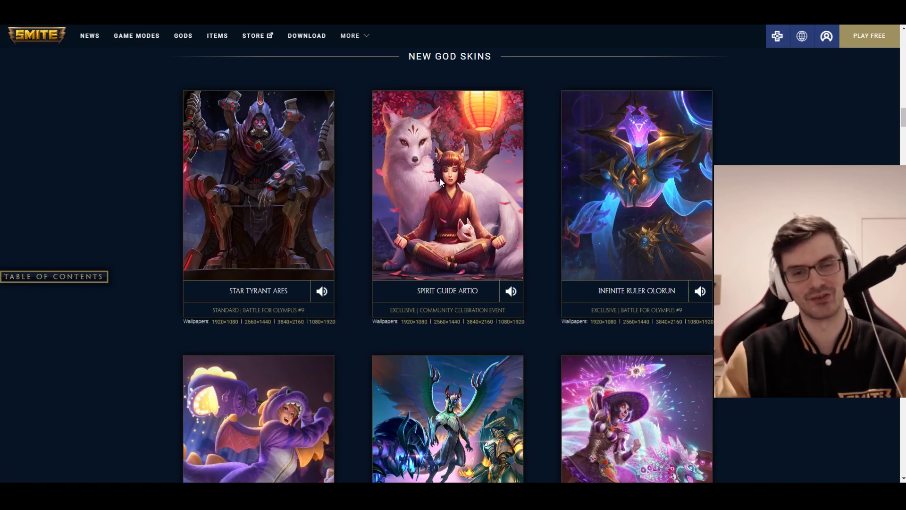
{"action": "scroll", "scroll_direction": "down", "scroll_amount": 3}
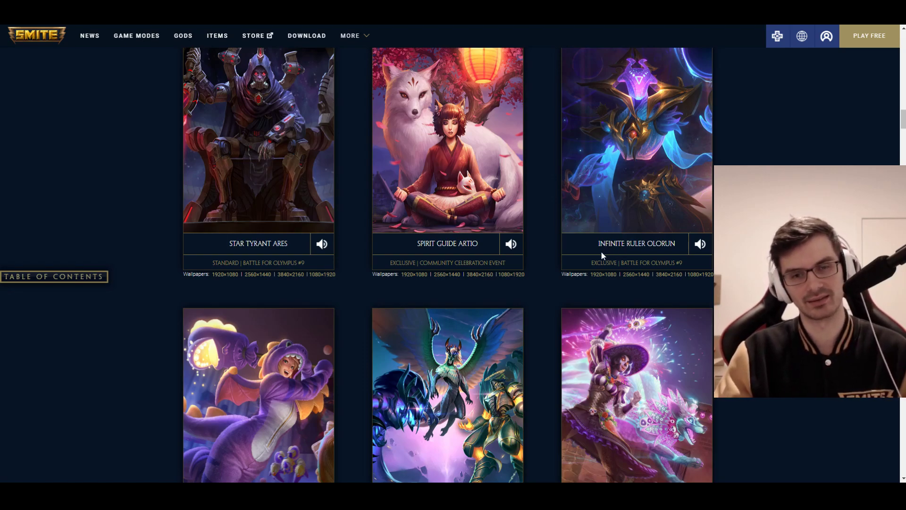
{"action": "scroll", "scroll_direction": "down", "scroll_amount": 3}
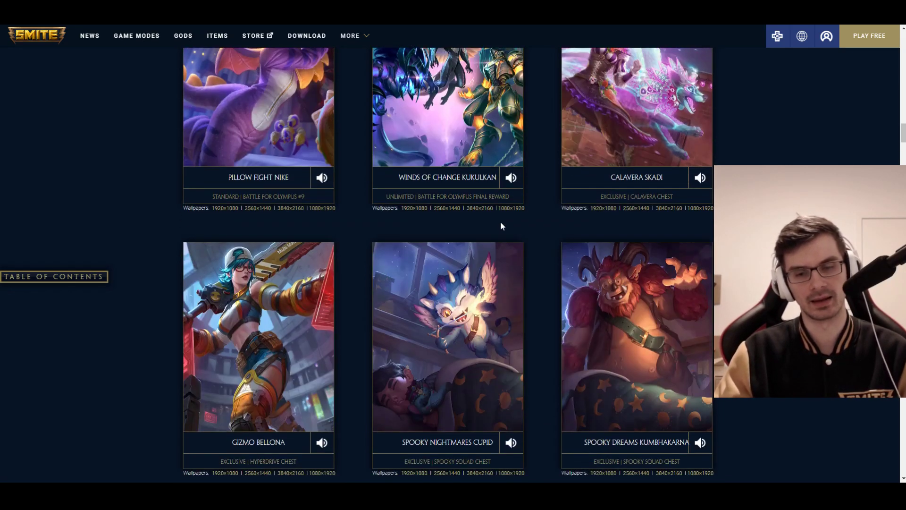
{"action": "scroll", "scroll_direction": "down", "scroll_amount": 3}
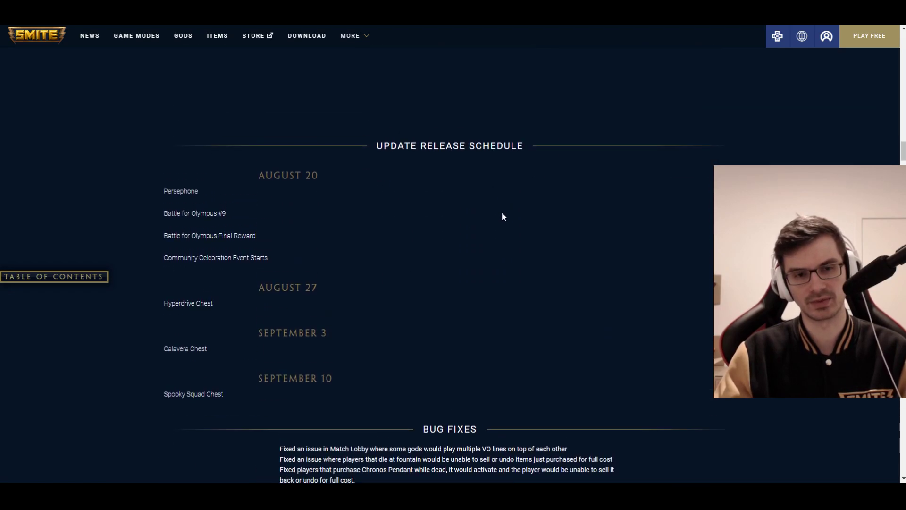
{"action": "scroll", "scroll_direction": "down", "scroll_amount": 3}
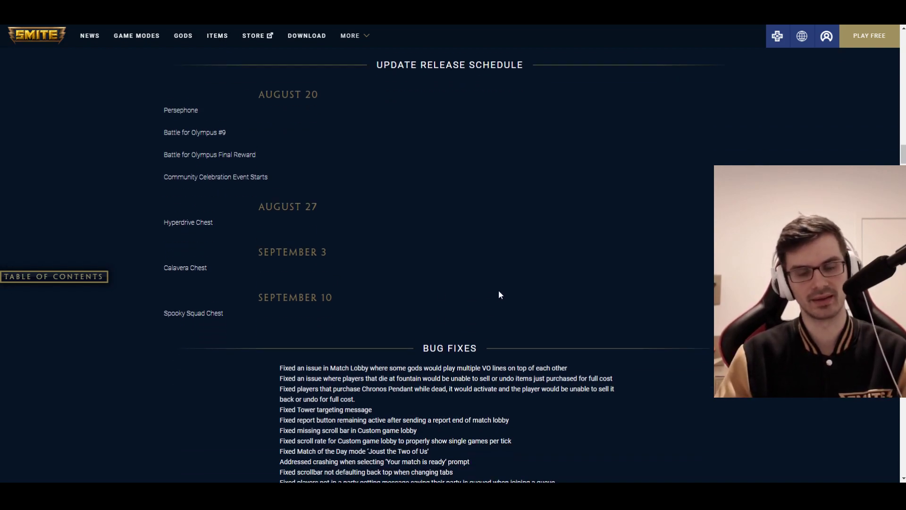
{"action": "scroll", "scroll_direction": "down", "scroll_amount": 3}
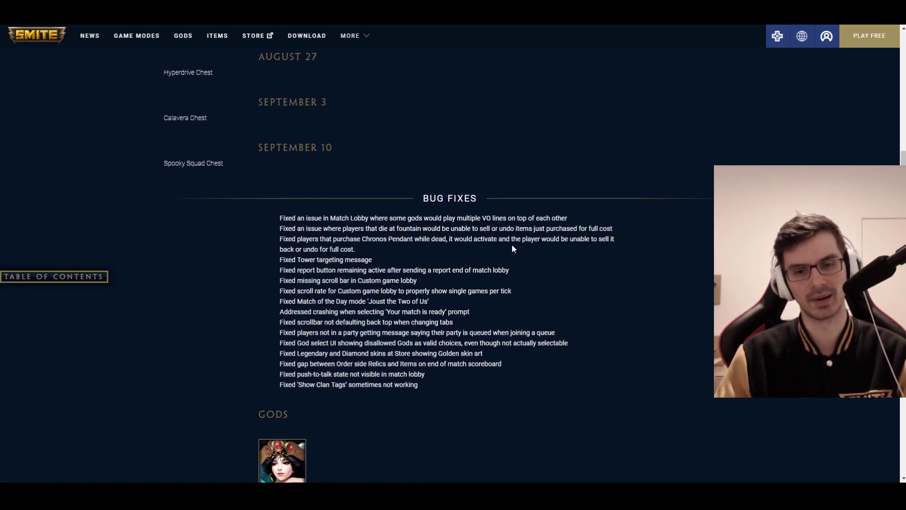
{"action": "scroll", "scroll_direction": "down", "scroll_amount": 3}
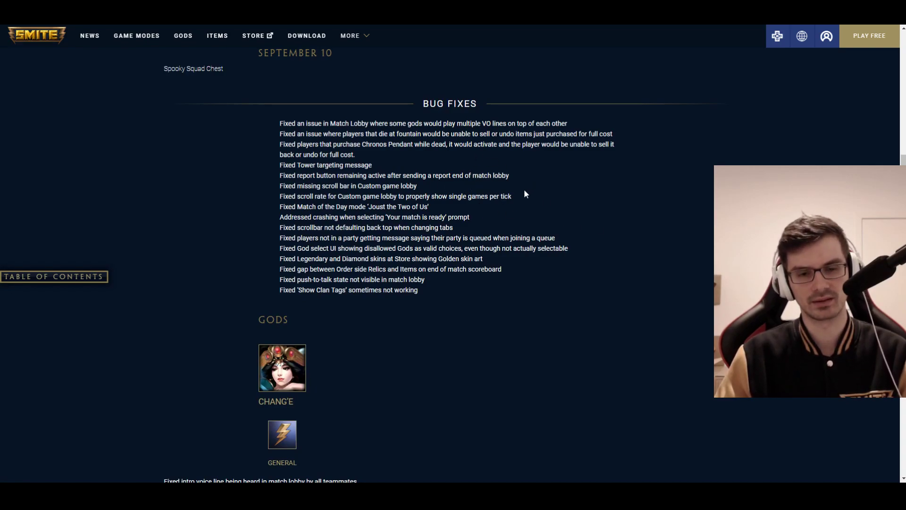
{"action": "scroll", "scroll_direction": "down", "scroll_amount": 3}
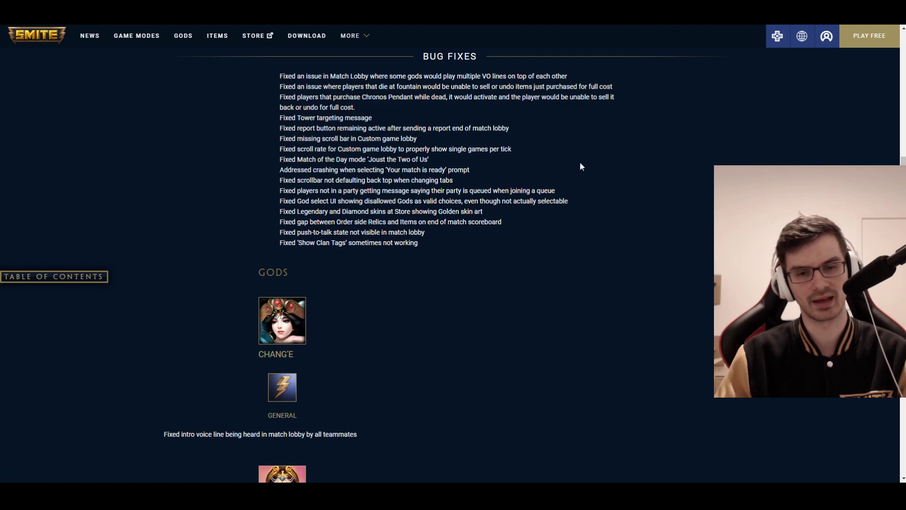
{"action": "scroll", "scroll_direction": "down", "scroll_amount": 3}
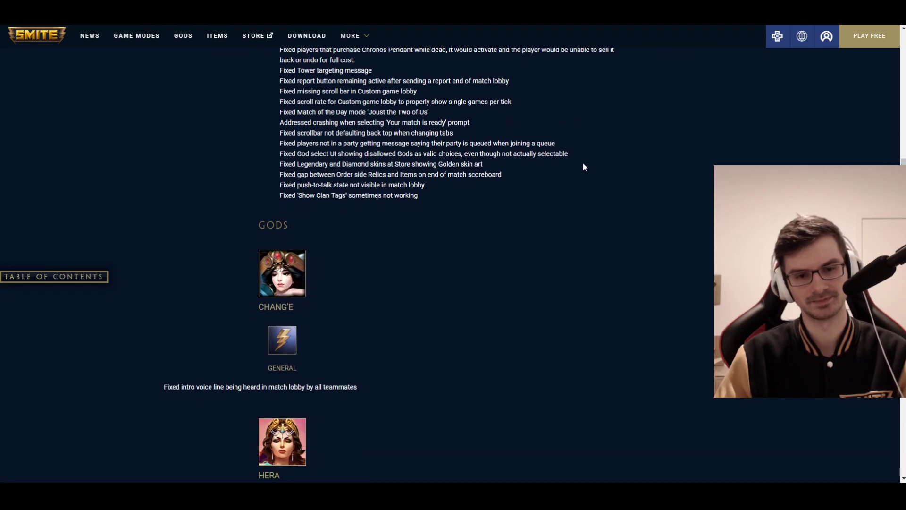
{"action": "scroll", "scroll_direction": "down", "scroll_amount": 3}
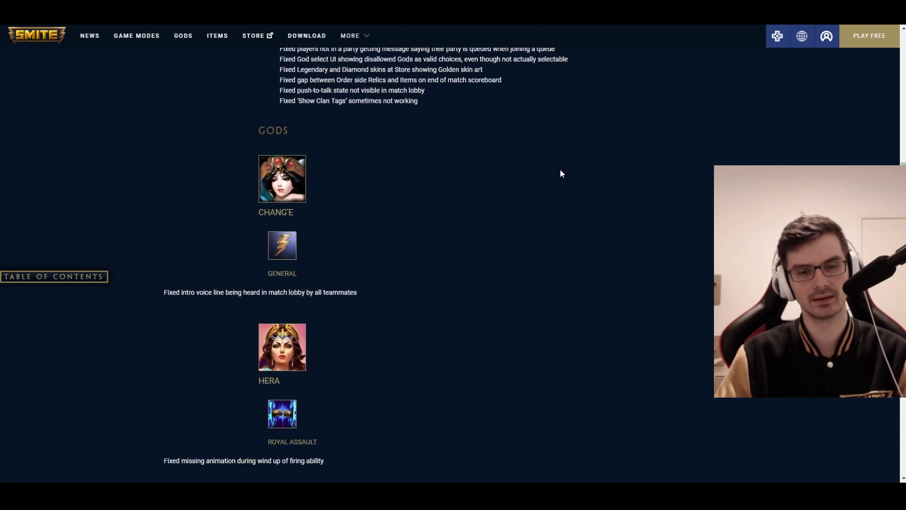
{"action": "scroll", "scroll_direction": "down", "scroll_amount": 3}
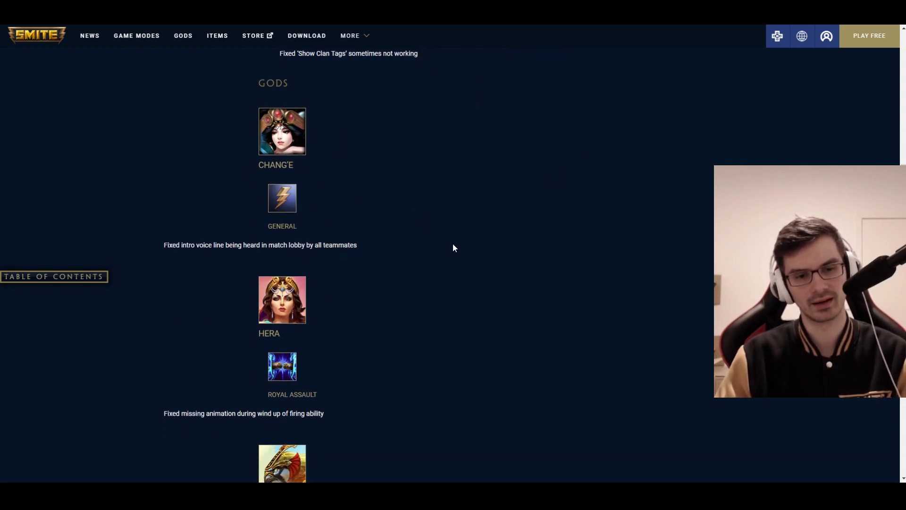
{"action": "scroll", "scroll_direction": "down", "scroll_amount": 3}
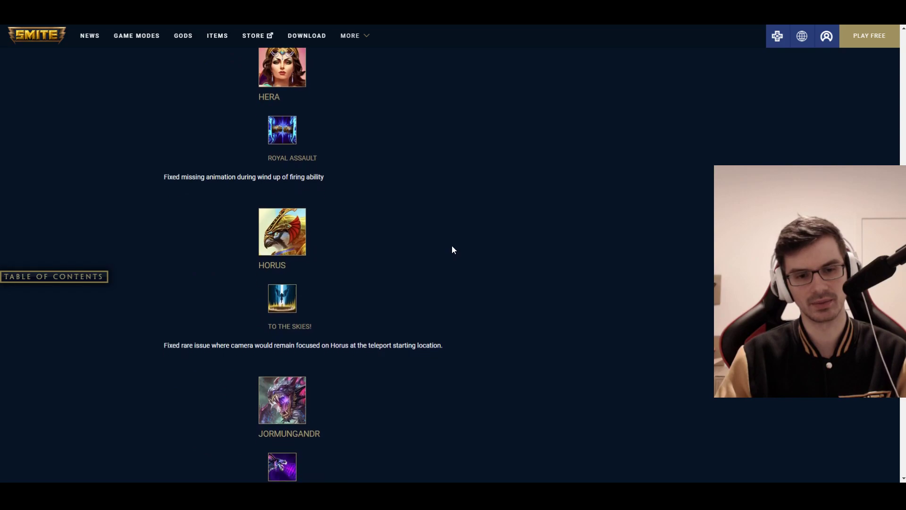
{"action": "scroll", "scroll_direction": "down", "scroll_amount": 3}
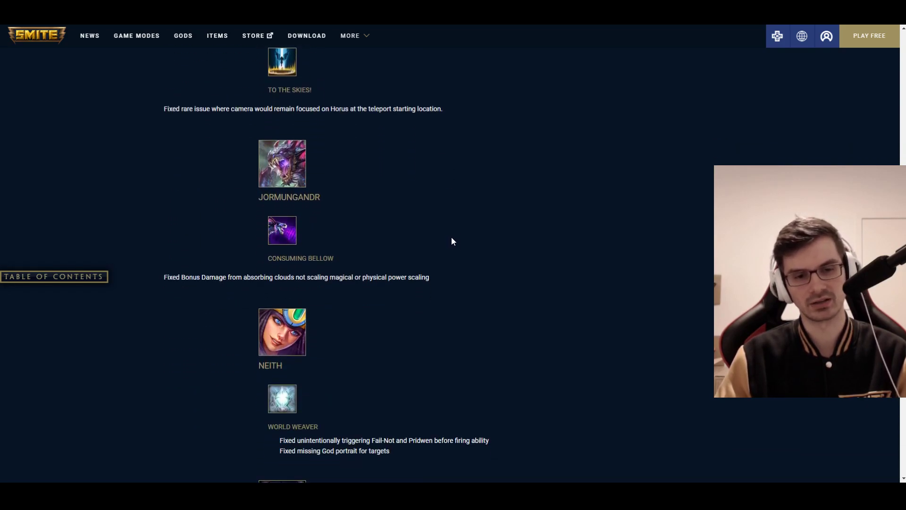
{"action": "scroll", "scroll_direction": "down", "scroll_amount": 3}
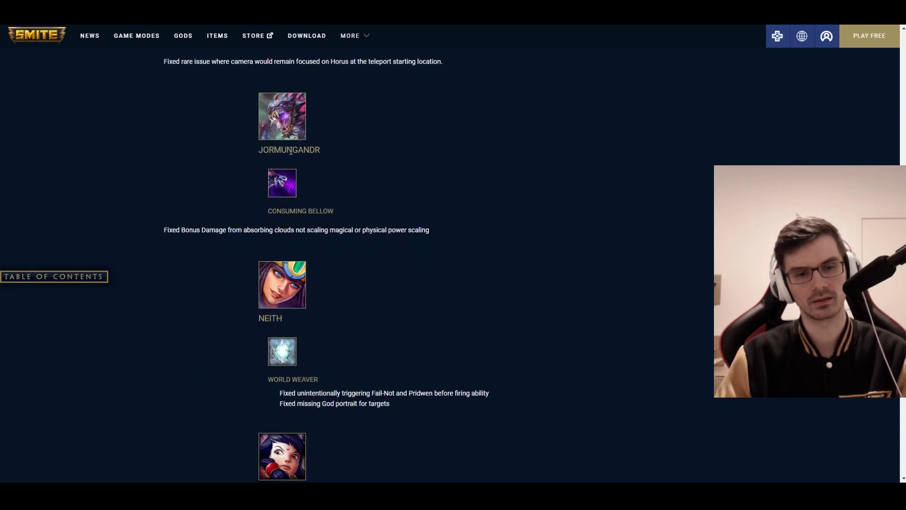
{"action": "scroll", "scroll_direction": "down", "scroll_amount": 3}
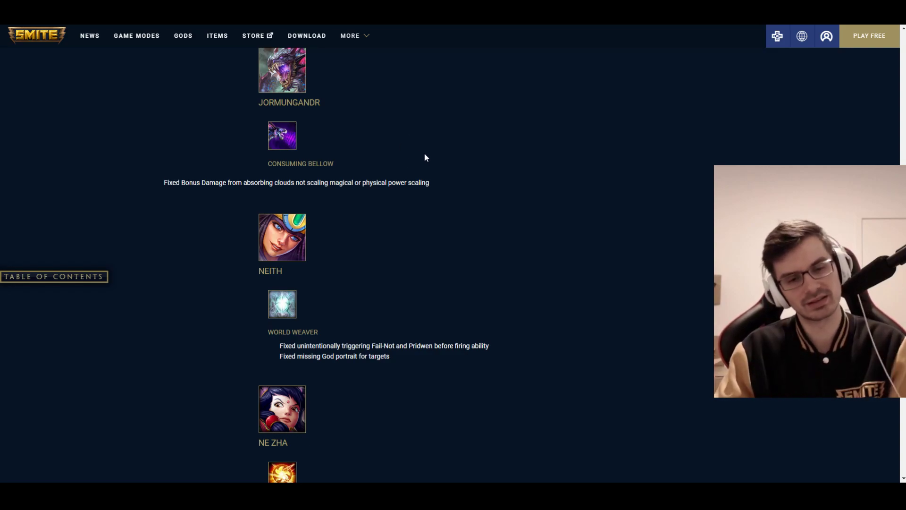
{"action": "scroll", "scroll_direction": "down", "scroll_amount": 3}
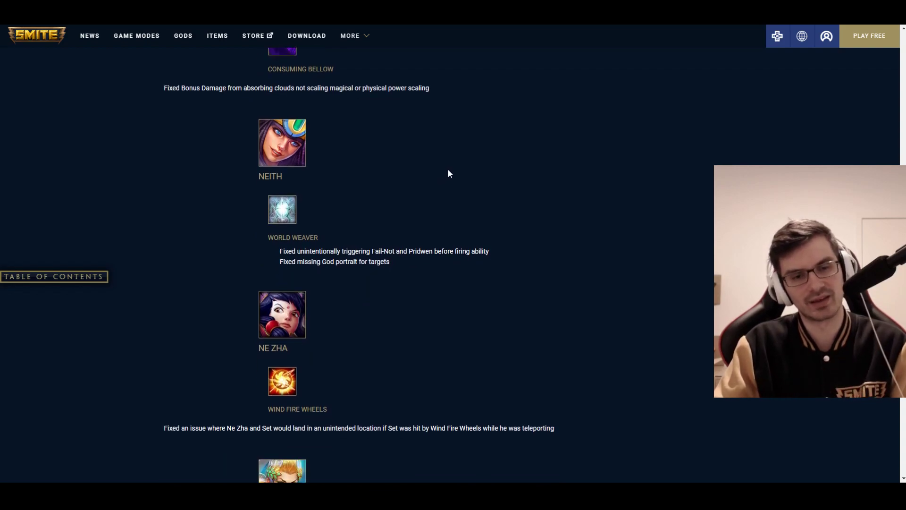
{"action": "scroll", "scroll_direction": "down", "scroll_amount": 3}
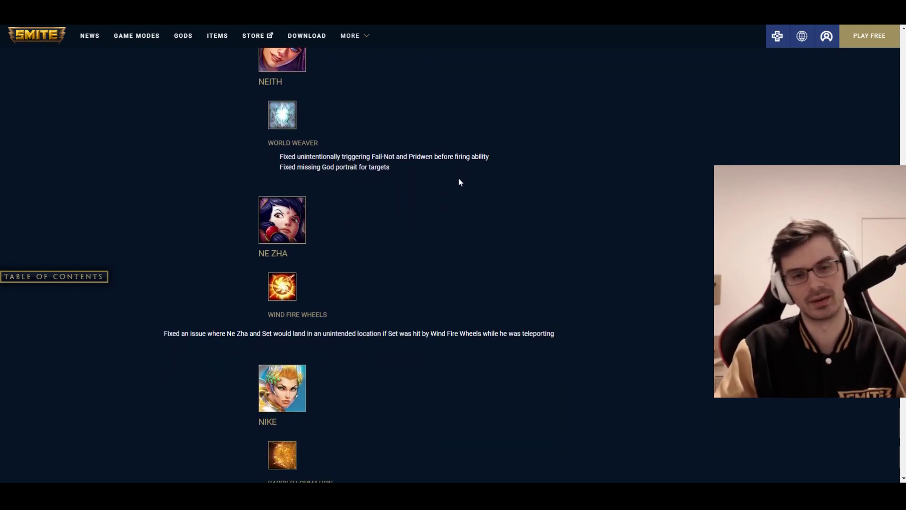
{"action": "scroll", "scroll_direction": "down", "scroll_amount": 3}
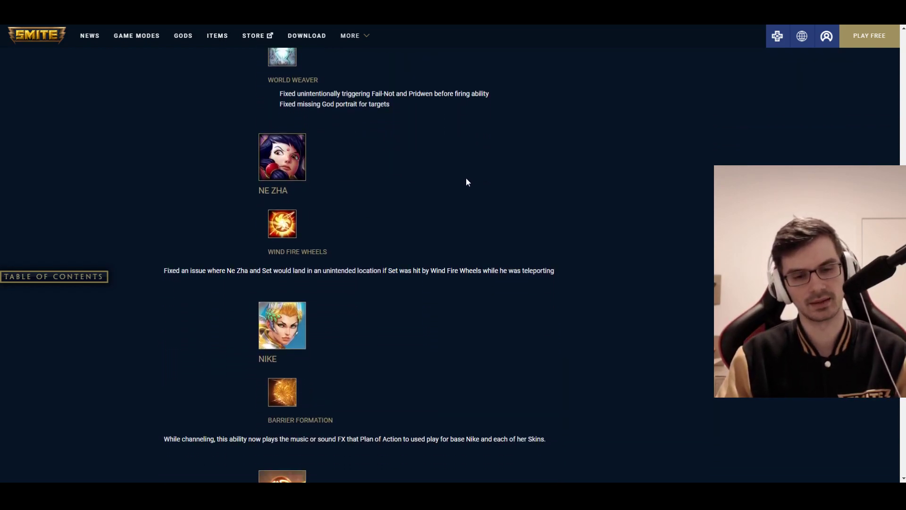
{"action": "scroll", "scroll_direction": "down", "scroll_amount": 3}
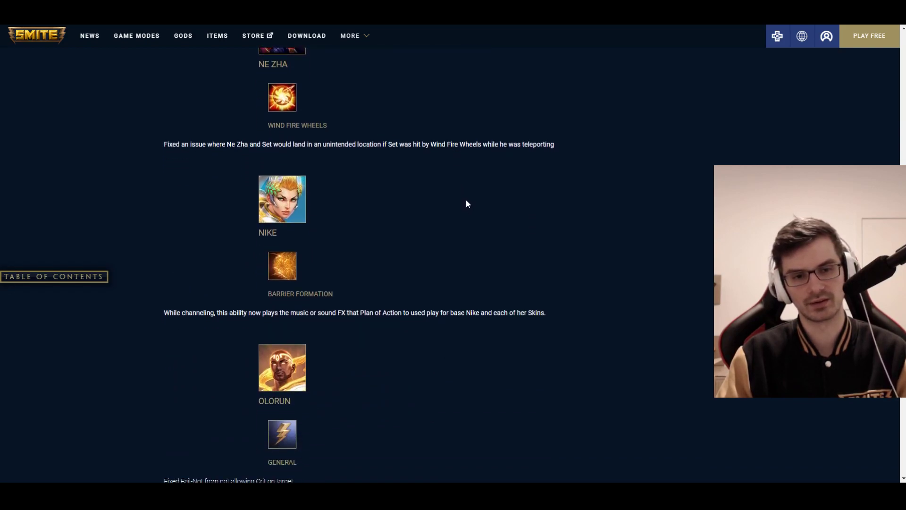
{"action": "scroll", "scroll_direction": "down", "scroll_amount": 3}
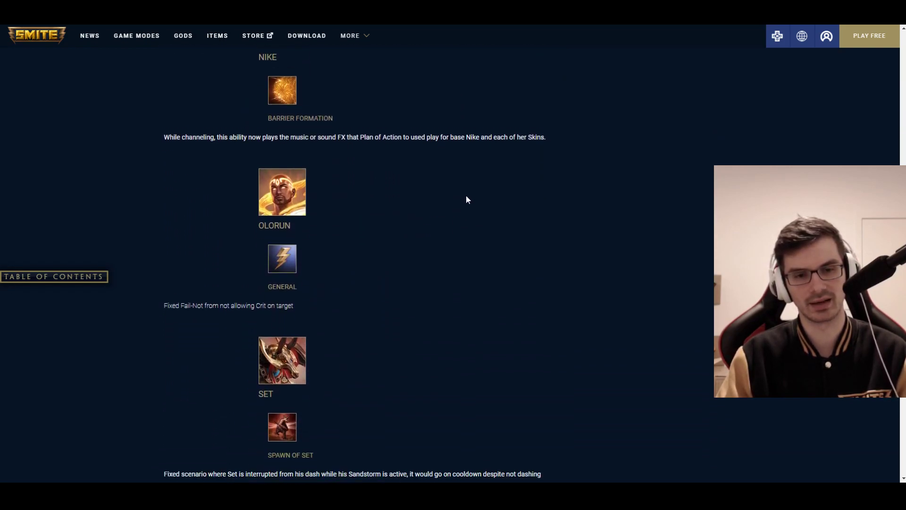
{"action": "scroll", "scroll_direction": "down", "scroll_amount": 3}
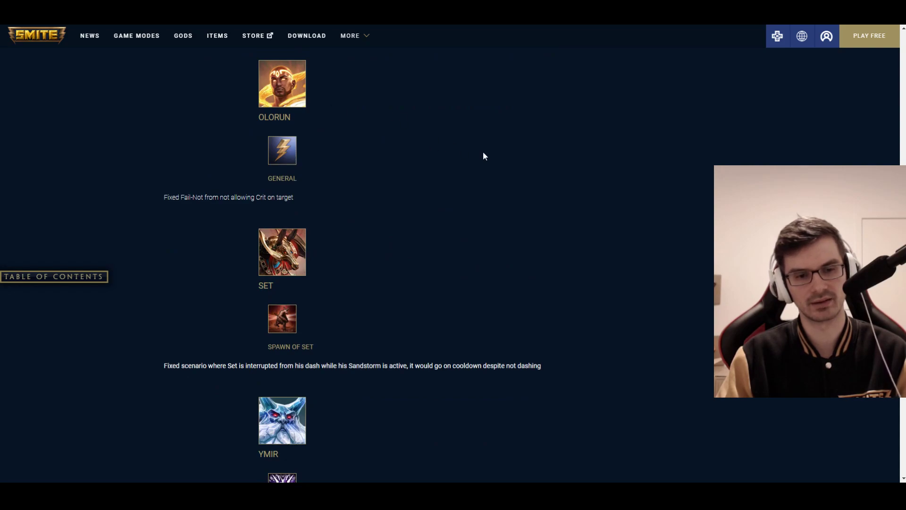
{"action": "scroll", "scroll_direction": "down", "scroll_amount": 3}
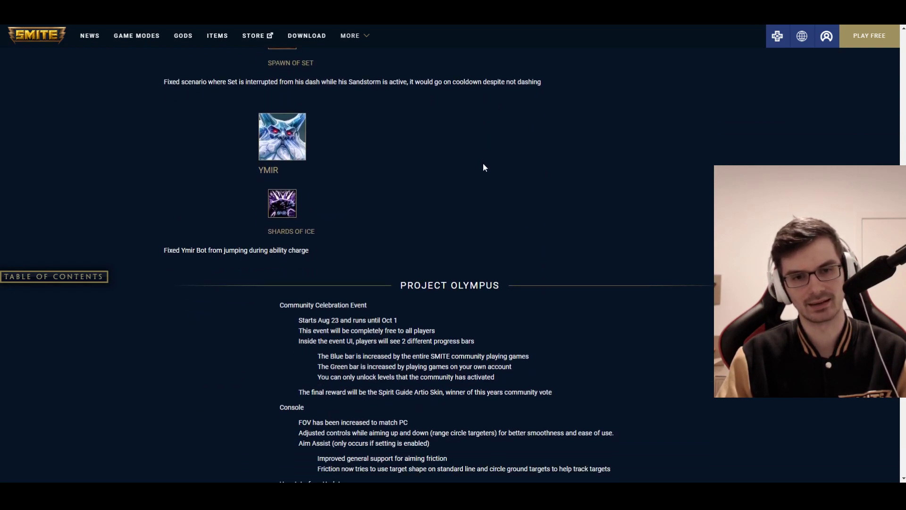
{"action": "mouse_move", "coordinate": [435, 136]}
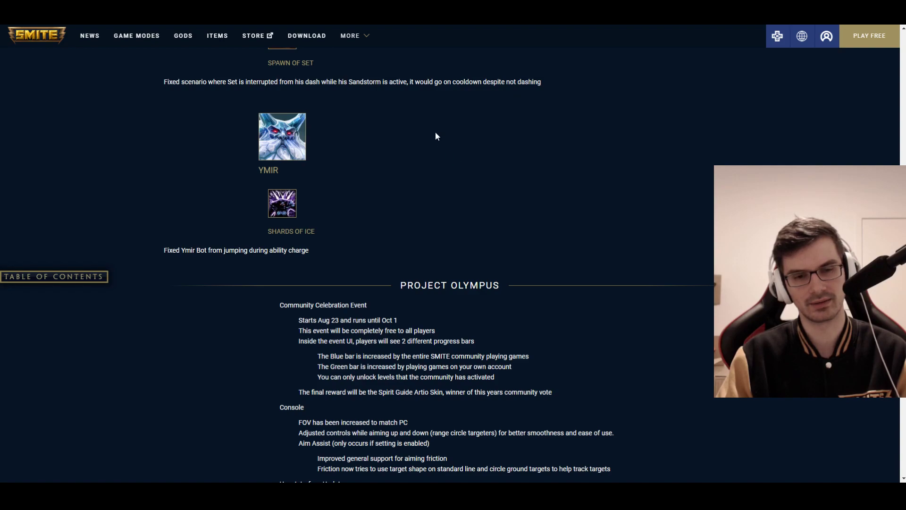
{"action": "mouse_move", "coordinate": [514, 150]}
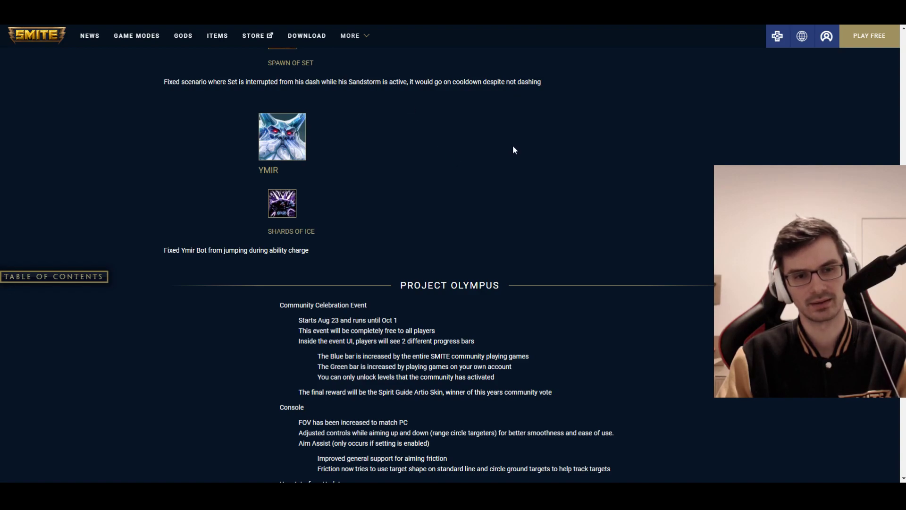
{"action": "mouse_move", "coordinate": [322, 81]}
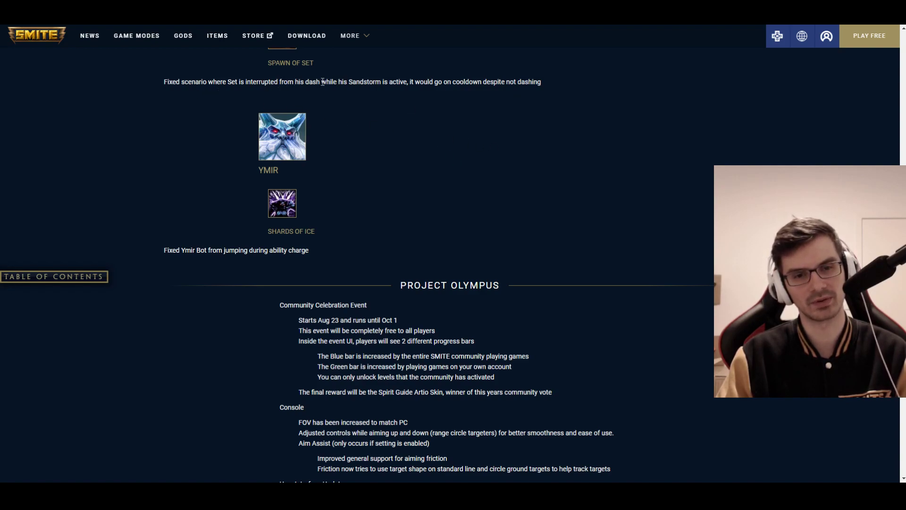
{"action": "mouse_move", "coordinate": [442, 90]}
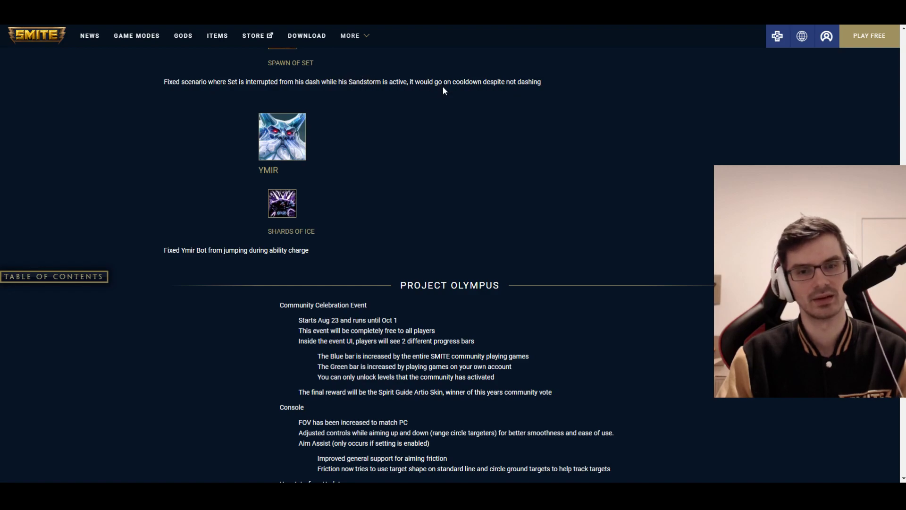
{"action": "mouse_move", "coordinate": [448, 105]}
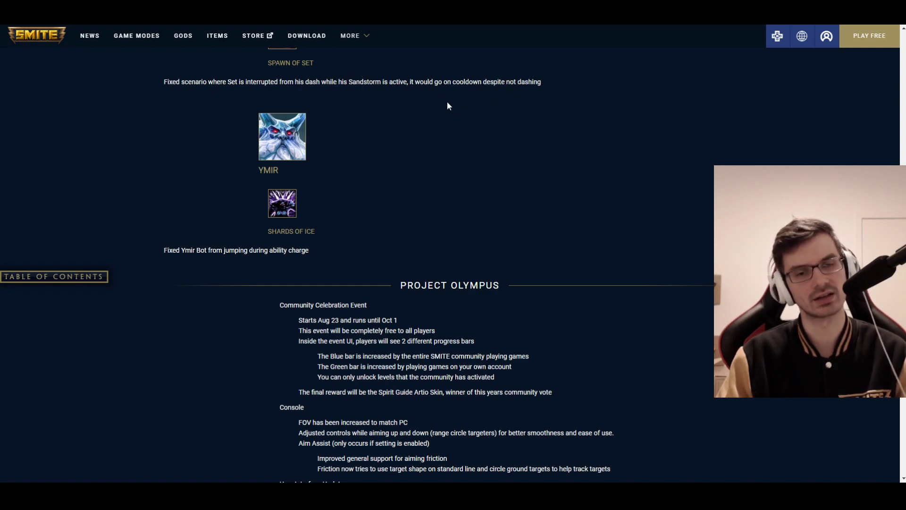
{"action": "scroll", "scroll_direction": "down", "scroll_amount": 3}
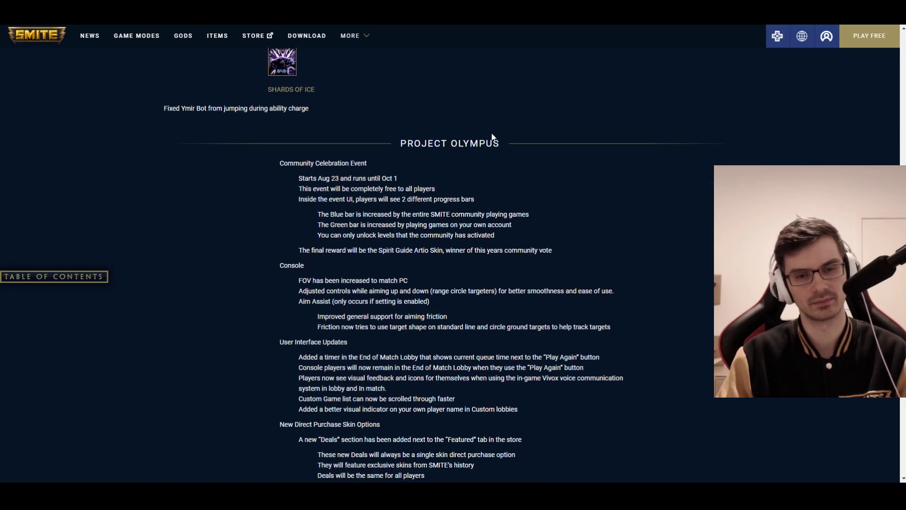
{"action": "scroll", "scroll_direction": "down", "scroll_amount": 3}
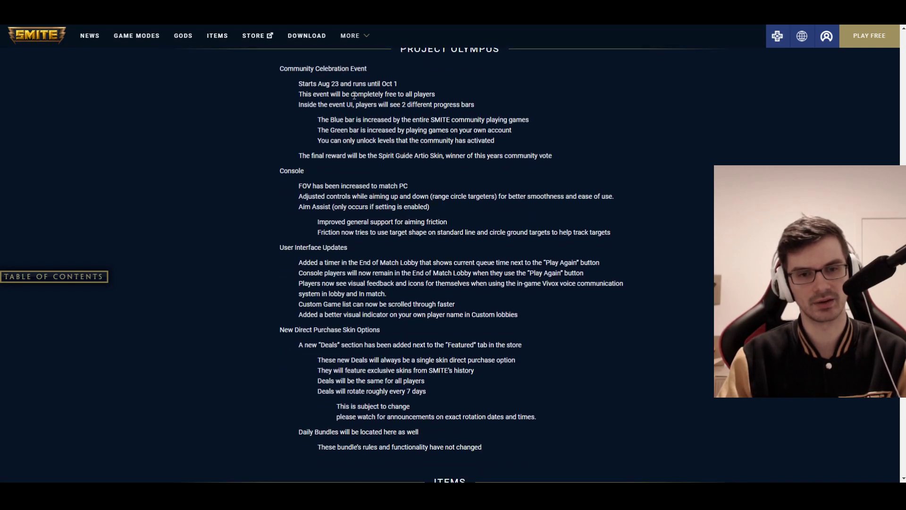
{"action": "mouse_move", "coordinate": [401, 85]}
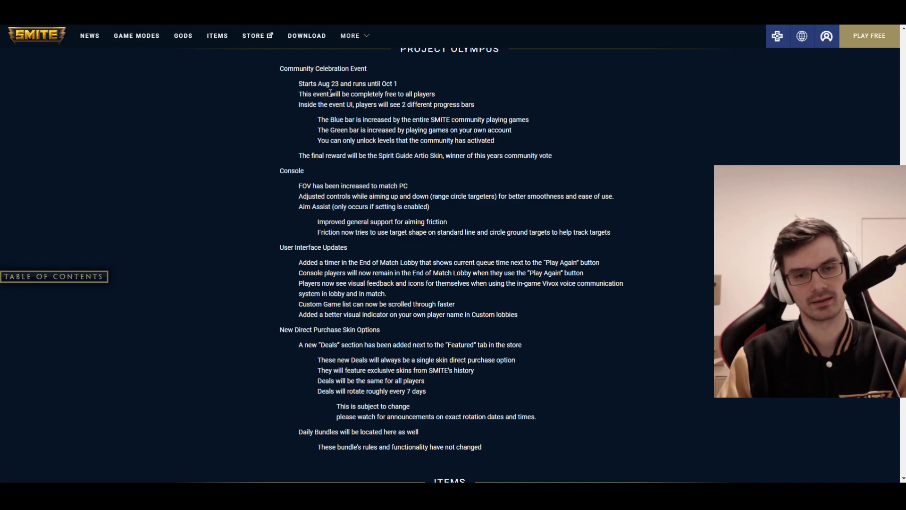
{"action": "mouse_move", "coordinate": [458, 119]}
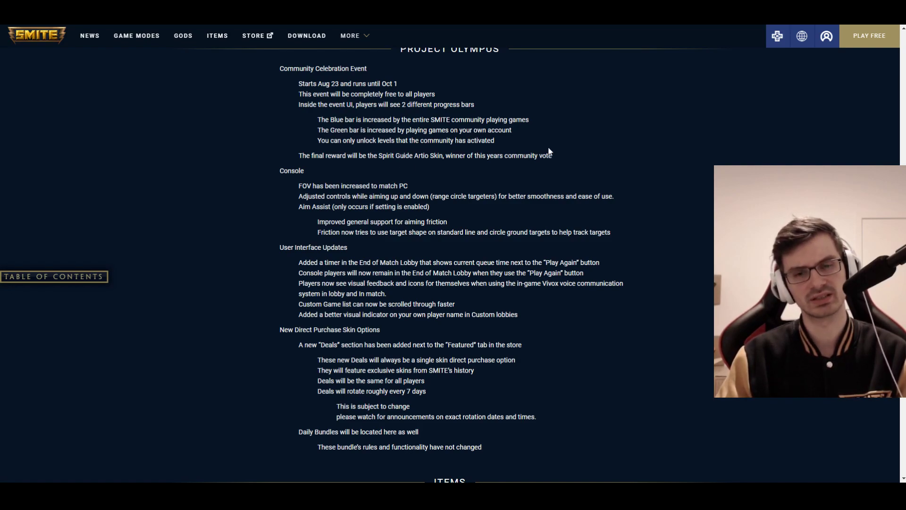
{"action": "mouse_move", "coordinate": [610, 162]}
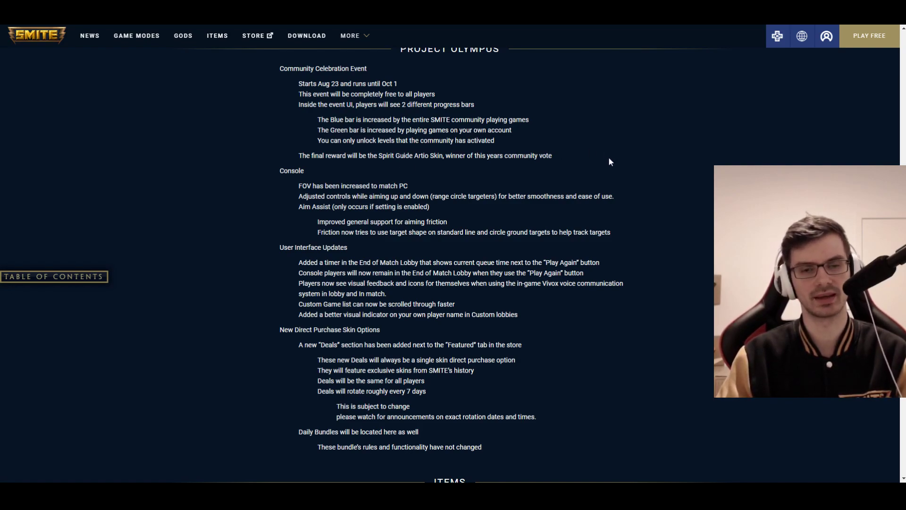
{"action": "mouse_move", "coordinate": [605, 163]}
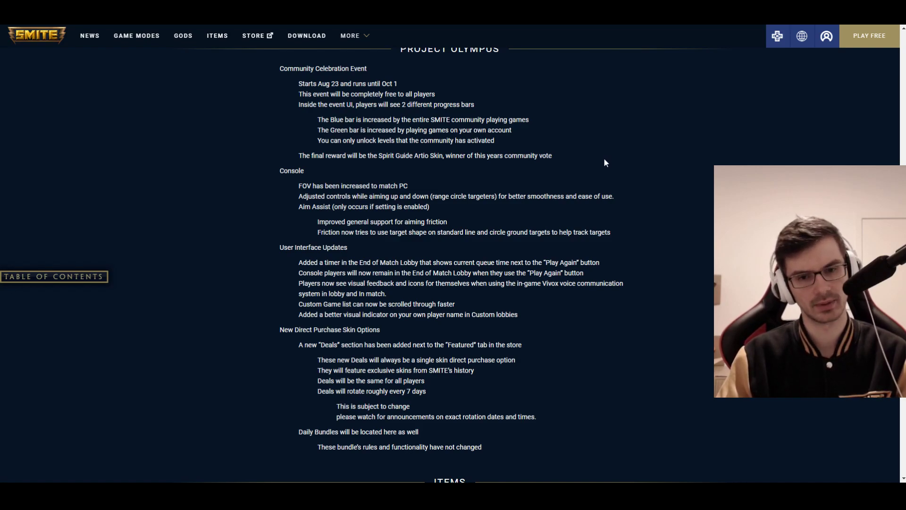
{"action": "mouse_move", "coordinate": [556, 169]}
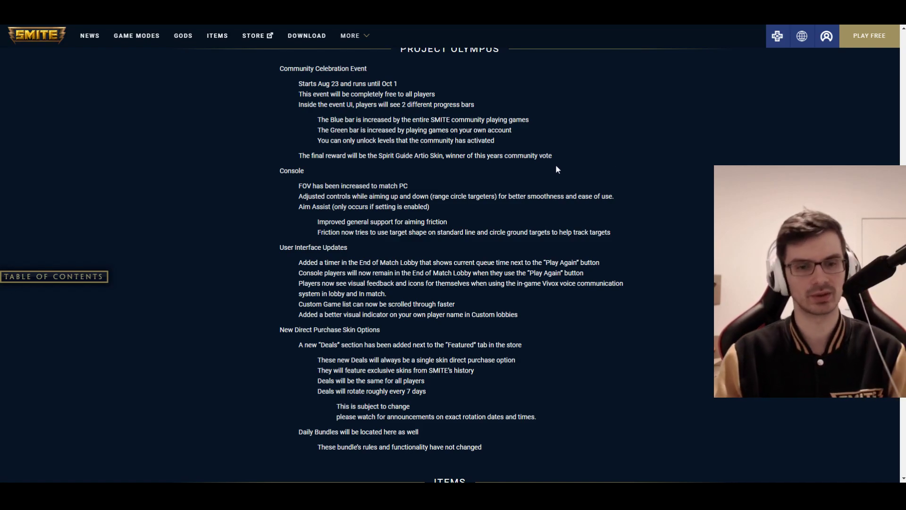
{"action": "scroll", "scroll_direction": "down", "scroll_amount": 3}
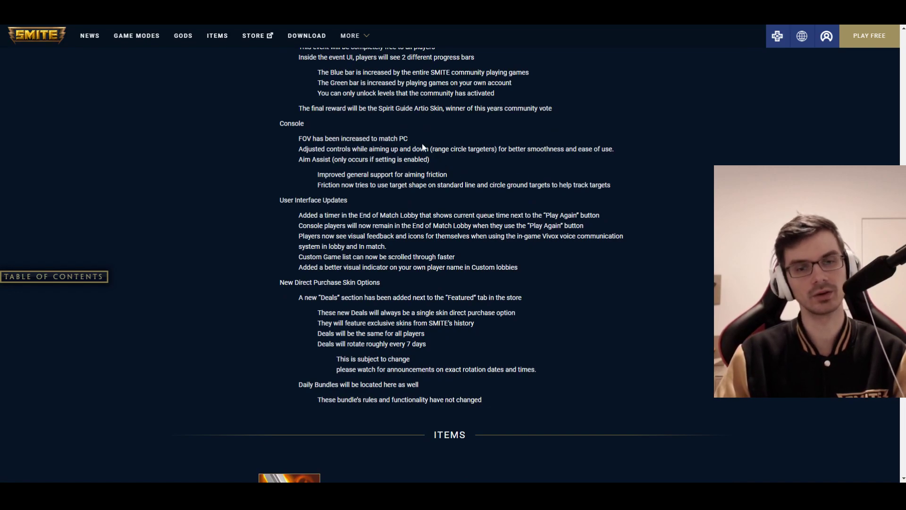
{"action": "mouse_move", "coordinate": [410, 140]}
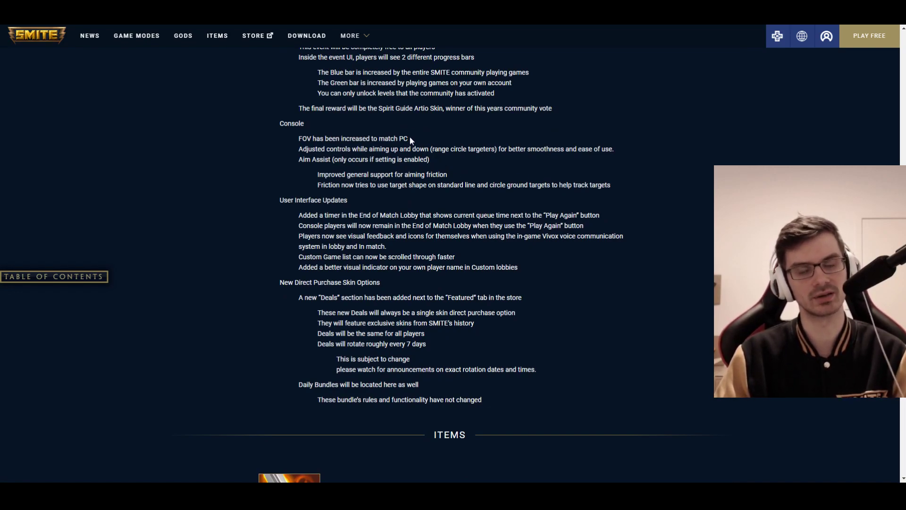
{"action": "scroll", "scroll_direction": "down", "scroll_amount": 3}
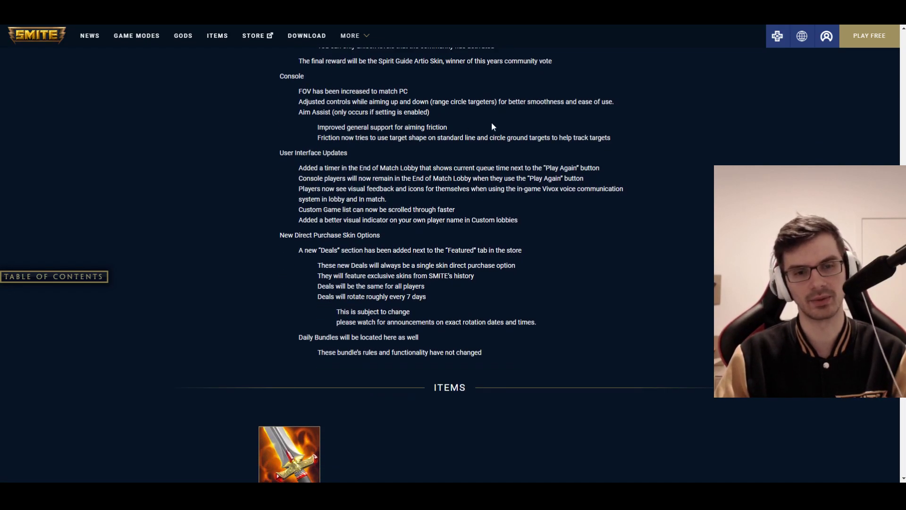
{"action": "mouse_move", "coordinate": [484, 118]}
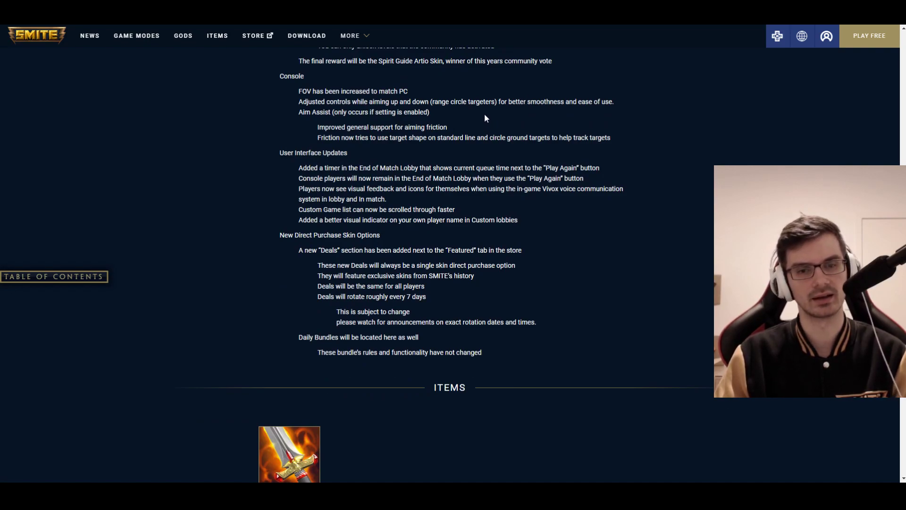
{"action": "mouse_move", "coordinate": [626, 131]}
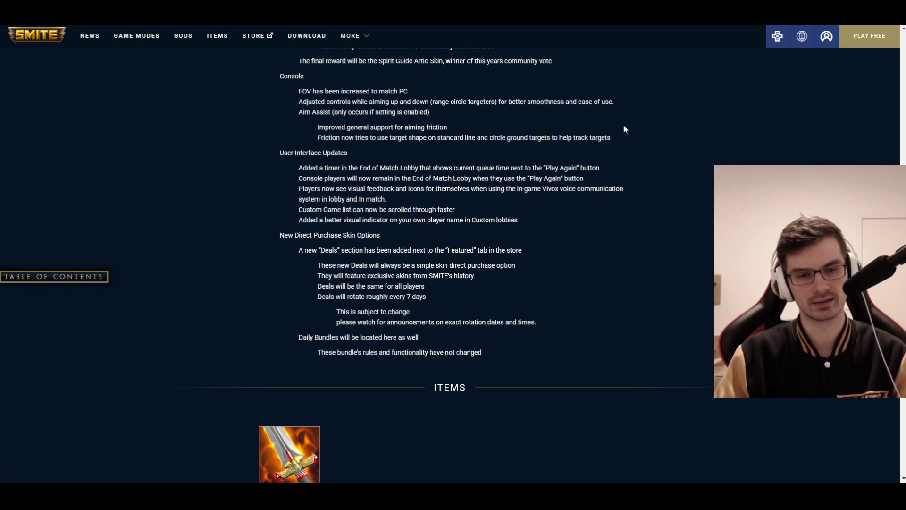
{"action": "scroll", "scroll_direction": "down", "scroll_amount": 3}
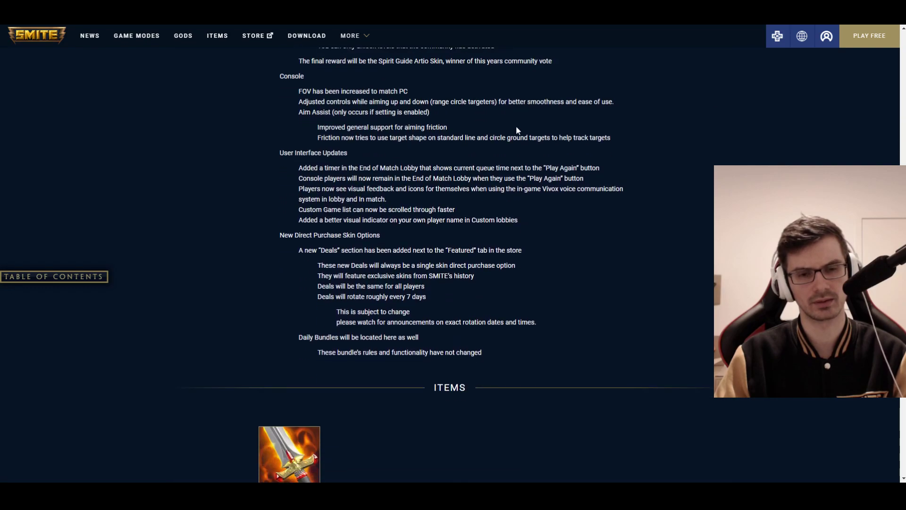
{"action": "scroll", "scroll_direction": "down", "scroll_amount": 3}
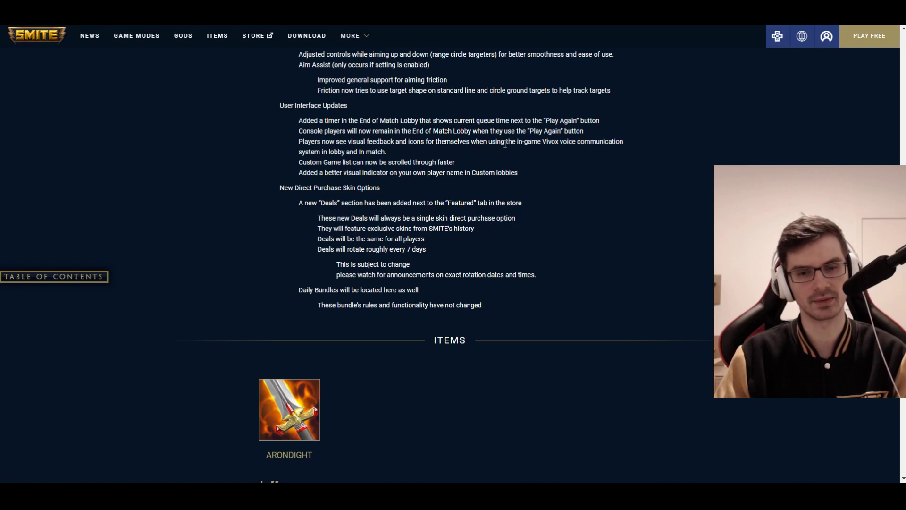
{"action": "mouse_move", "coordinate": [610, 142]}
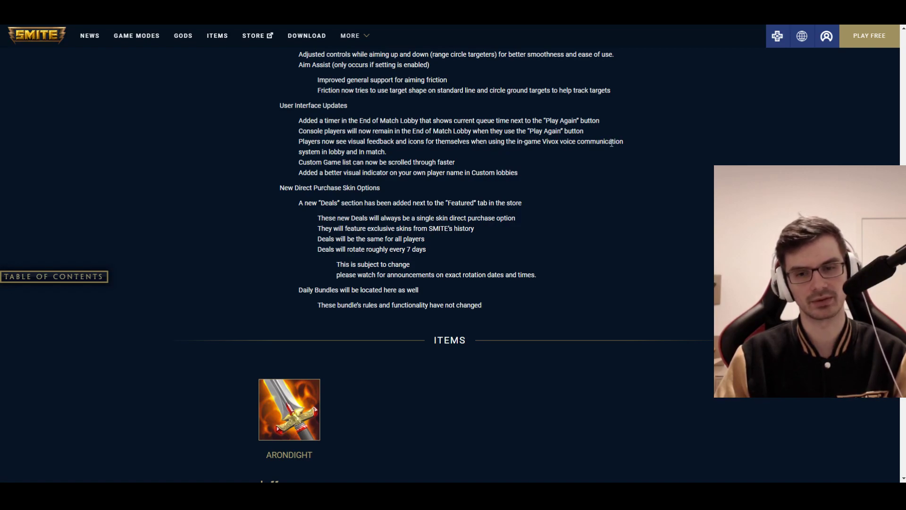
{"action": "mouse_move", "coordinate": [414, 158]}
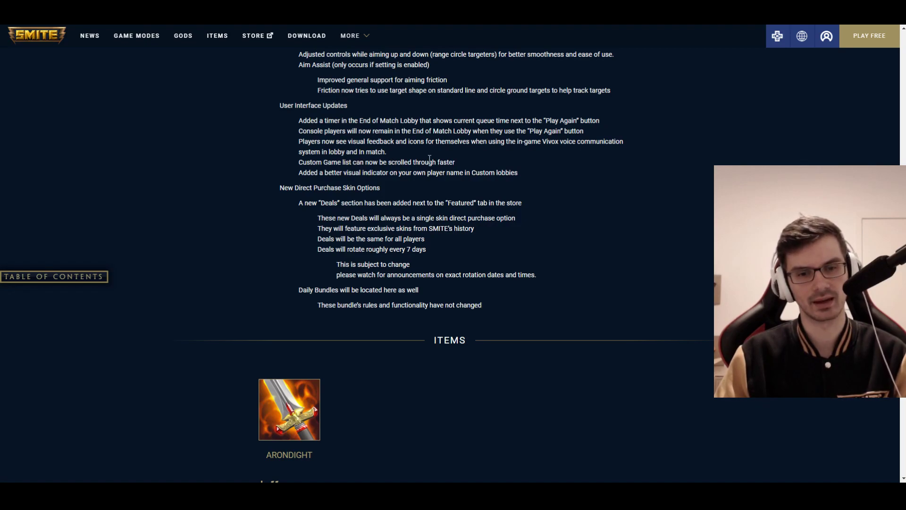
{"action": "mouse_move", "coordinate": [494, 188]}
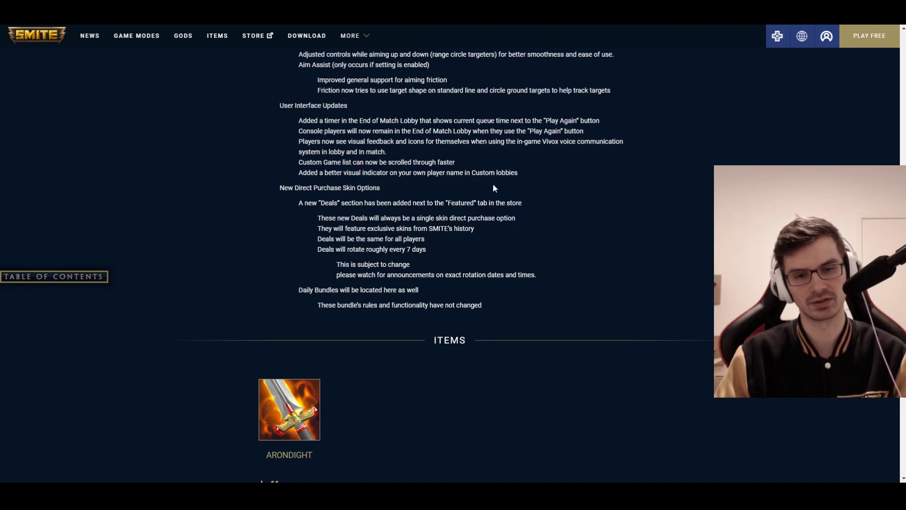
{"action": "scroll", "scroll_direction": "down", "scroll_amount": 3}
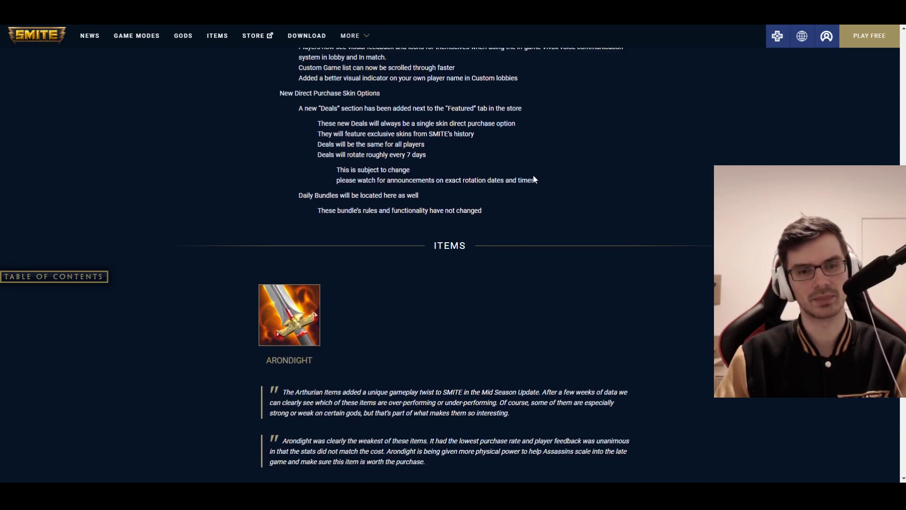
{"action": "mouse_move", "coordinate": [527, 174]}
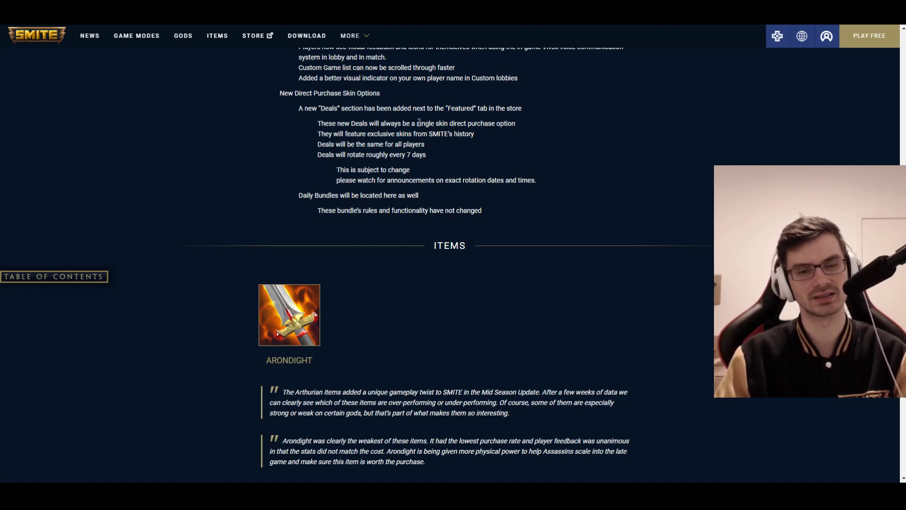
{"action": "mouse_move", "coordinate": [452, 146]}
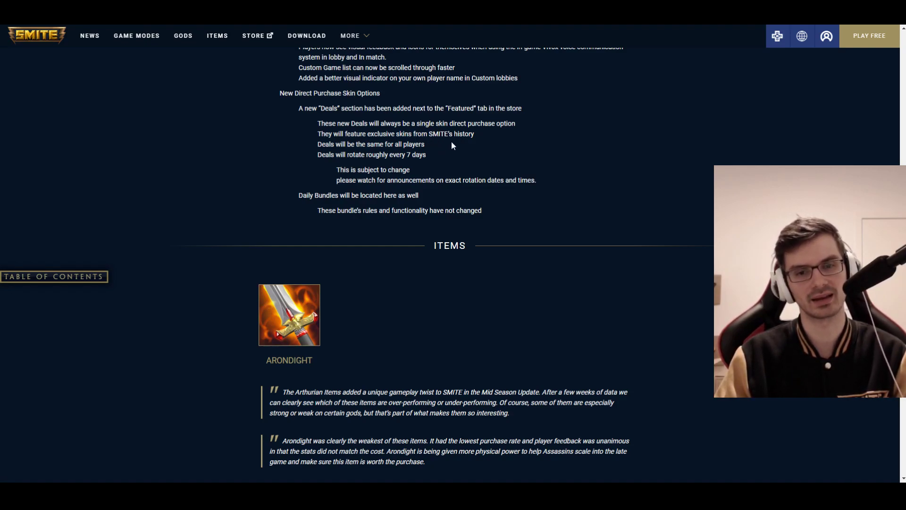
{"action": "mouse_move", "coordinate": [445, 121]}
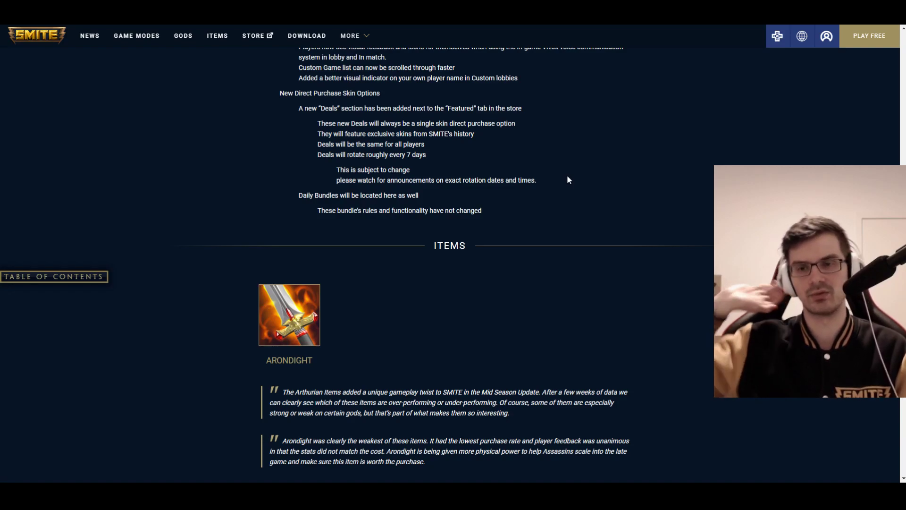
{"action": "mouse_move", "coordinate": [591, 136]}
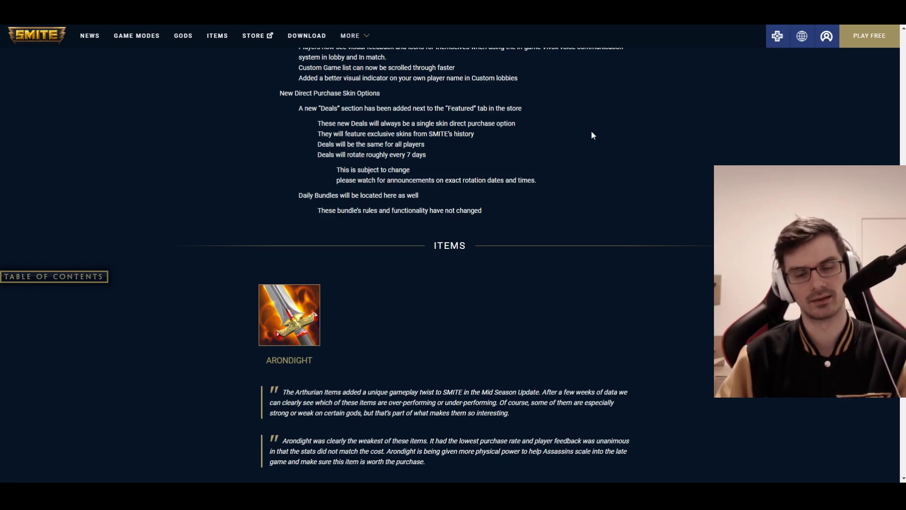
{"action": "mouse_move", "coordinate": [552, 90]}
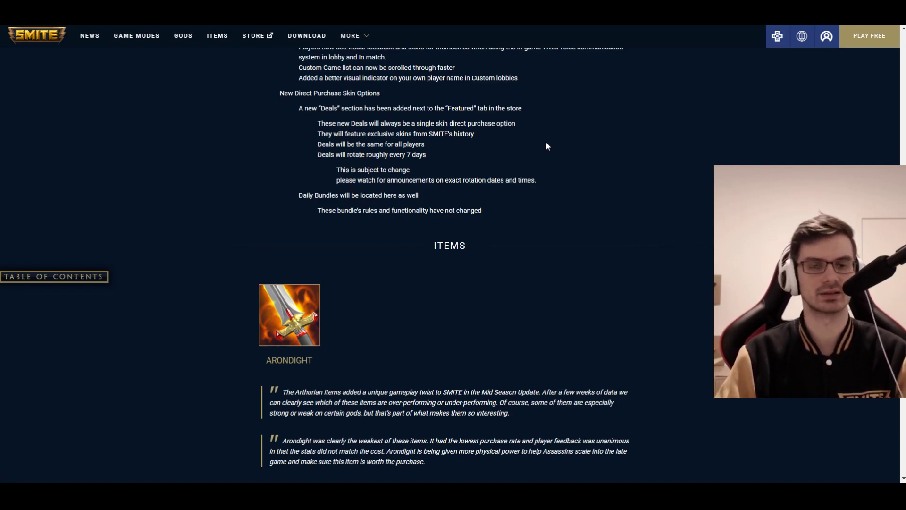
{"action": "scroll", "scroll_direction": "down", "scroll_amount": 3}
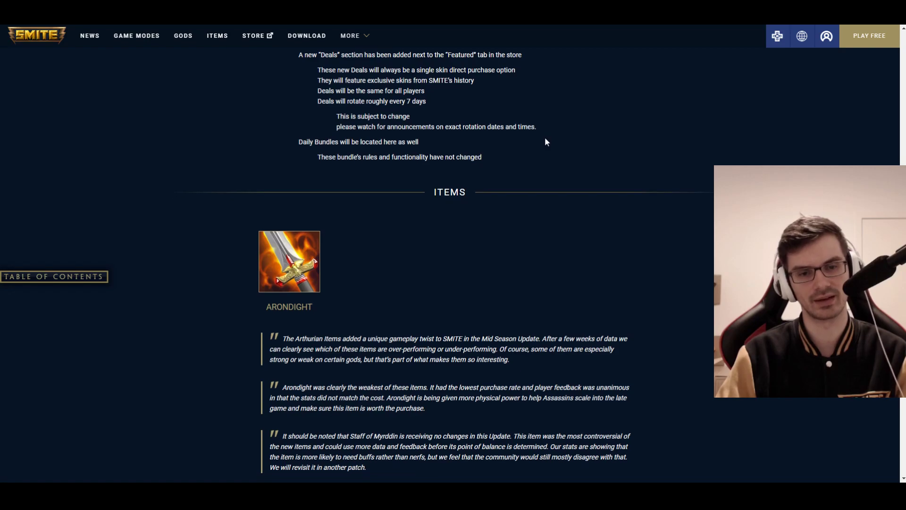
{"action": "scroll", "scroll_direction": "down", "scroll_amount": 3}
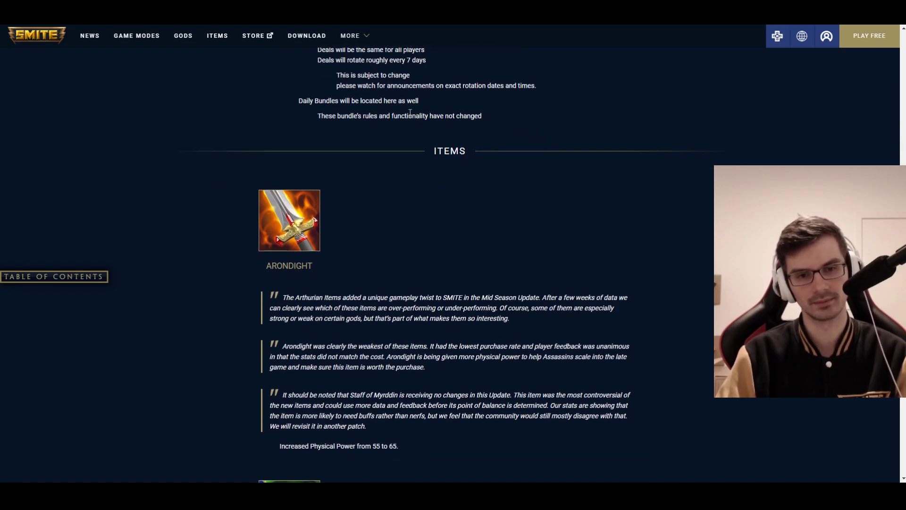
{"action": "scroll", "scroll_direction": "down", "scroll_amount": 3}
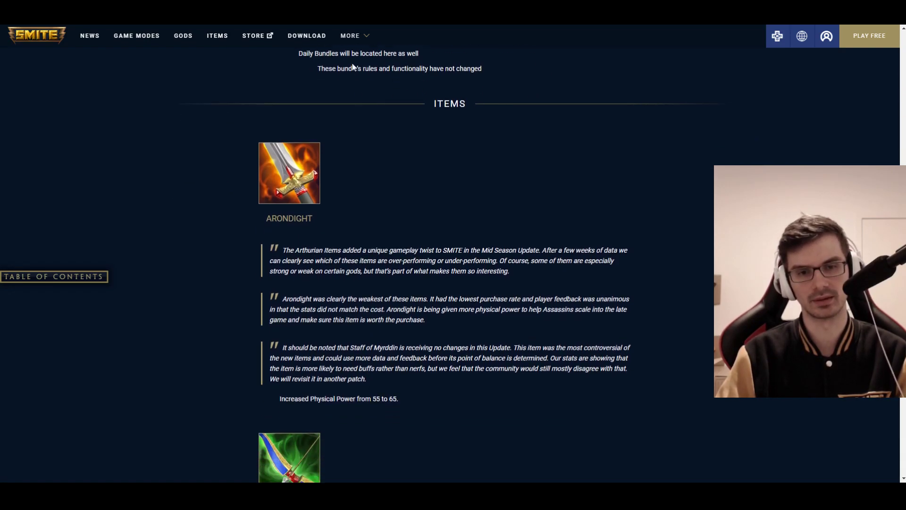
{"action": "scroll", "scroll_direction": "down", "scroll_amount": 3}
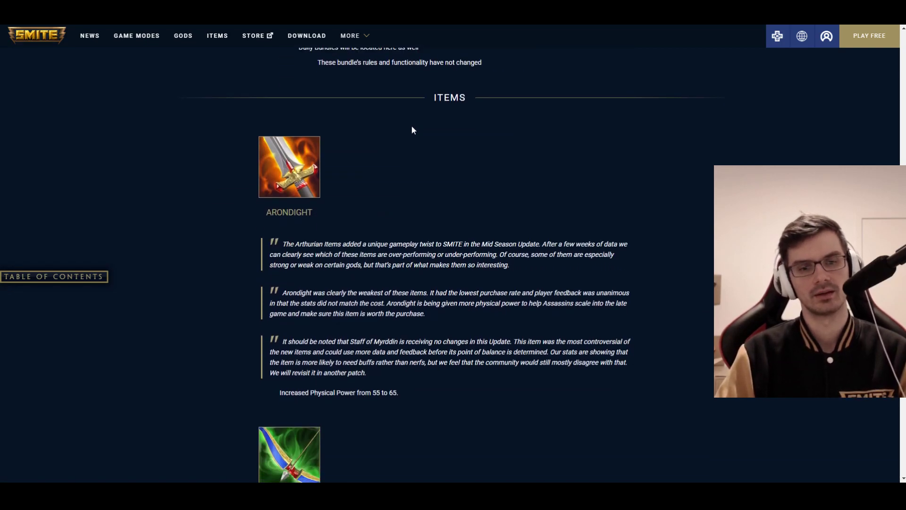
{"action": "scroll", "scroll_direction": "down", "scroll_amount": 3}
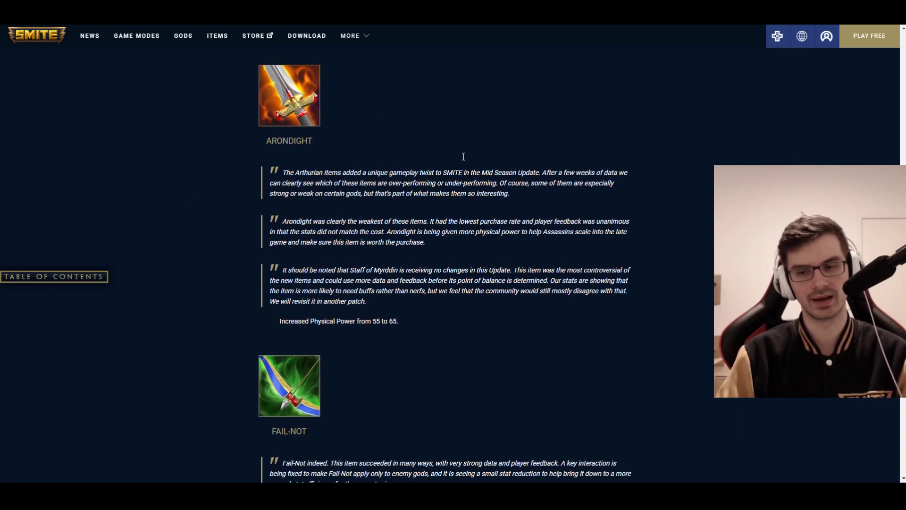
{"action": "scroll", "scroll_direction": "down", "scroll_amount": 3}
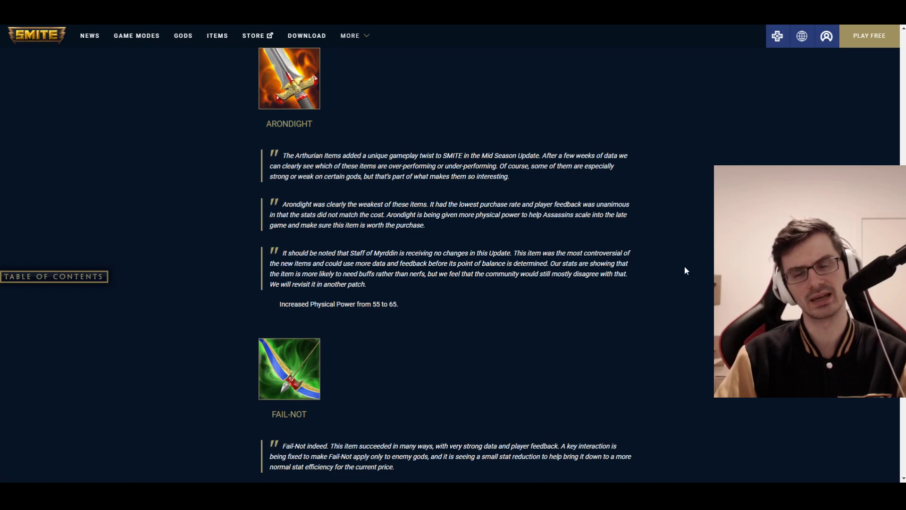
{"action": "mouse_move", "coordinate": [648, 238]}
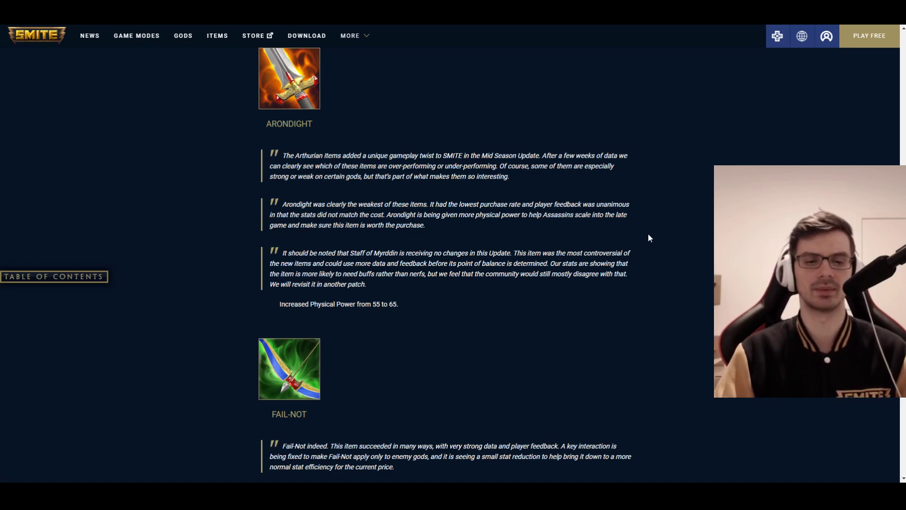
{"action": "scroll", "scroll_direction": "down", "scroll_amount": 3}
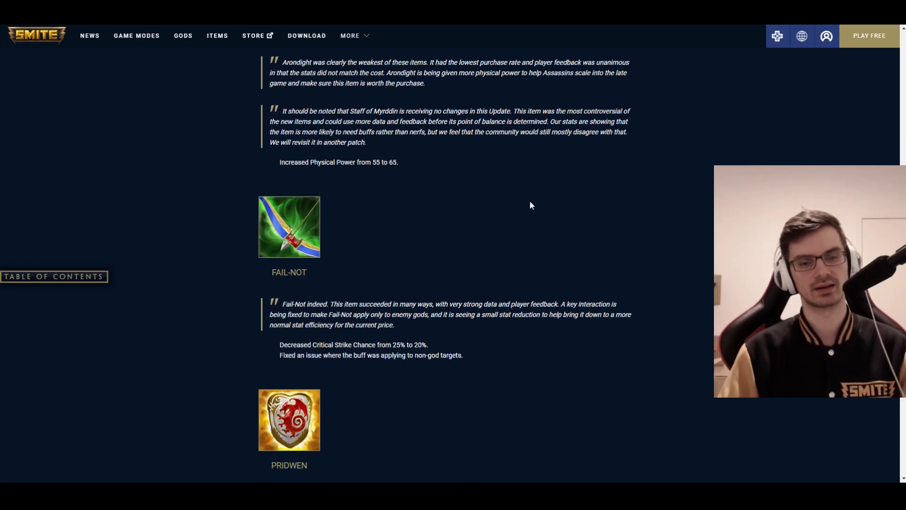
{"action": "scroll", "scroll_direction": "down", "scroll_amount": 3}
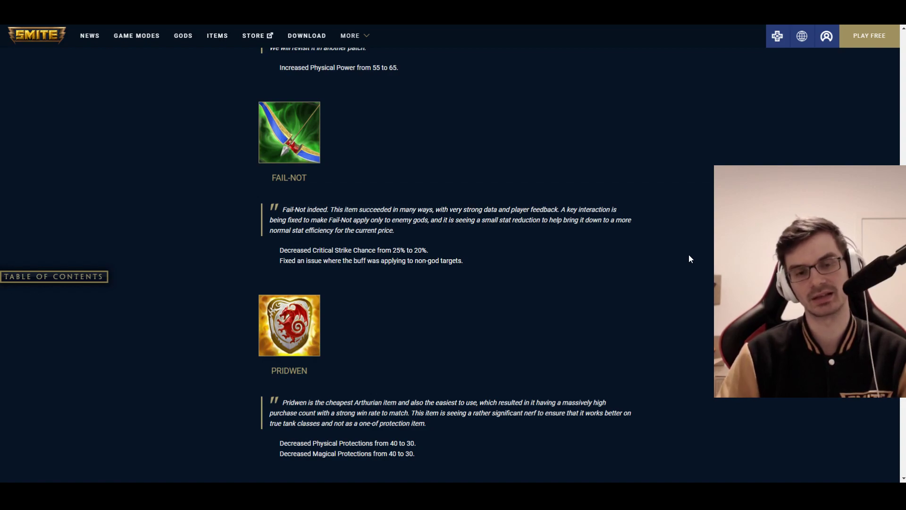
{"action": "mouse_move", "coordinate": [540, 249]}
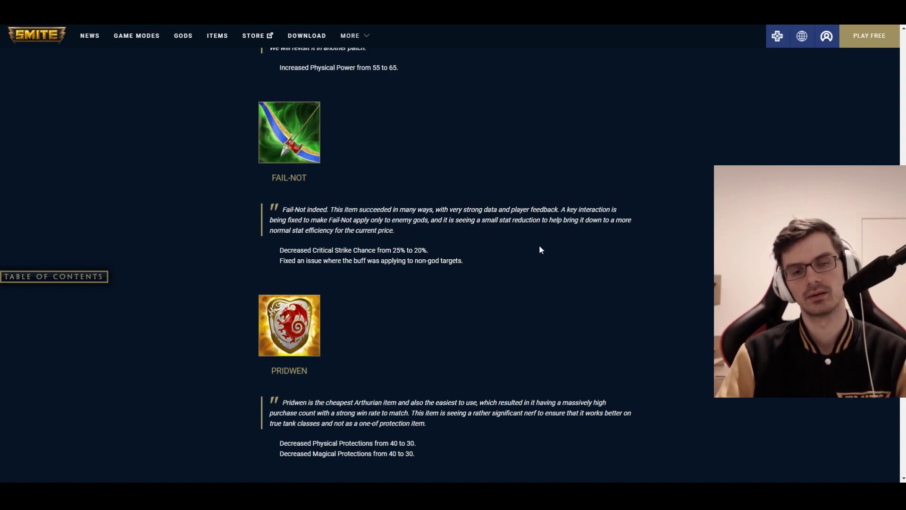
{"action": "scroll", "scroll_direction": "down", "scroll_amount": 3}
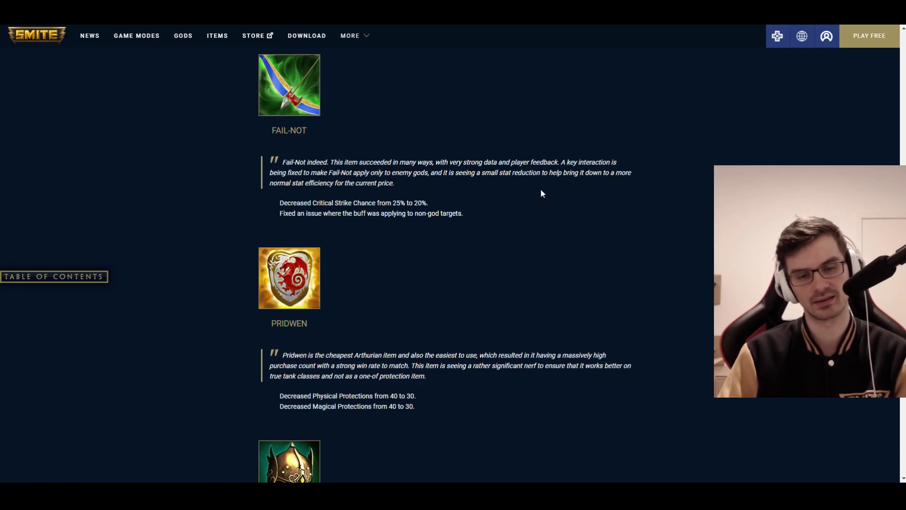
{"action": "mouse_move", "coordinate": [535, 192]}
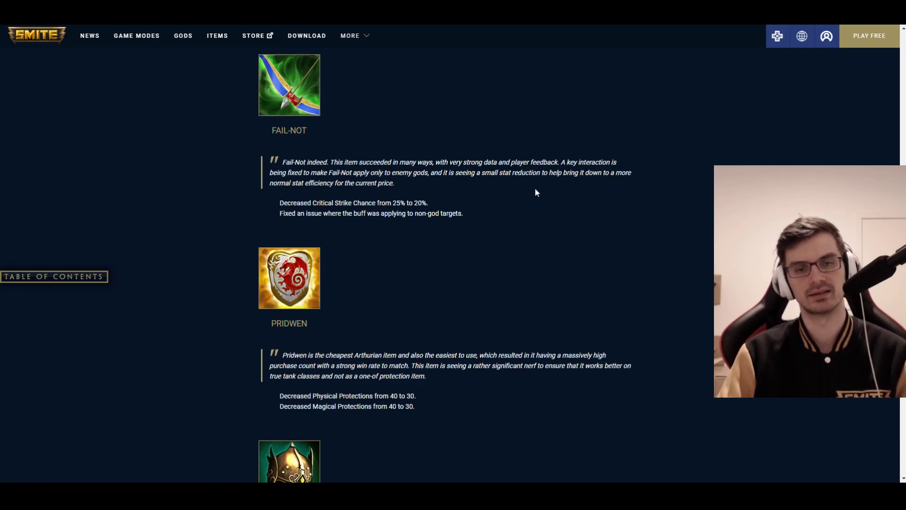
{"action": "scroll", "scroll_direction": "down", "scroll_amount": 3}
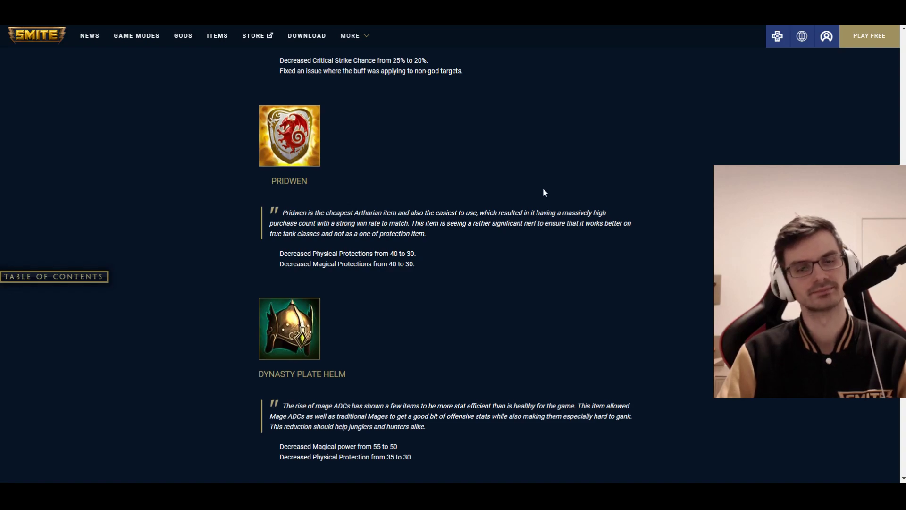
{"action": "scroll", "scroll_direction": "down", "scroll_amount": 3}
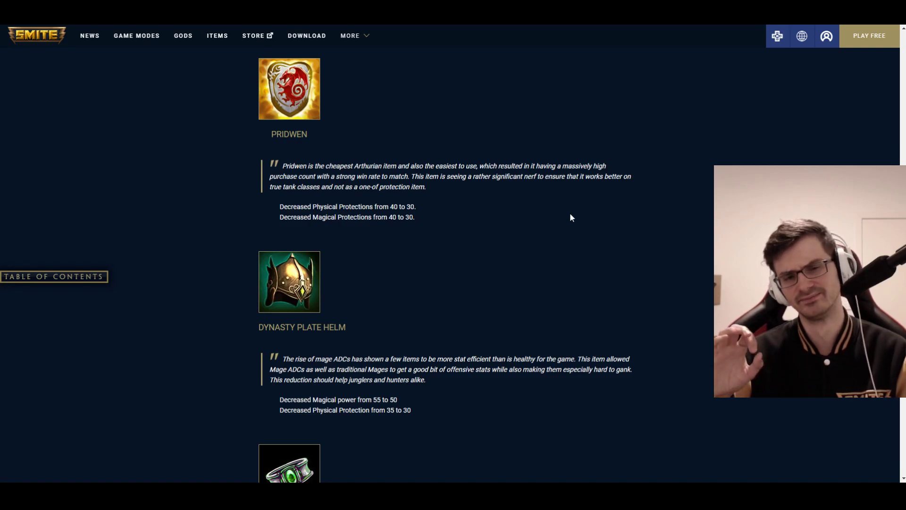
{"action": "scroll", "scroll_direction": "down", "scroll_amount": 3}
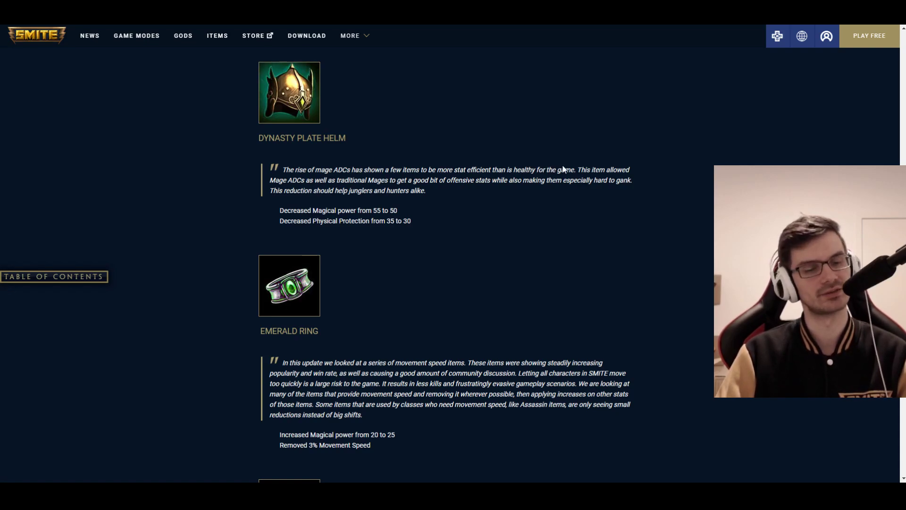
{"action": "mouse_move", "coordinate": [619, 196]}
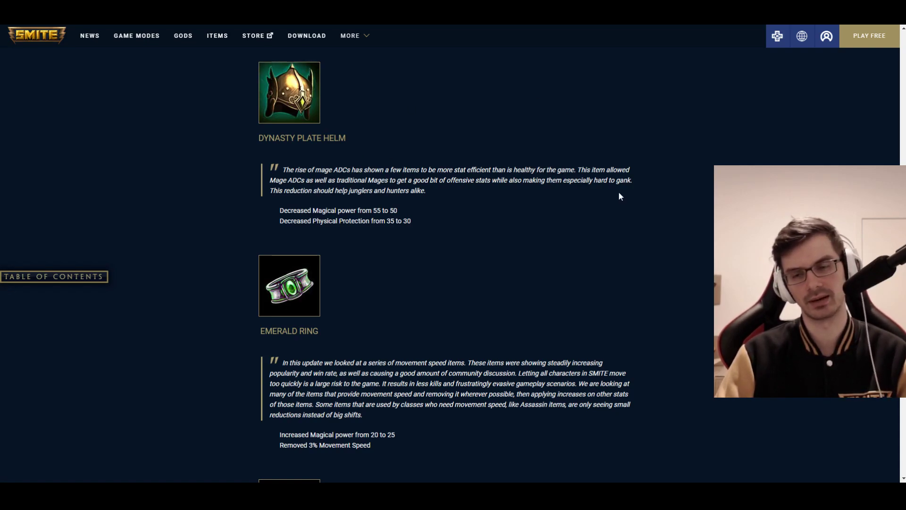
{"action": "scroll", "scroll_direction": "down", "scroll_amount": 3}
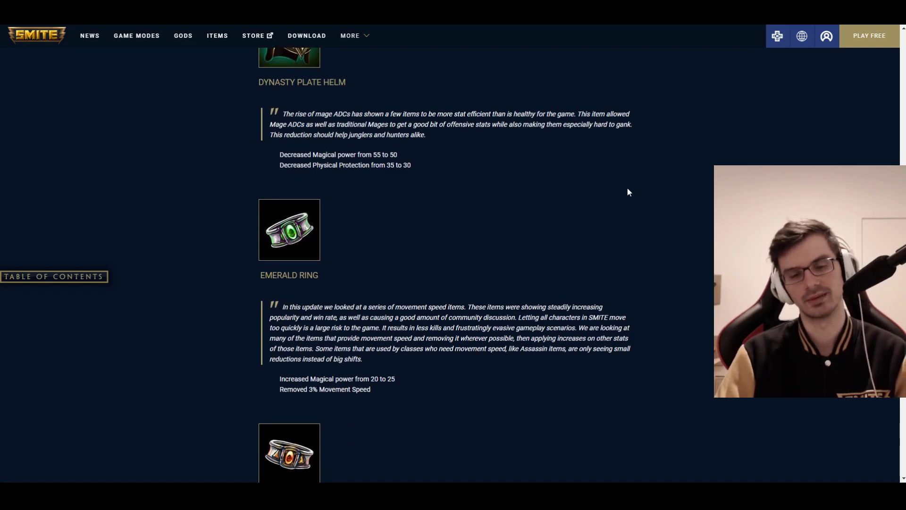
{"action": "scroll", "scroll_direction": "down", "scroll_amount": 3}
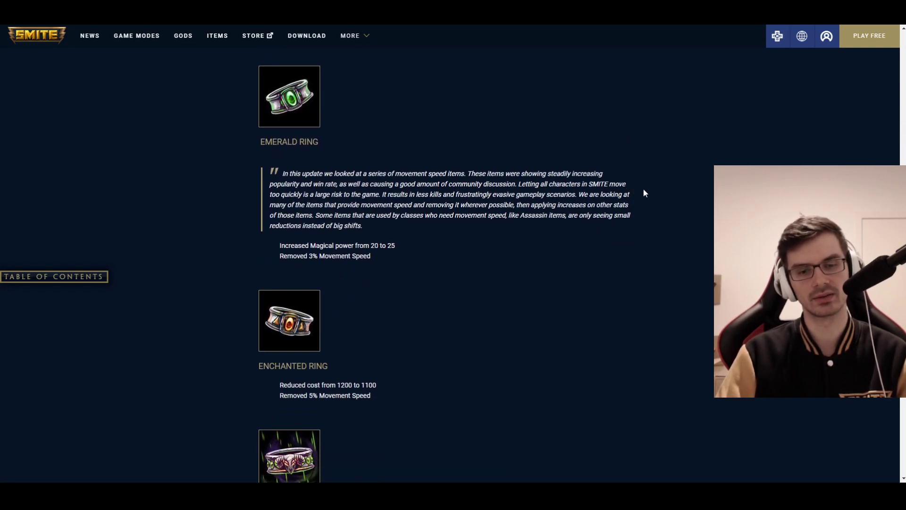
{"action": "mouse_move", "coordinate": [672, 203]}
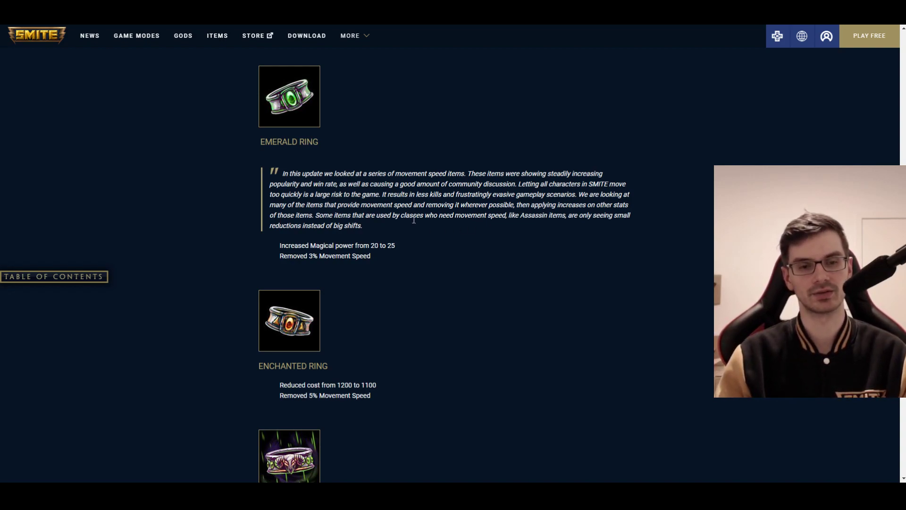
{"action": "scroll", "scroll_direction": "down", "scroll_amount": 3}
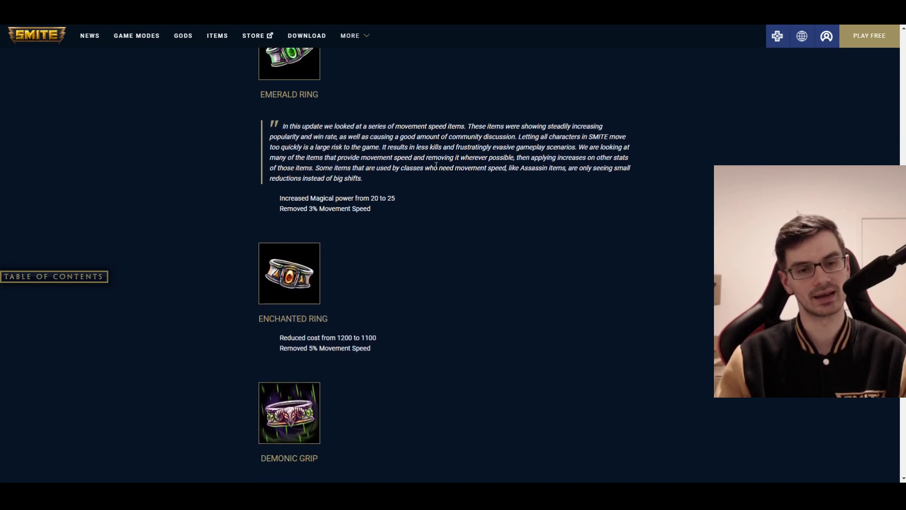
{"action": "scroll", "scroll_direction": "down", "scroll_amount": 3}
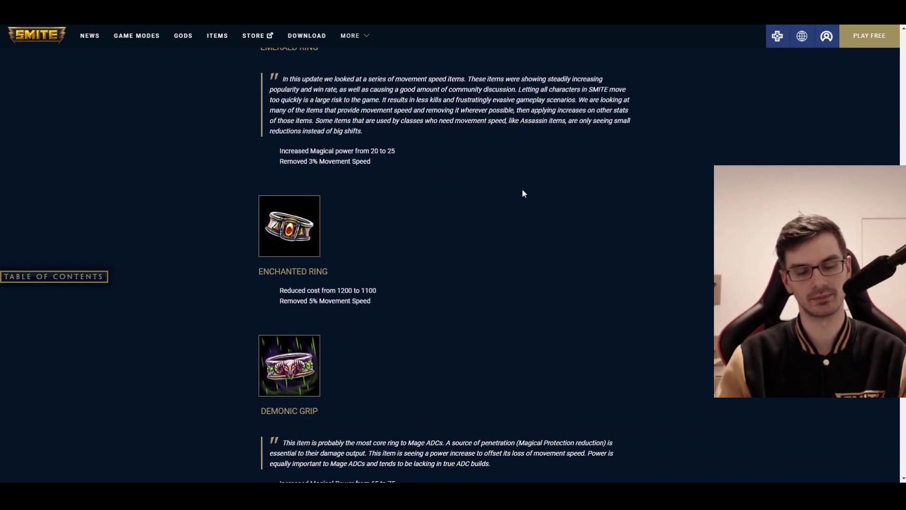
{"action": "scroll", "scroll_direction": "down", "scroll_amount": 3}
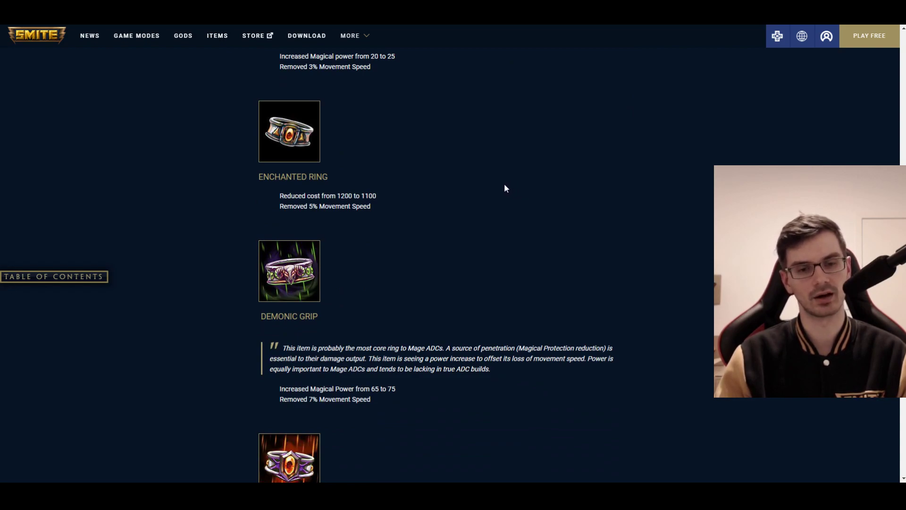
{"action": "mouse_move", "coordinate": [525, 196]}
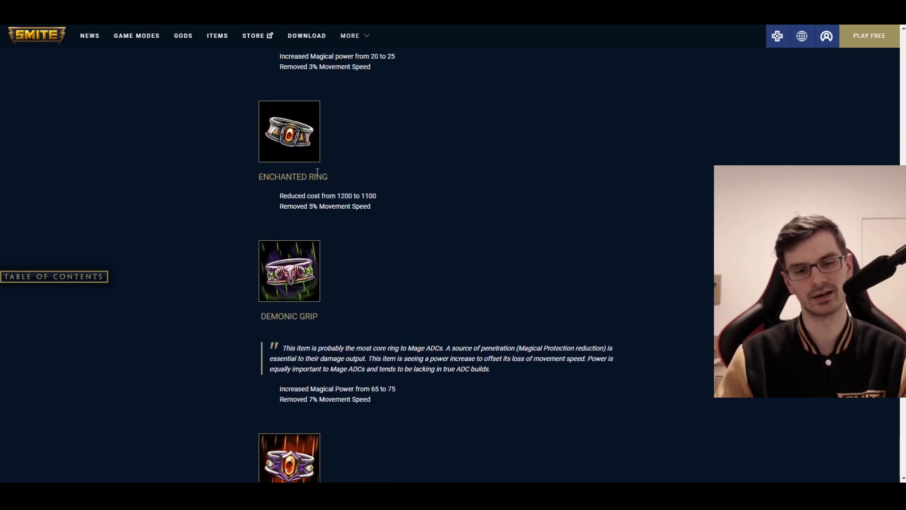
{"action": "scroll", "scroll_direction": "down", "scroll_amount": 3}
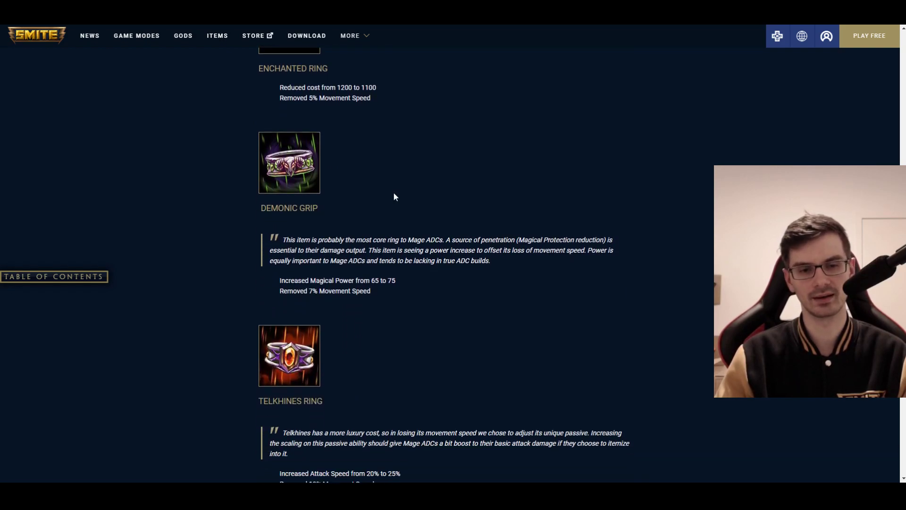
{"action": "scroll", "scroll_direction": "down", "scroll_amount": 3}
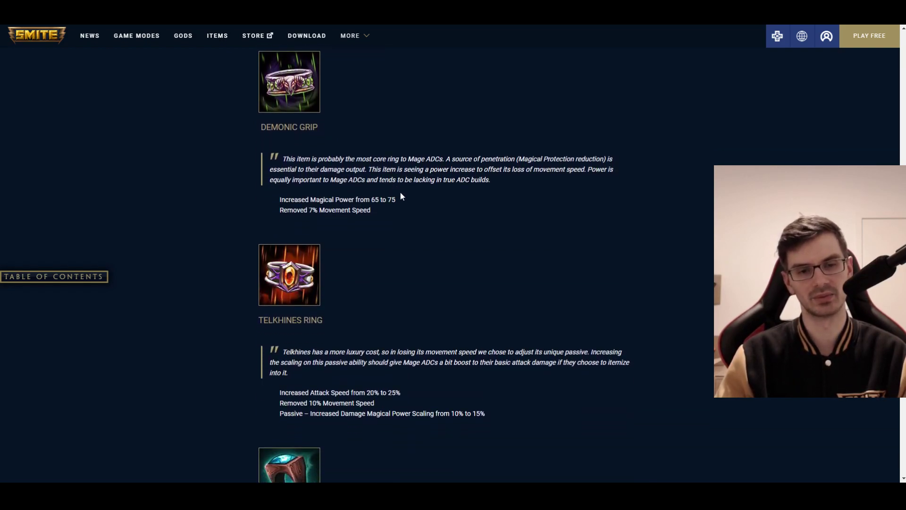
{"action": "mouse_move", "coordinate": [501, 216]}
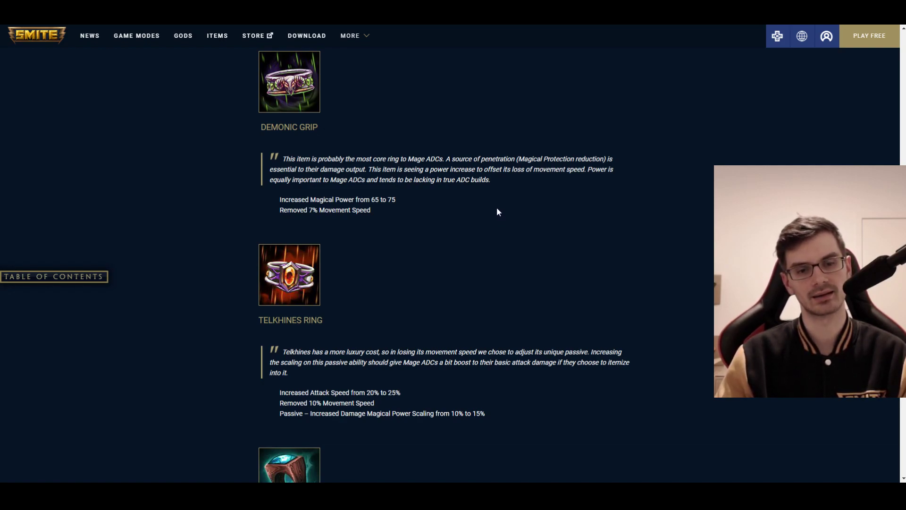
{"action": "mouse_move", "coordinate": [494, 214]}
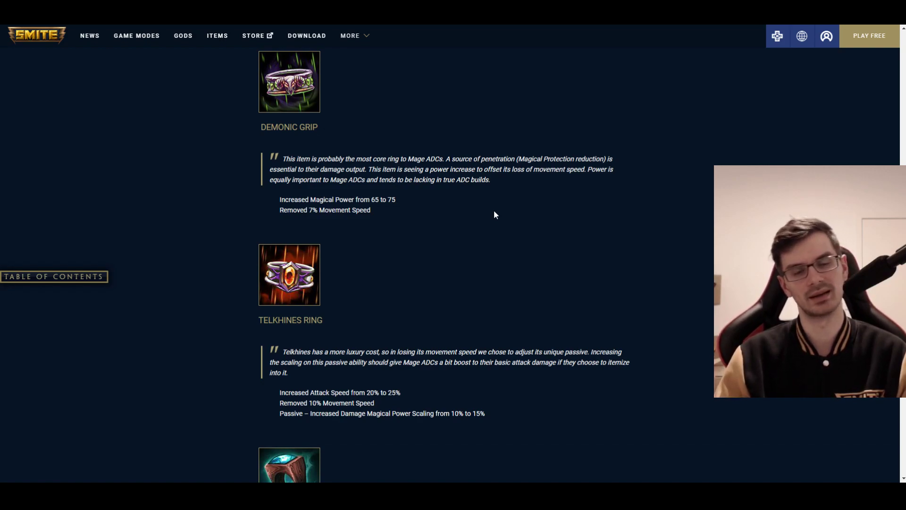
{"action": "mouse_move", "coordinate": [485, 191]}
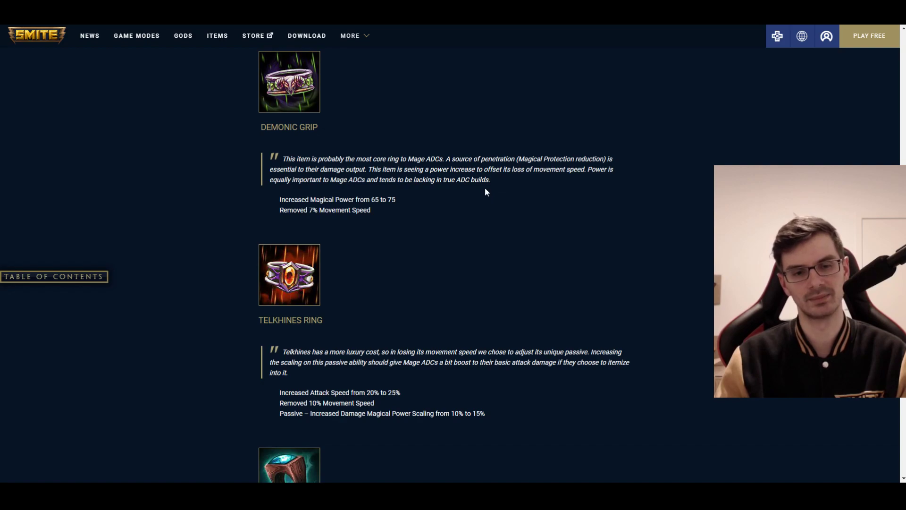
{"action": "mouse_move", "coordinate": [500, 191]}
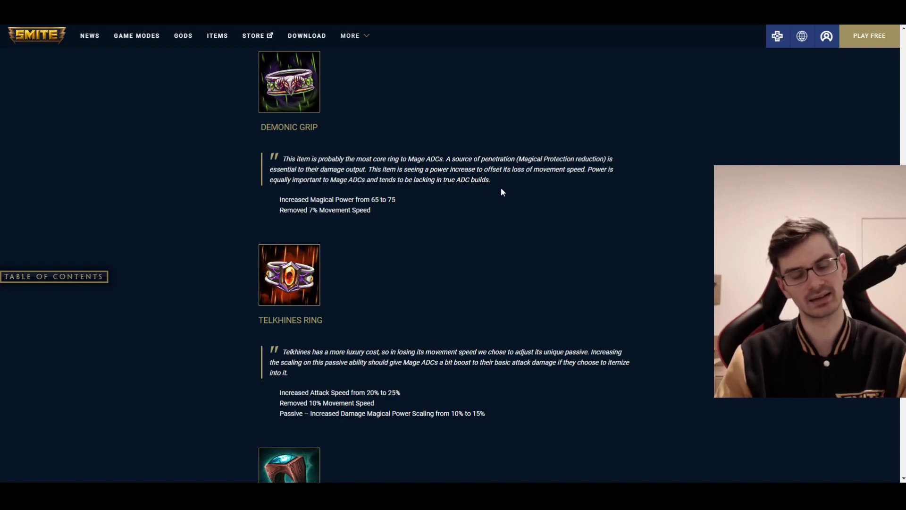
{"action": "scroll", "scroll_direction": "down", "scroll_amount": 3}
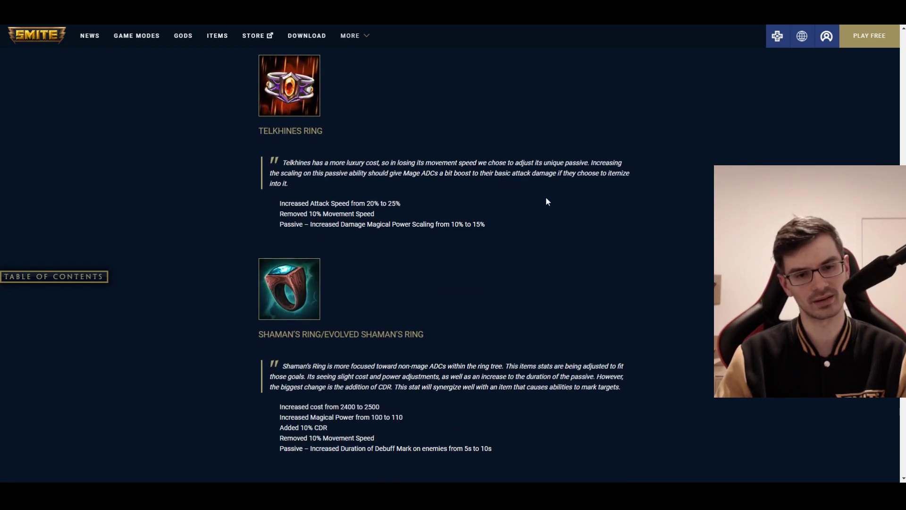
{"action": "mouse_move", "coordinate": [574, 205]}
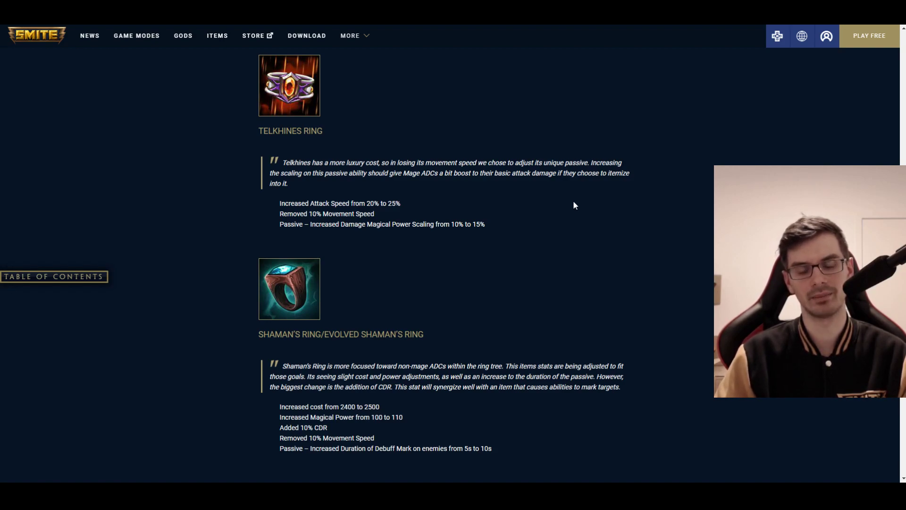
{"action": "mouse_move", "coordinate": [384, 122]}
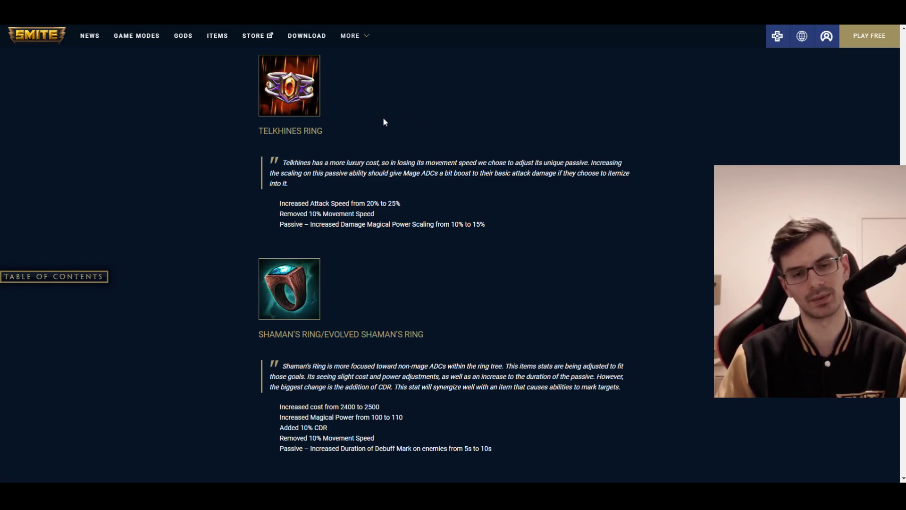
{"action": "mouse_move", "coordinate": [629, 147]}
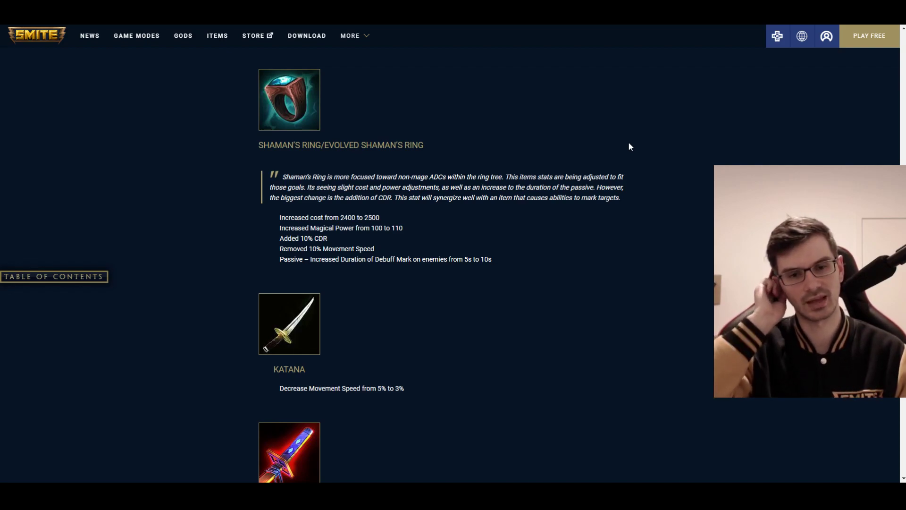
{"action": "mouse_move", "coordinate": [603, 158]}
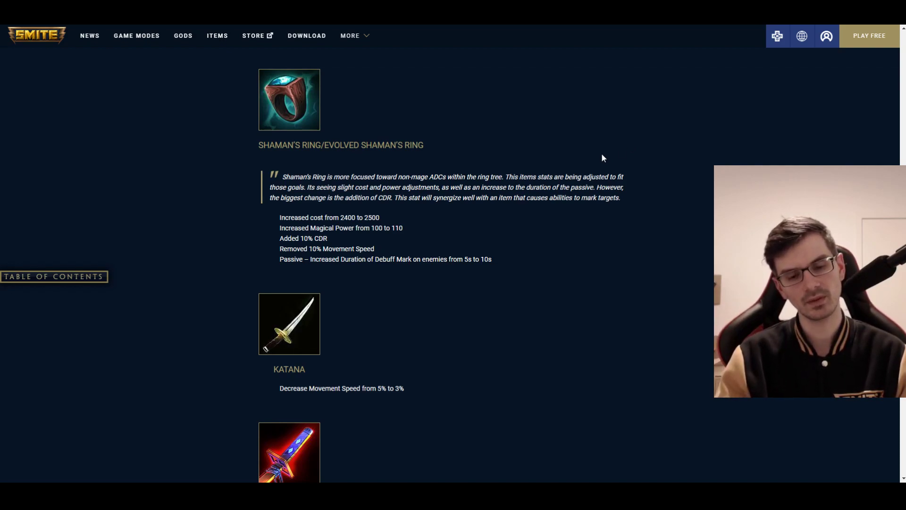
{"action": "scroll", "scroll_direction": "down", "scroll_amount": 3}
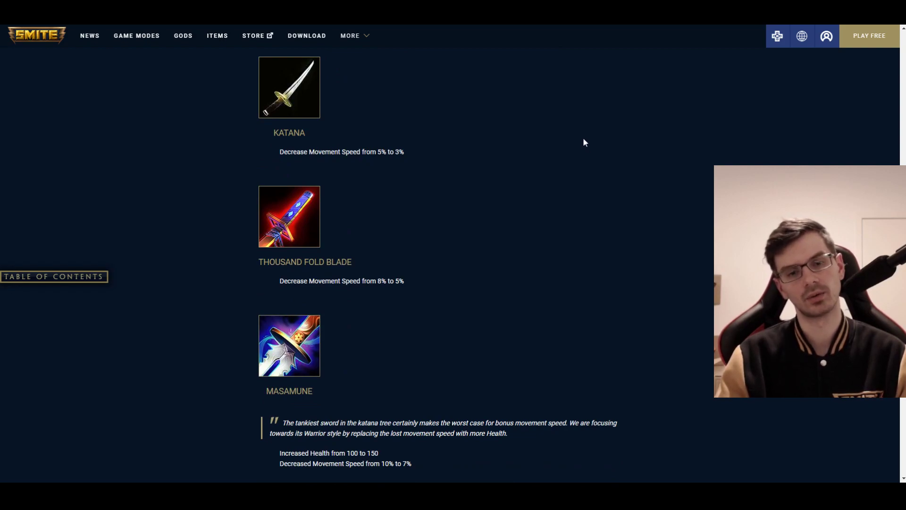
{"action": "mouse_move", "coordinate": [589, 129]}
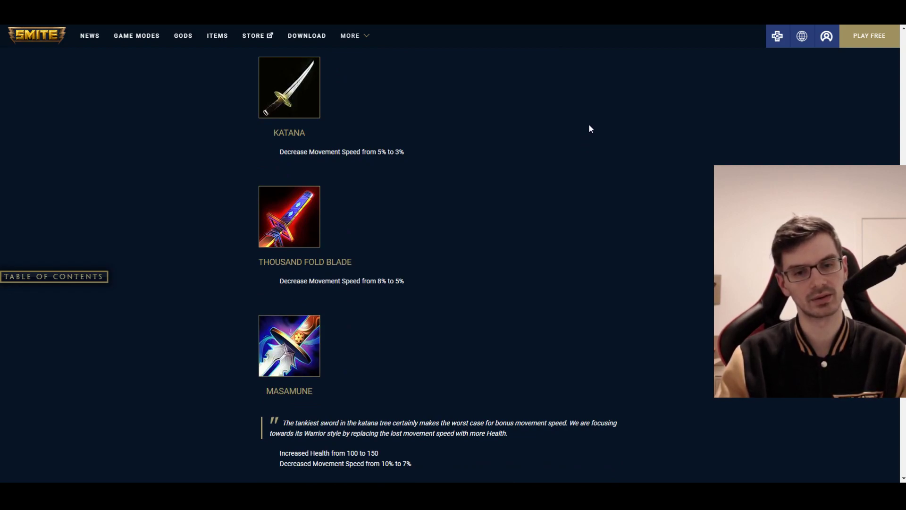
{"action": "scroll", "scroll_direction": "down", "scroll_amount": 3}
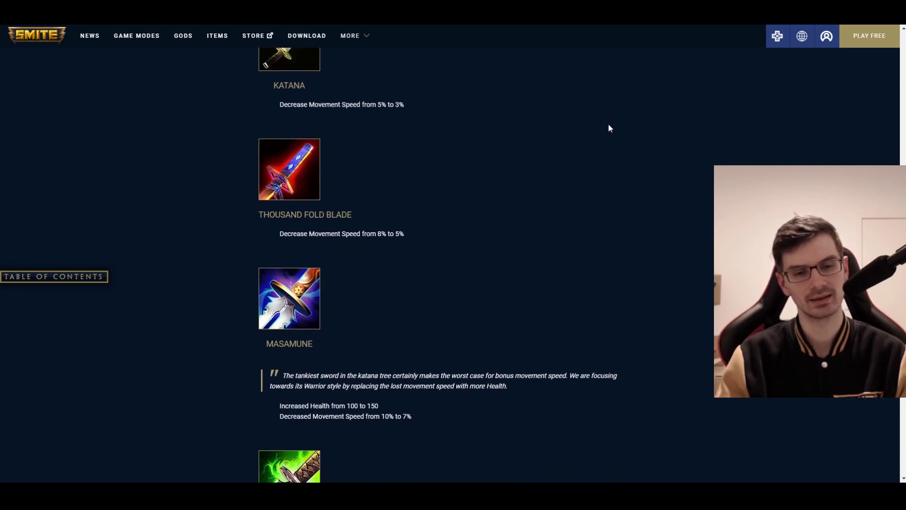
{"action": "scroll", "scroll_direction": "down", "scroll_amount": 3}
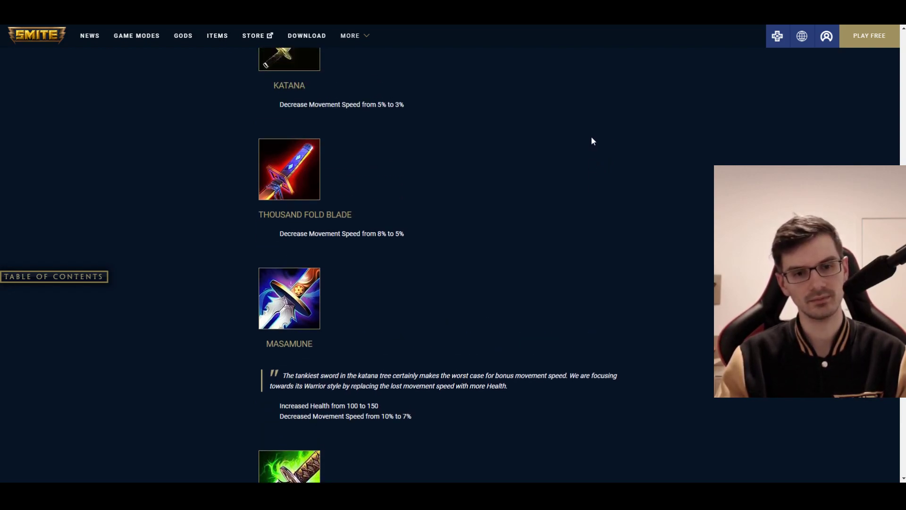
{"action": "scroll", "scroll_direction": "down", "scroll_amount": 3}
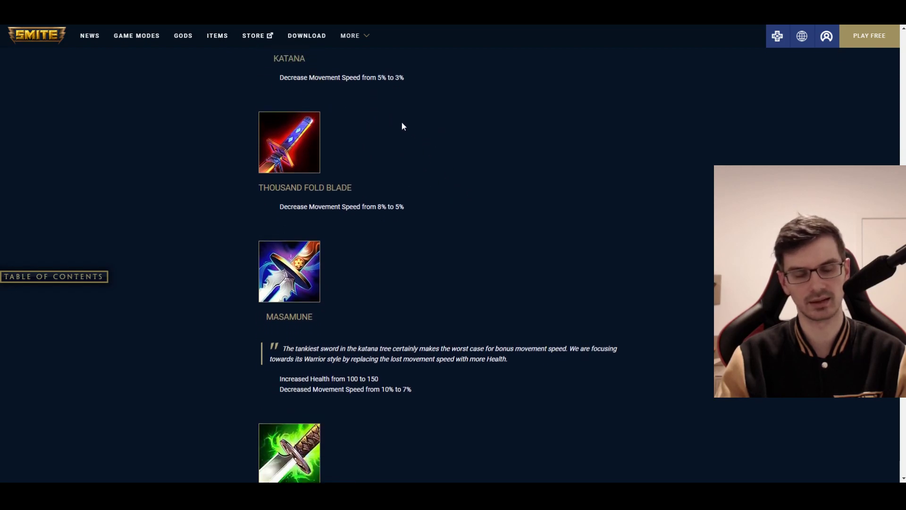
{"action": "scroll", "scroll_direction": "down", "scroll_amount": 3}
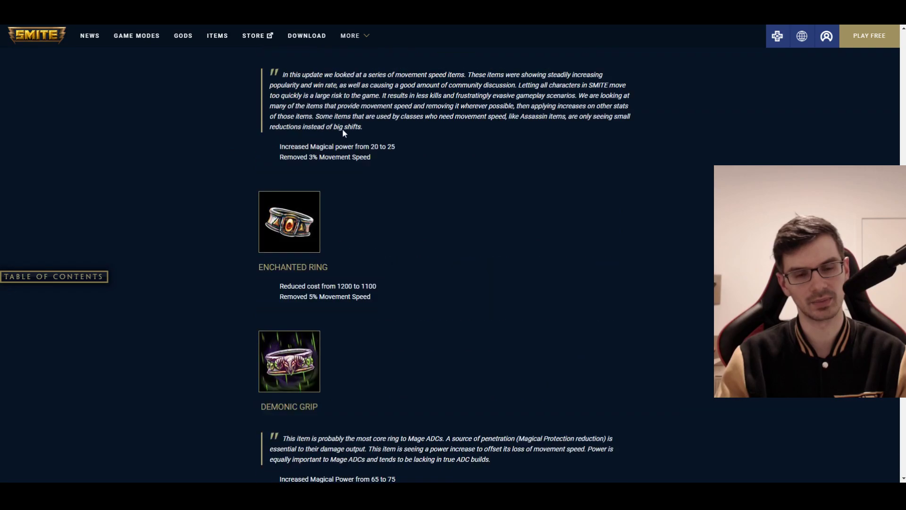
{"action": "scroll", "scroll_direction": "down", "scroll_amount": 3}
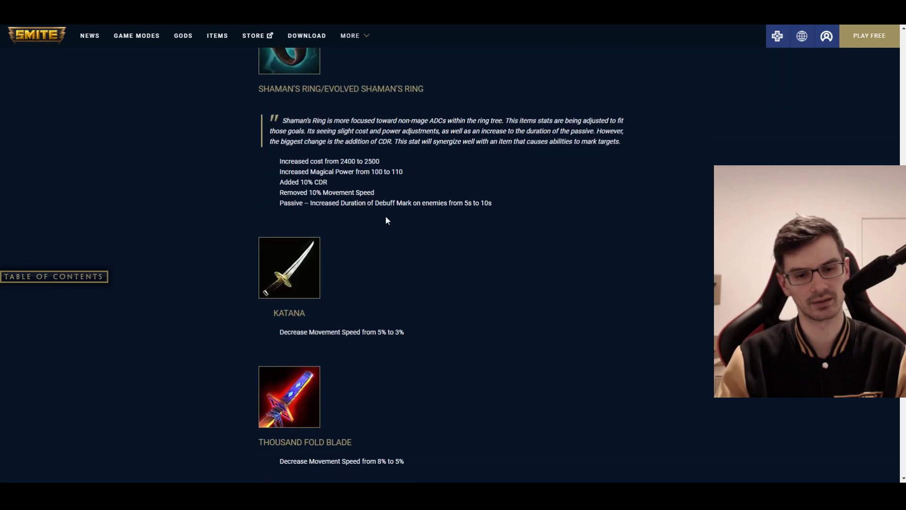
{"action": "scroll", "scroll_direction": "down", "scroll_amount": 3}
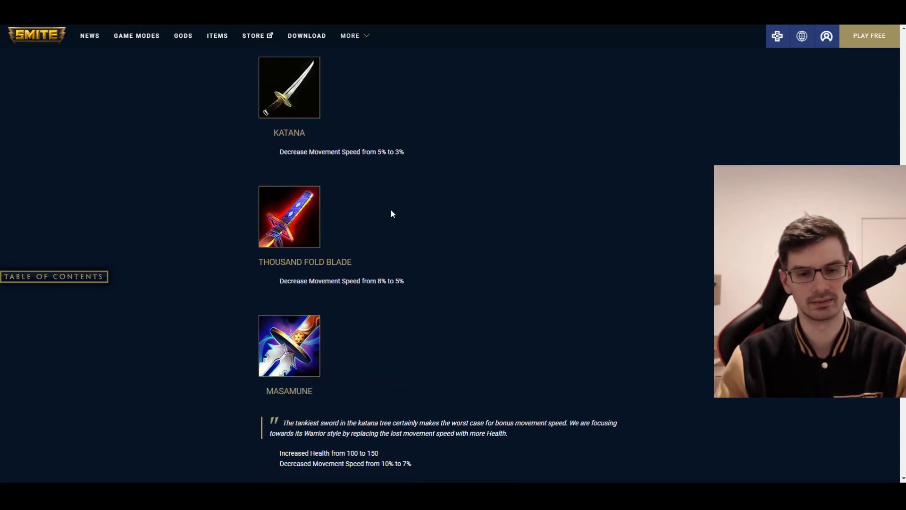
{"action": "scroll", "scroll_direction": "down", "scroll_amount": 3}
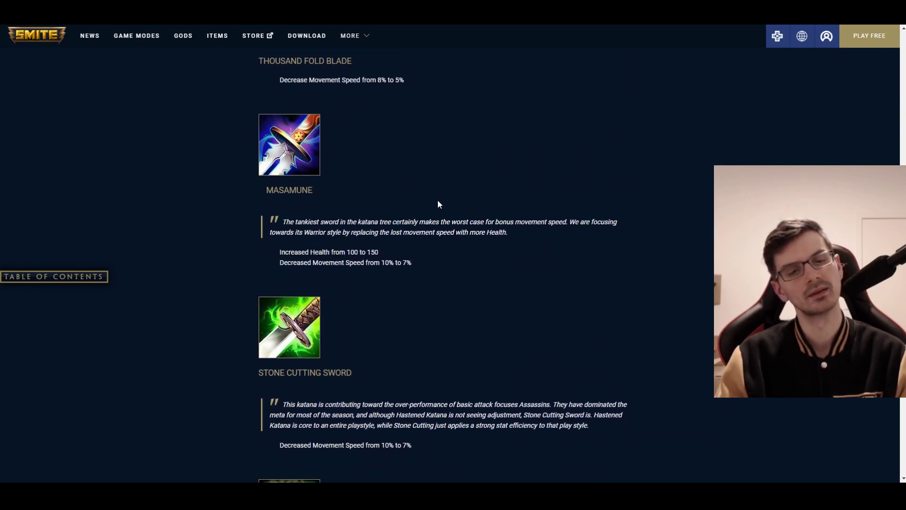
{"action": "scroll", "scroll_direction": "down", "scroll_amount": 3}
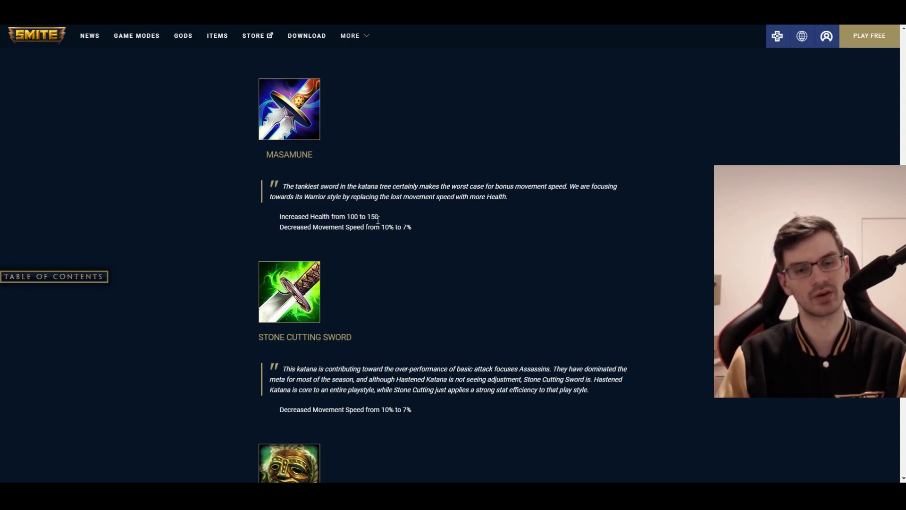
{"action": "scroll", "scroll_direction": "down", "scroll_amount": 3}
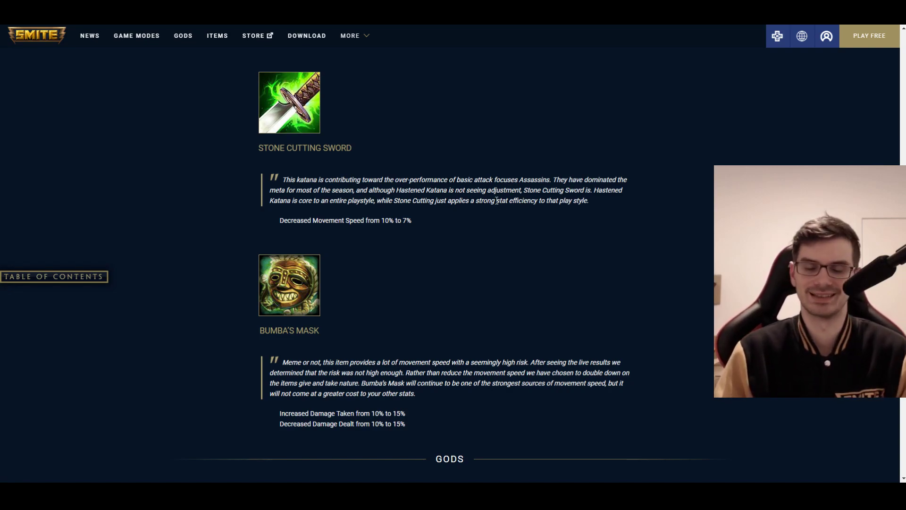
{"action": "scroll", "scroll_direction": "down", "scroll_amount": 3}
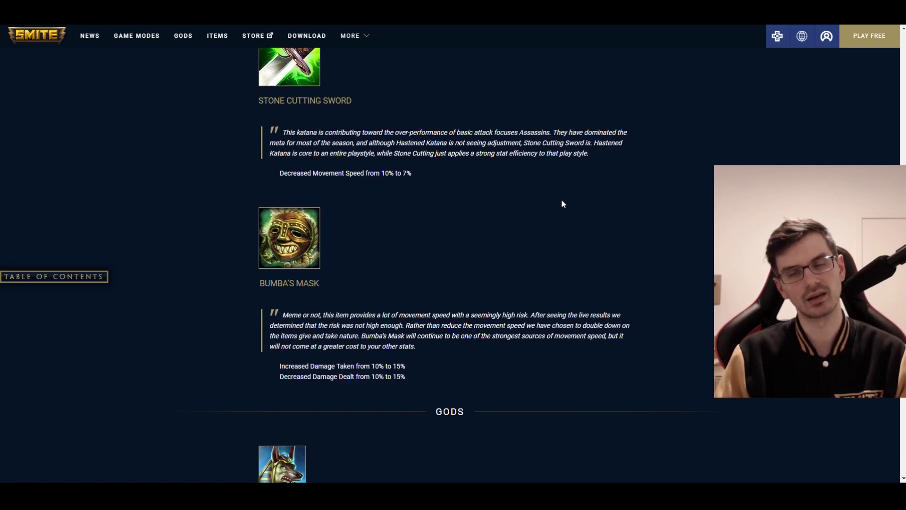
{"action": "scroll", "scroll_direction": "down", "scroll_amount": 3}
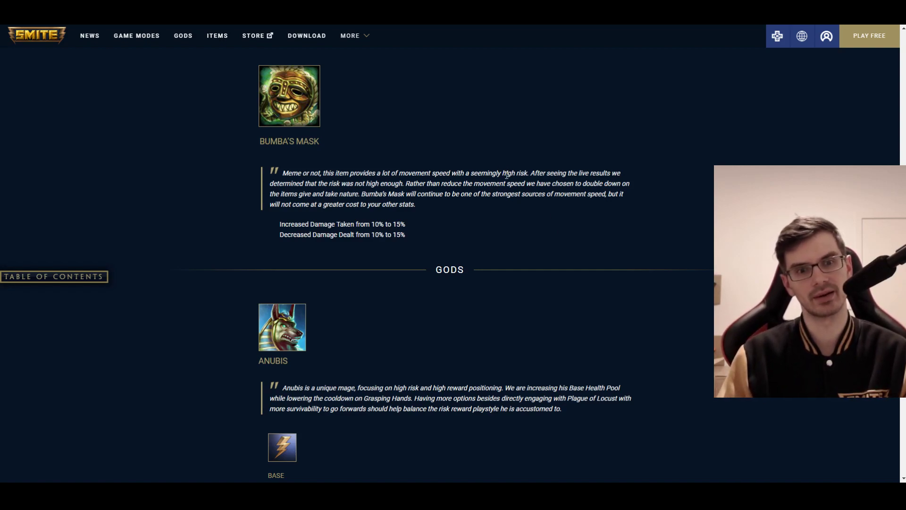
{"action": "mouse_move", "coordinate": [507, 168]}
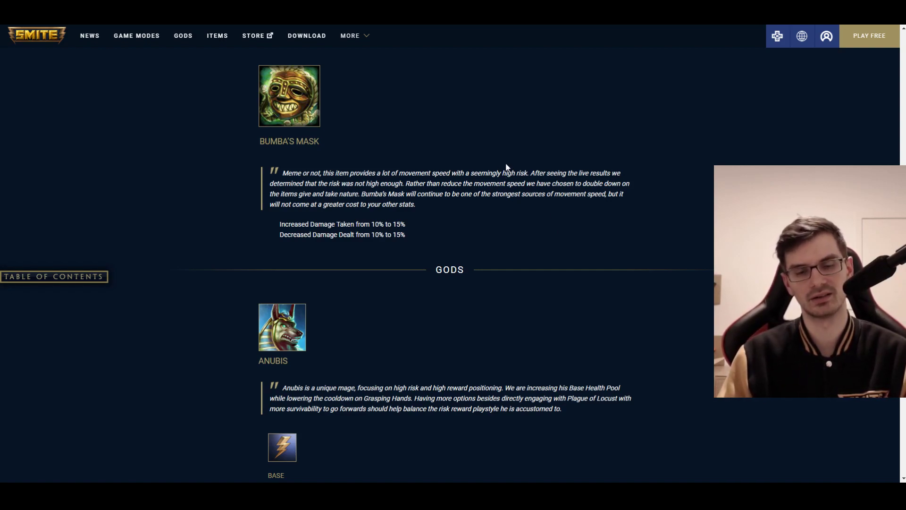
{"action": "mouse_move", "coordinate": [473, 148]}
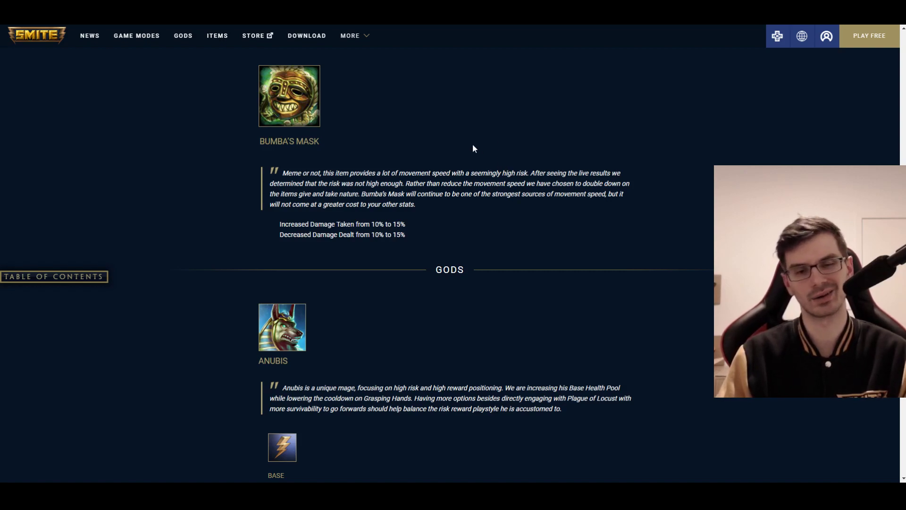
{"action": "scroll", "scroll_direction": "down", "scroll_amount": 3}
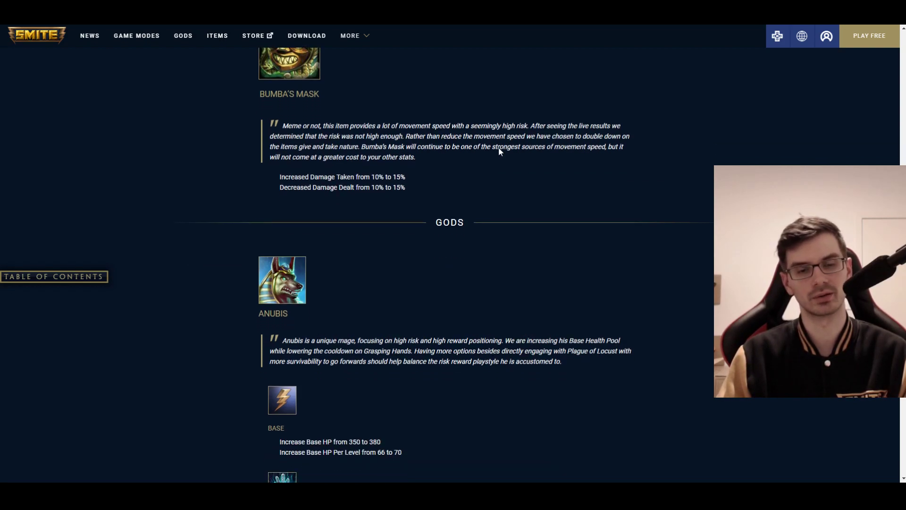
{"action": "scroll", "scroll_direction": "down", "scroll_amount": 3}
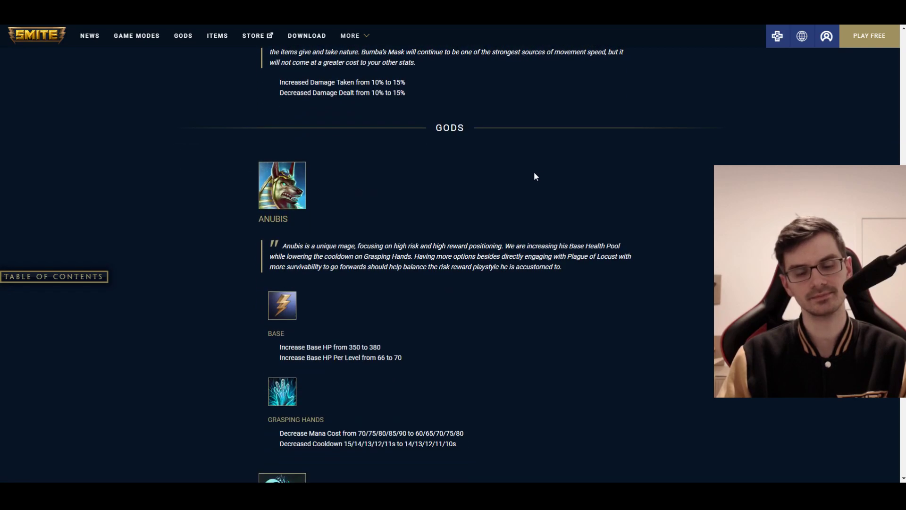
{"action": "scroll", "scroll_direction": "down", "scroll_amount": 3}
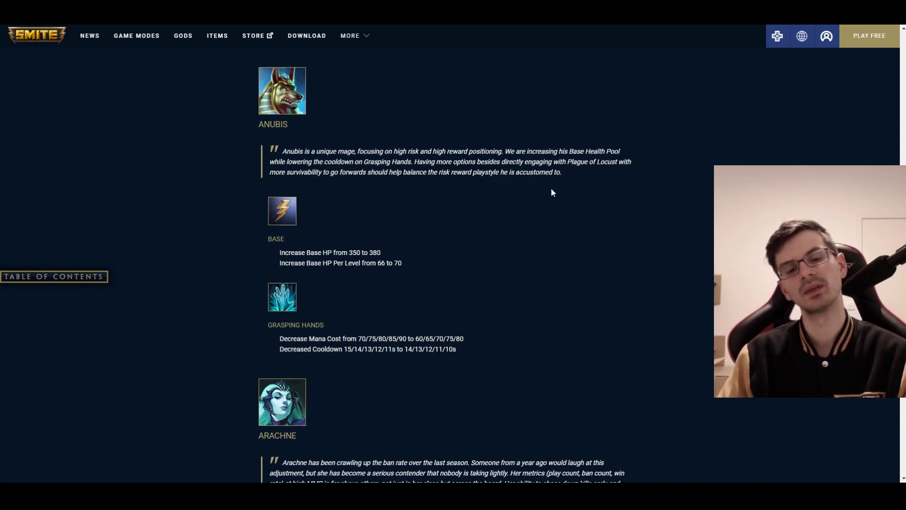
{"action": "scroll", "scroll_direction": "down", "scroll_amount": 3}
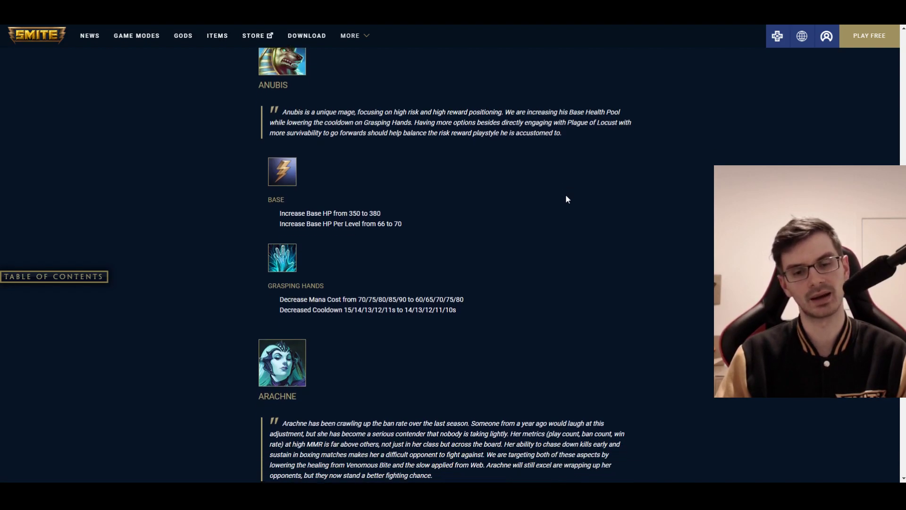
{"action": "scroll", "scroll_direction": "down", "scroll_amount": 3}
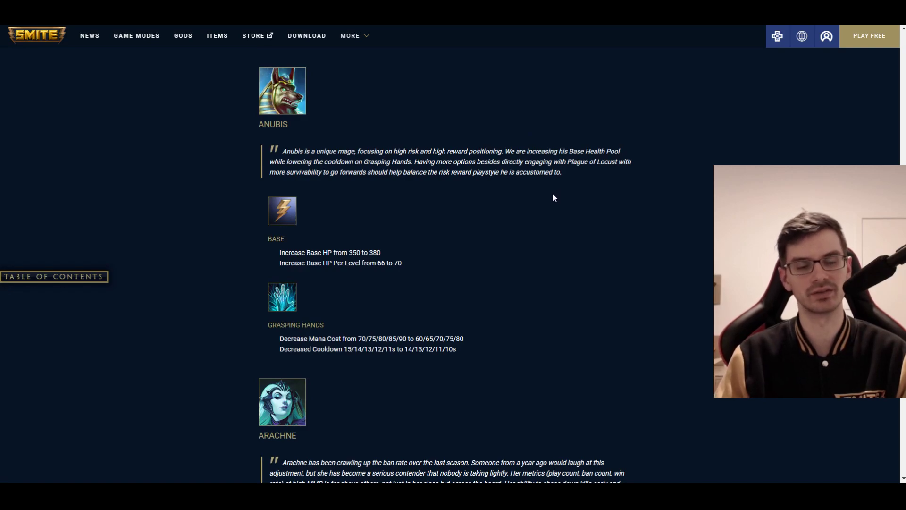
{"action": "scroll", "scroll_direction": "down", "scroll_amount": 3}
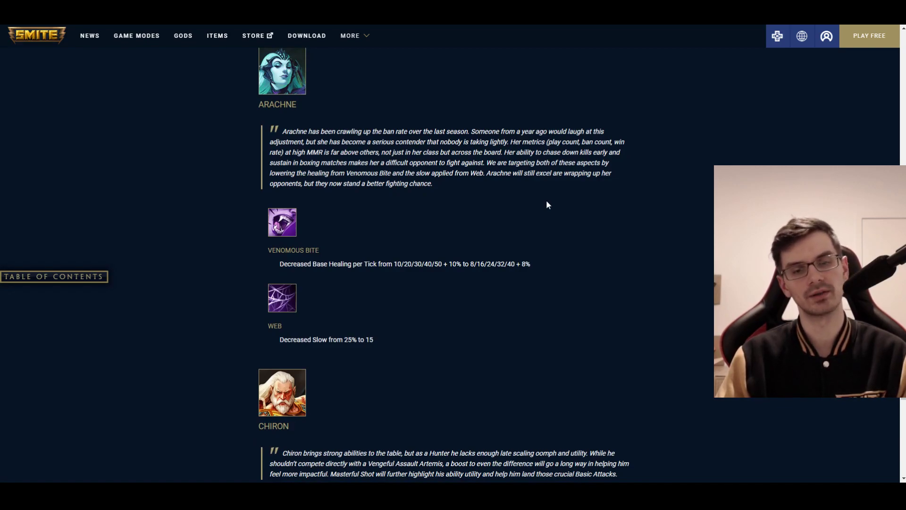
{"action": "mouse_move", "coordinate": [576, 212]}
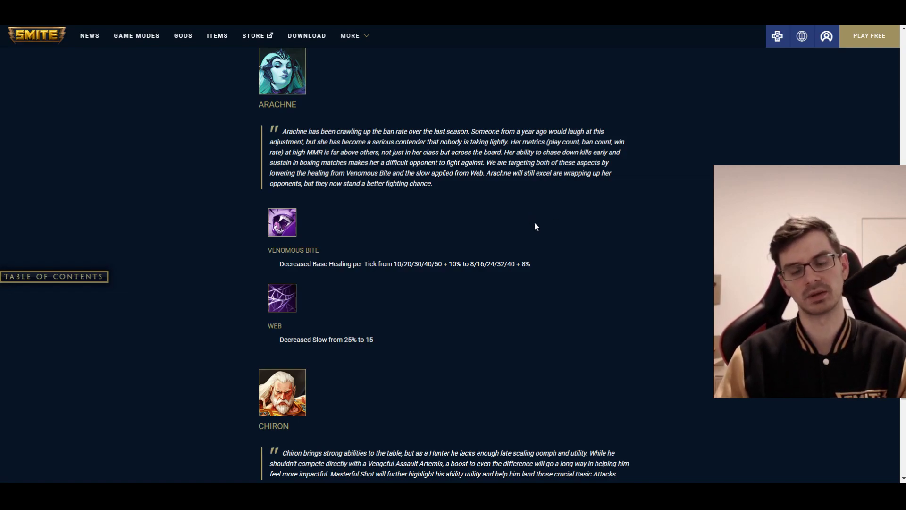
{"action": "scroll", "scroll_direction": "down", "scroll_amount": 3}
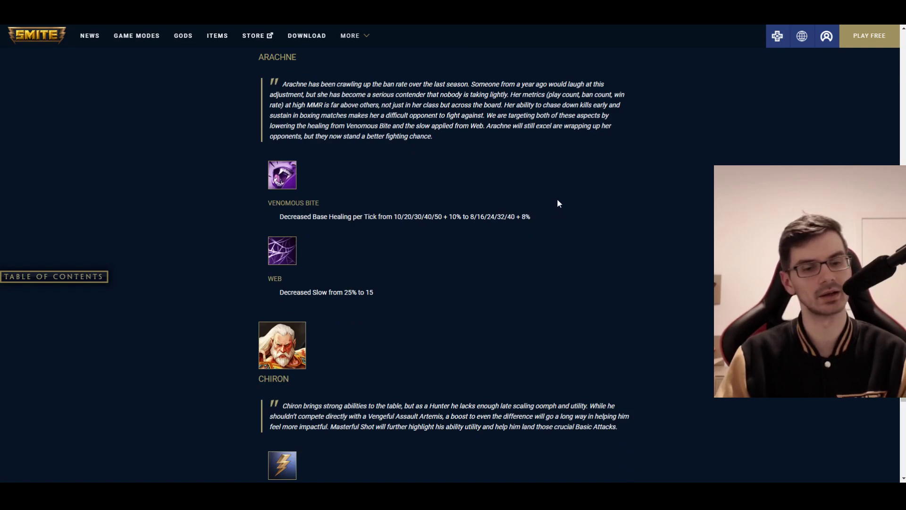
{"action": "mouse_move", "coordinate": [551, 210]}
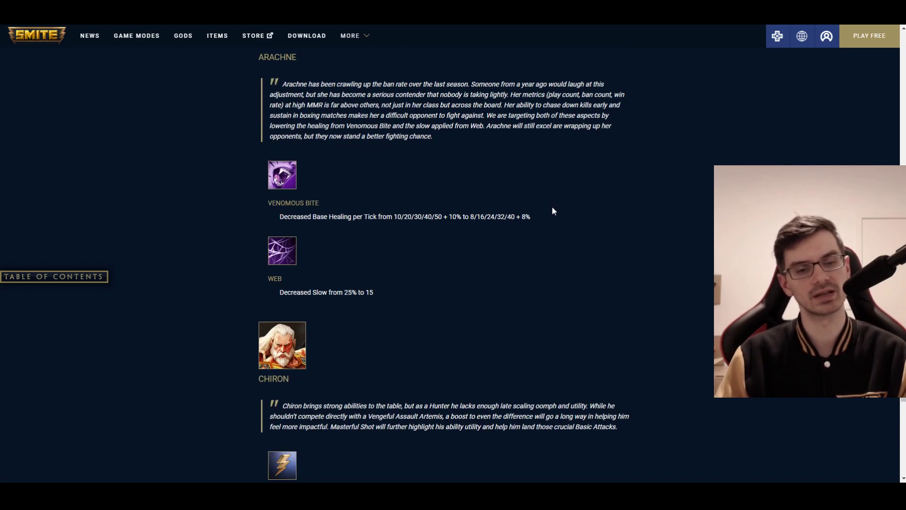
{"action": "scroll", "scroll_direction": "down", "scroll_amount": 3}
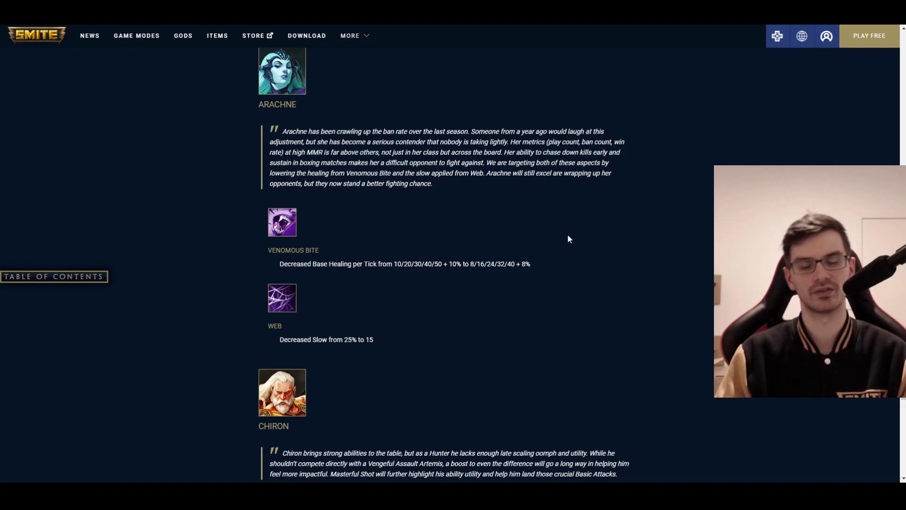
{"action": "scroll", "scroll_direction": "down", "scroll_amount": 3}
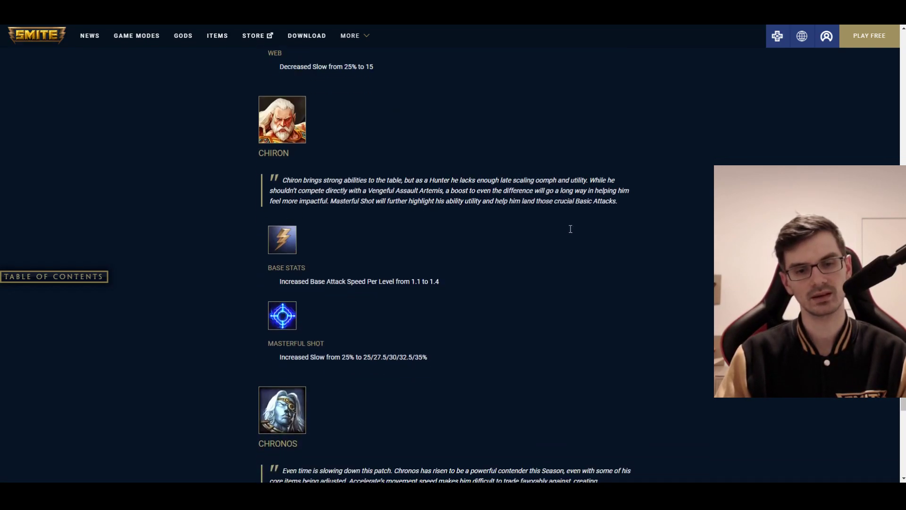
{"action": "scroll", "scroll_direction": "down", "scroll_amount": 3}
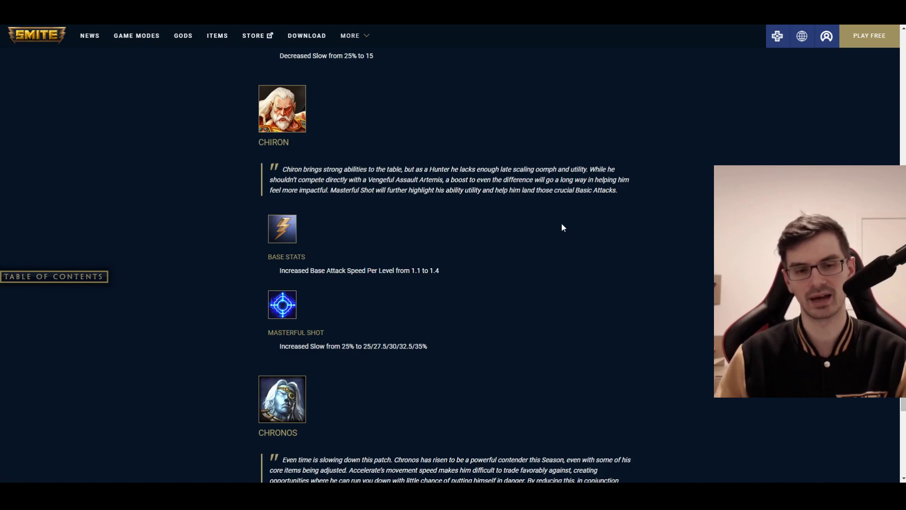
{"action": "mouse_move", "coordinate": [522, 234]}
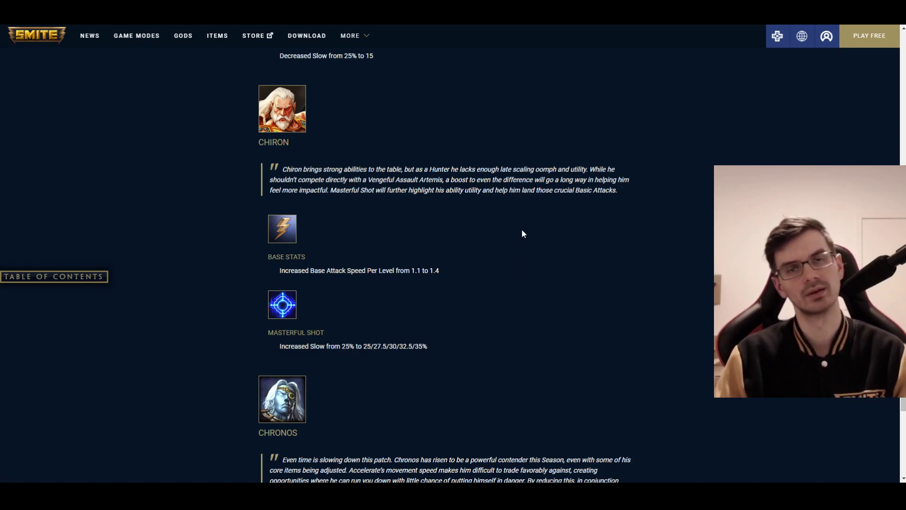
{"action": "scroll", "scroll_direction": "down", "scroll_amount": 3}
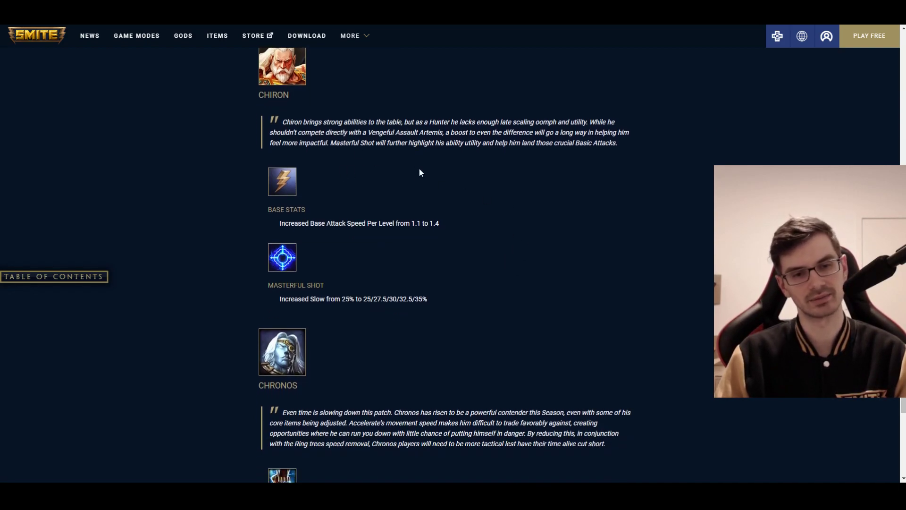
{"action": "mouse_move", "coordinate": [451, 204]}
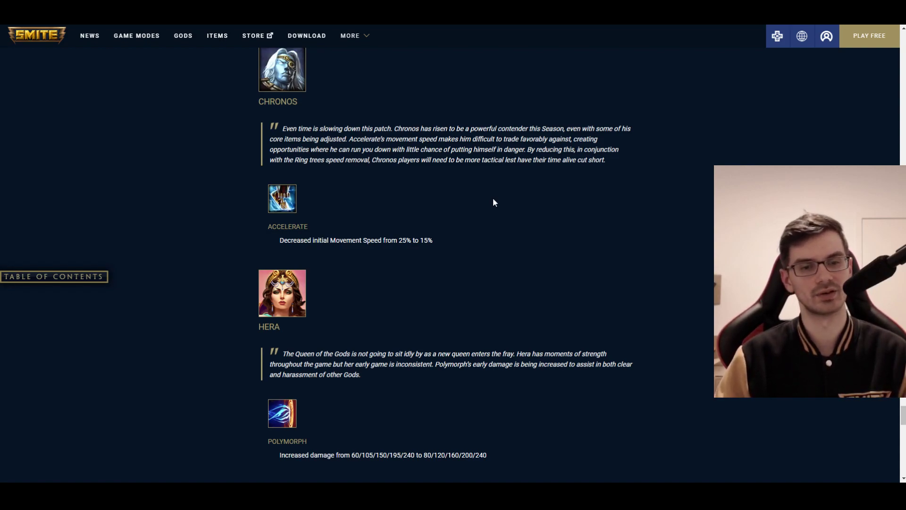
{"action": "scroll", "scroll_direction": "down", "scroll_amount": 3}
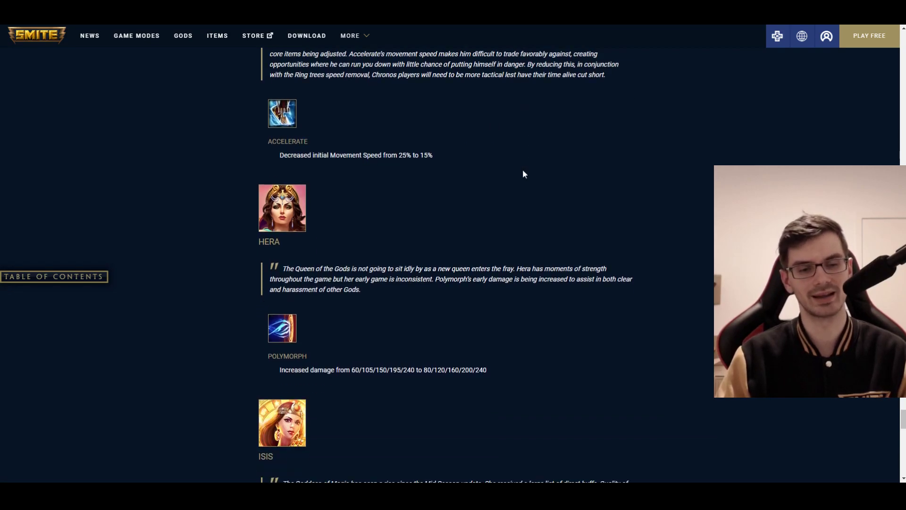
{"action": "scroll", "scroll_direction": "down", "scroll_amount": 3}
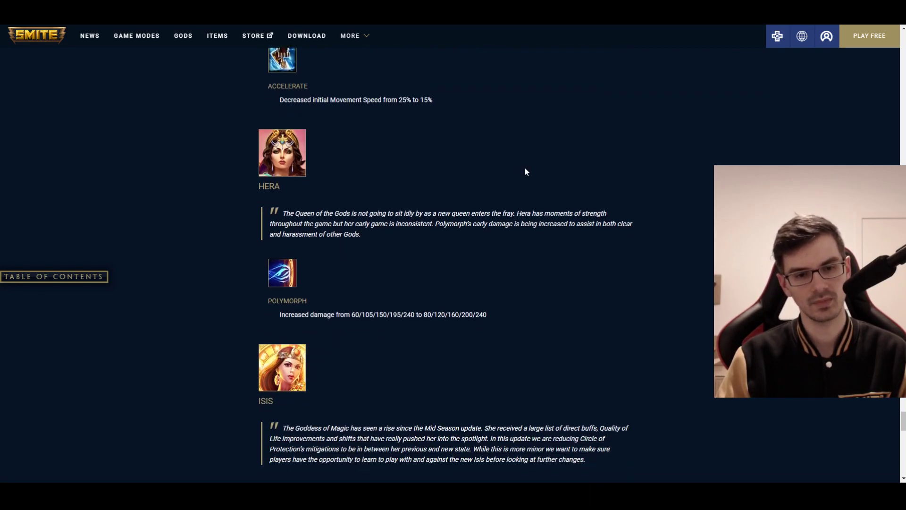
{"action": "scroll", "scroll_direction": "down", "scroll_amount": 3}
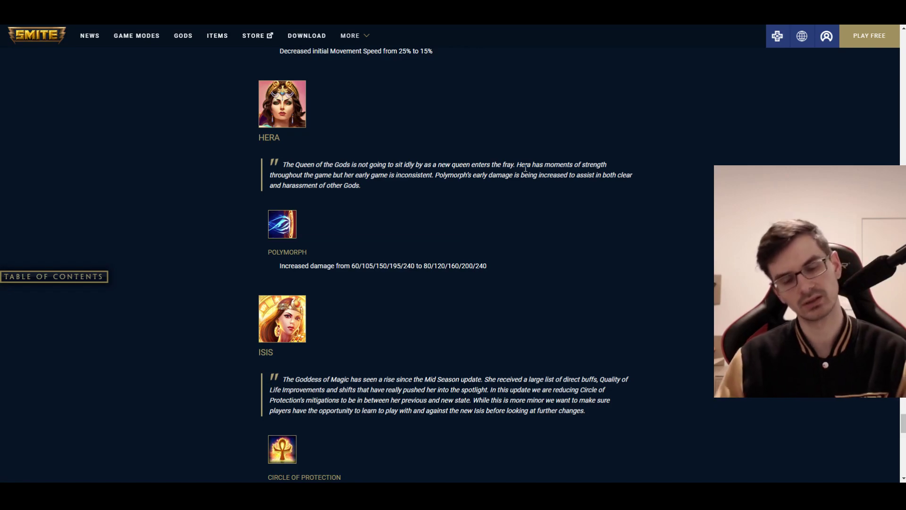
{"action": "scroll", "scroll_direction": "down", "scroll_amount": 3}
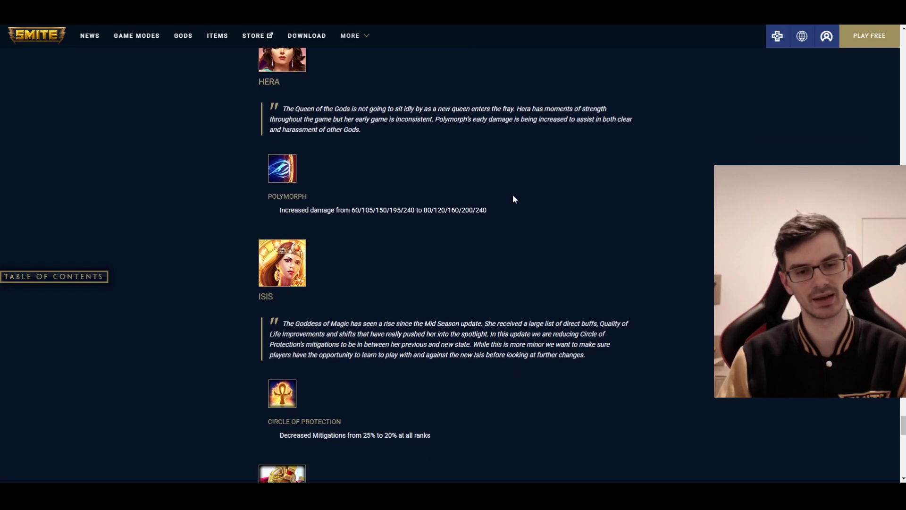
{"action": "scroll", "scroll_direction": "down", "scroll_amount": 3}
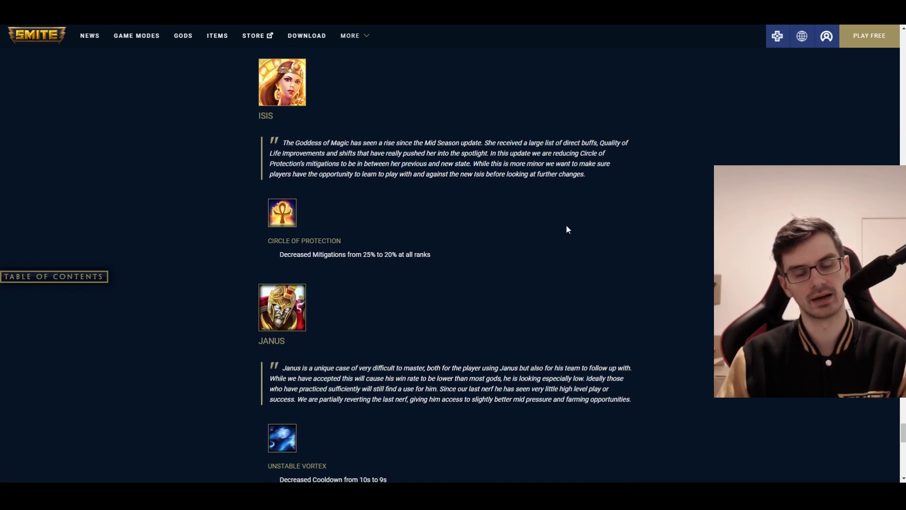
{"action": "mouse_move", "coordinate": [614, 230]}
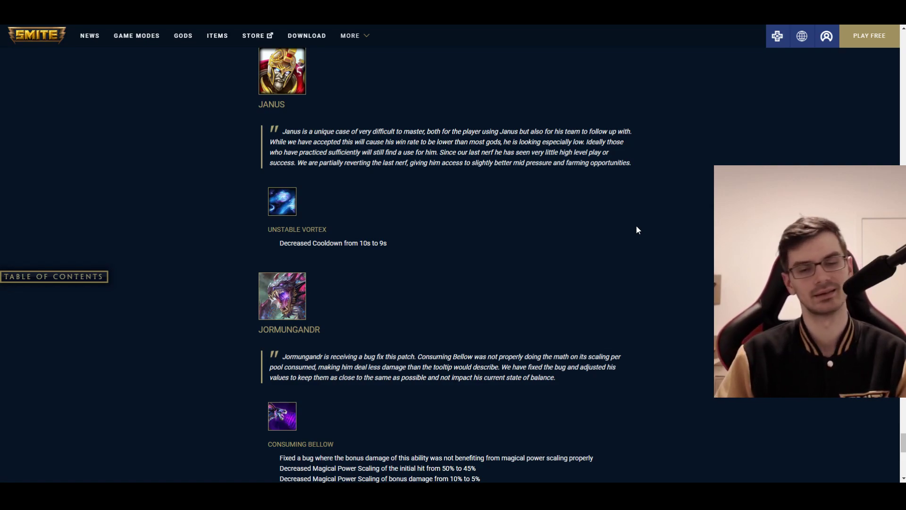
{"action": "mouse_move", "coordinate": [454, 123]}
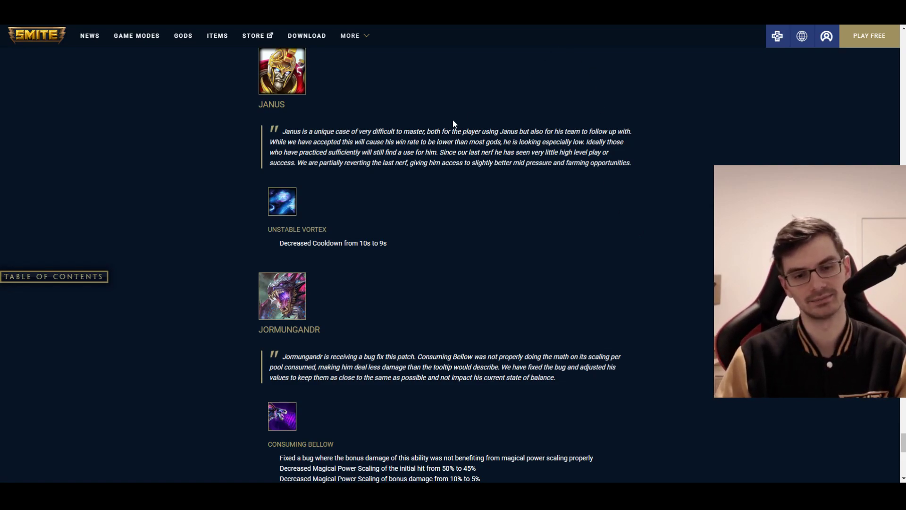
{"action": "scroll", "scroll_direction": "down", "scroll_amount": 3}
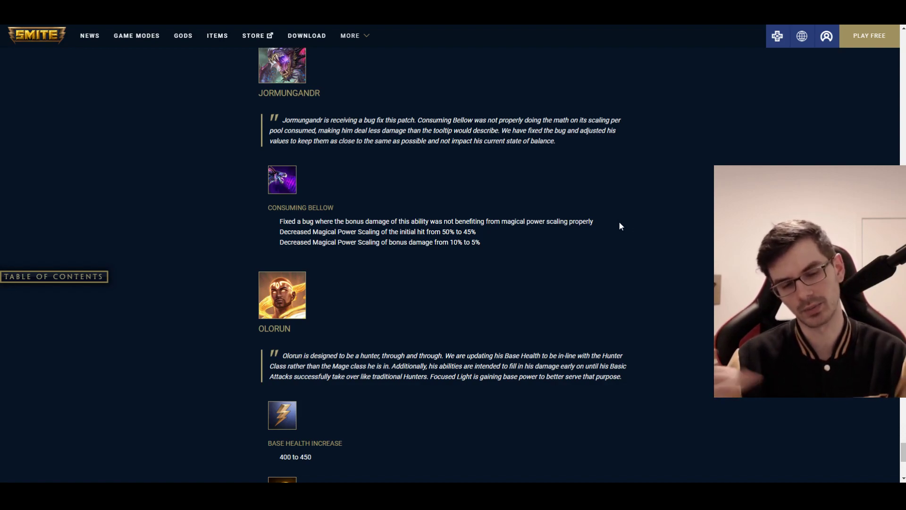
{"action": "scroll", "scroll_direction": "down", "scroll_amount": 3}
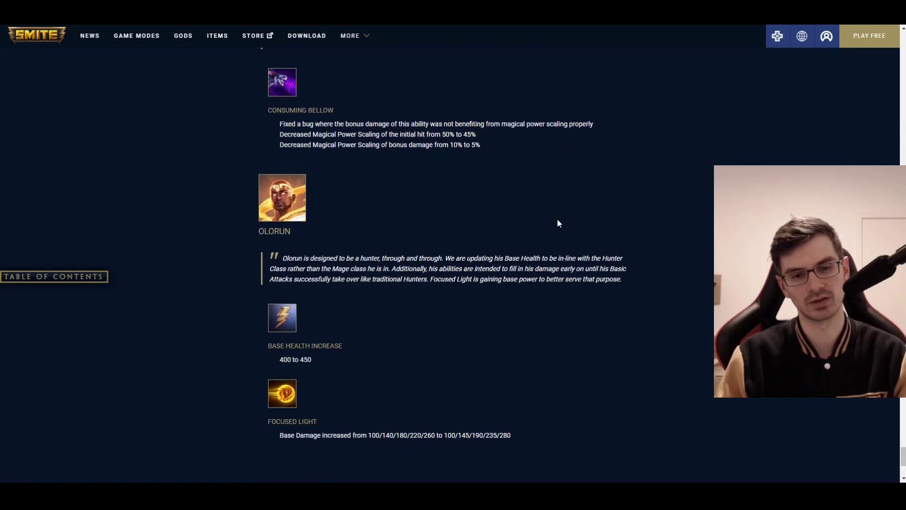
{"action": "scroll", "scroll_direction": "down", "scroll_amount": 3}
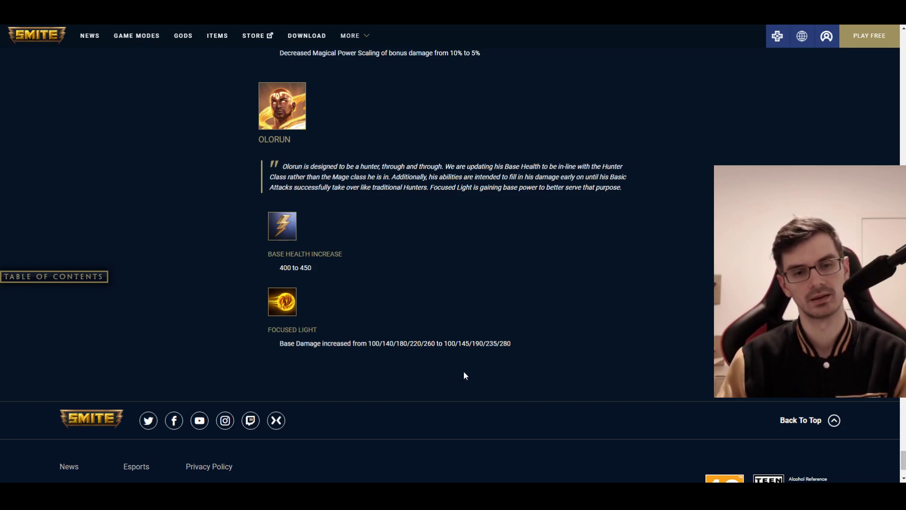
{"action": "mouse_move", "coordinate": [358, 444]}
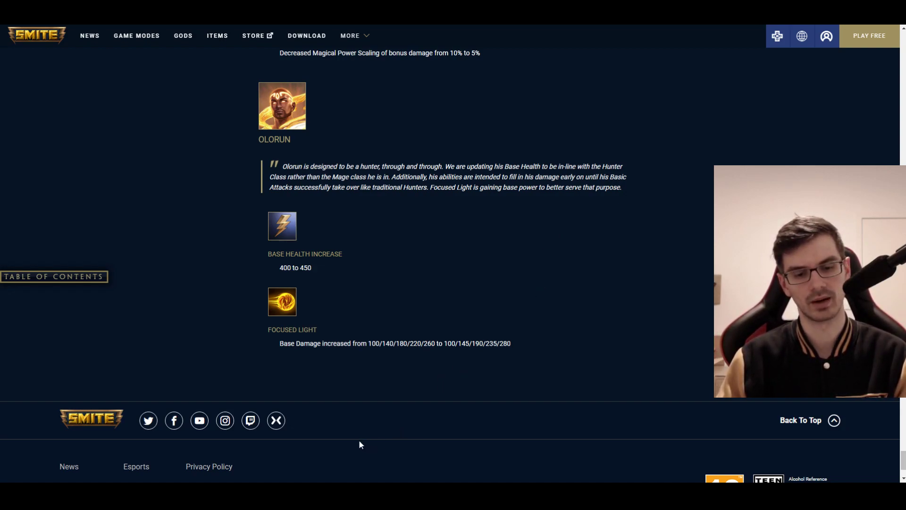